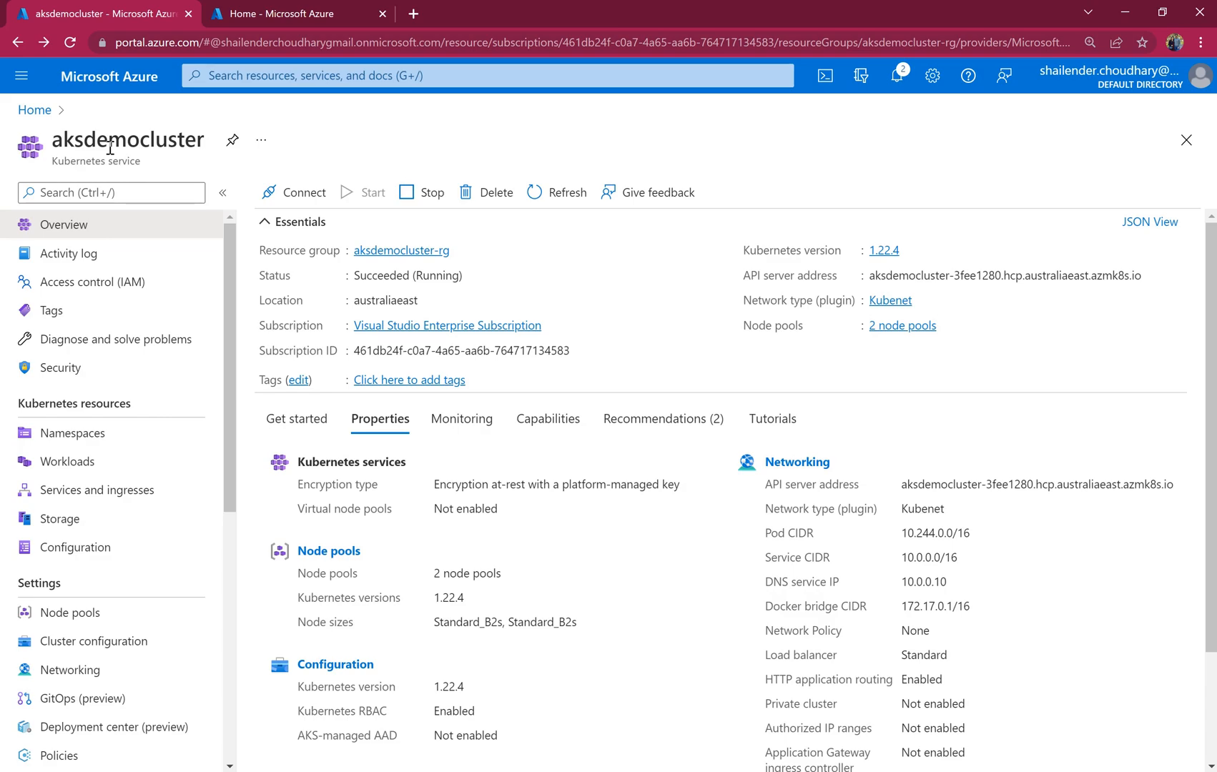
{"action": "mouse_move", "coordinate": [425, 276]}
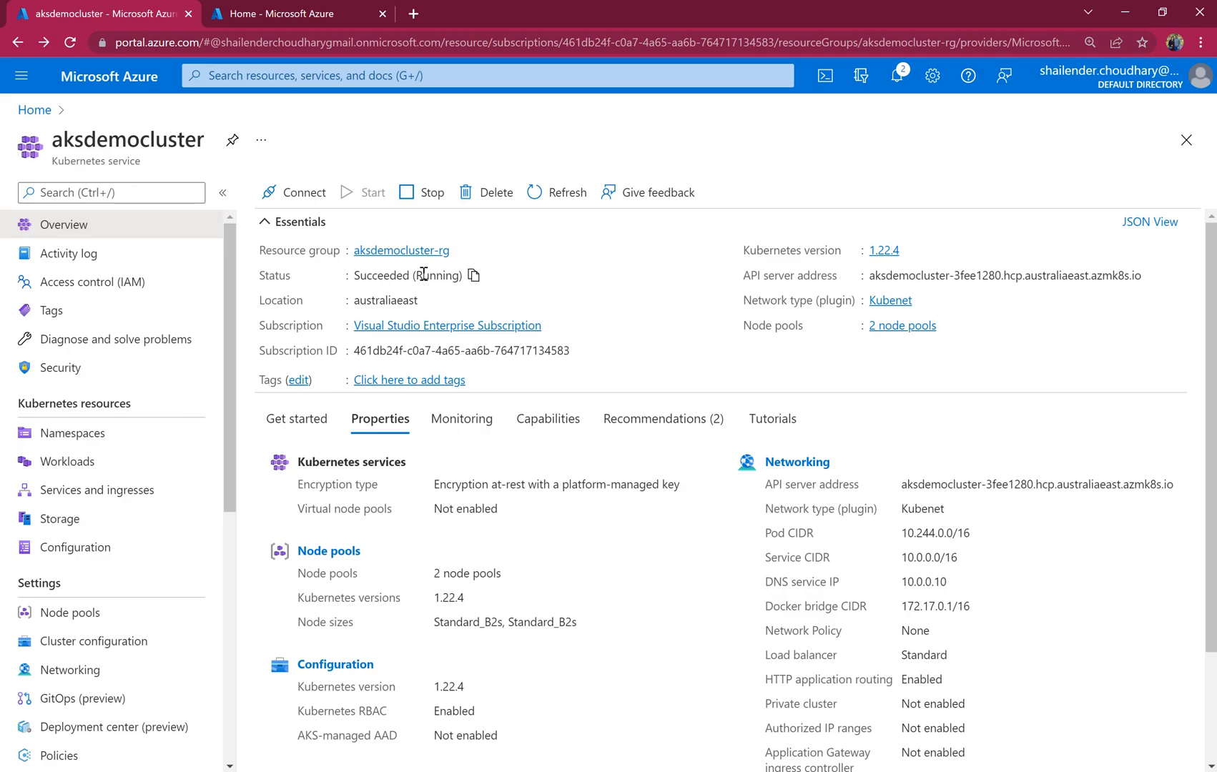
{"action": "mouse_move", "coordinate": [373, 297]}
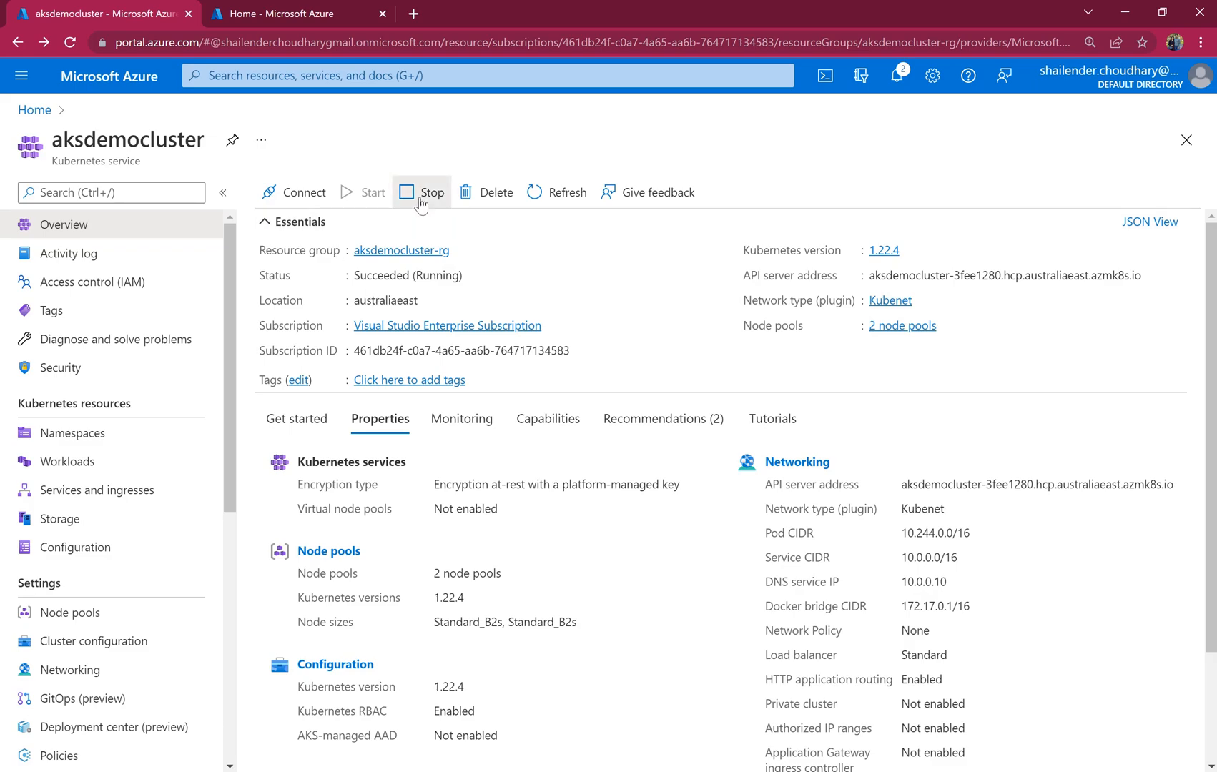
Step: Request a stop of the aksdemocluster Kubernetes service and dismiss the notification
{"action": "left_click", "coordinate": [422, 191]}
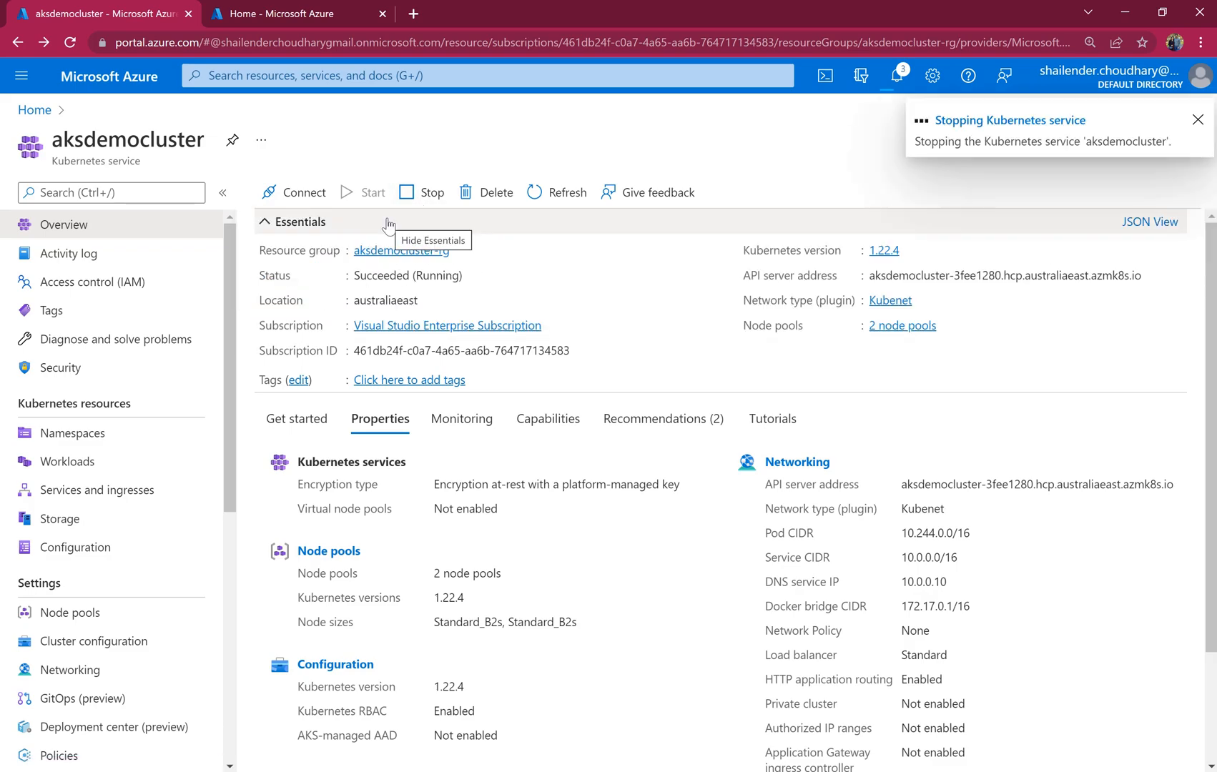
{"action": "left_click", "coordinate": [1197, 120]}
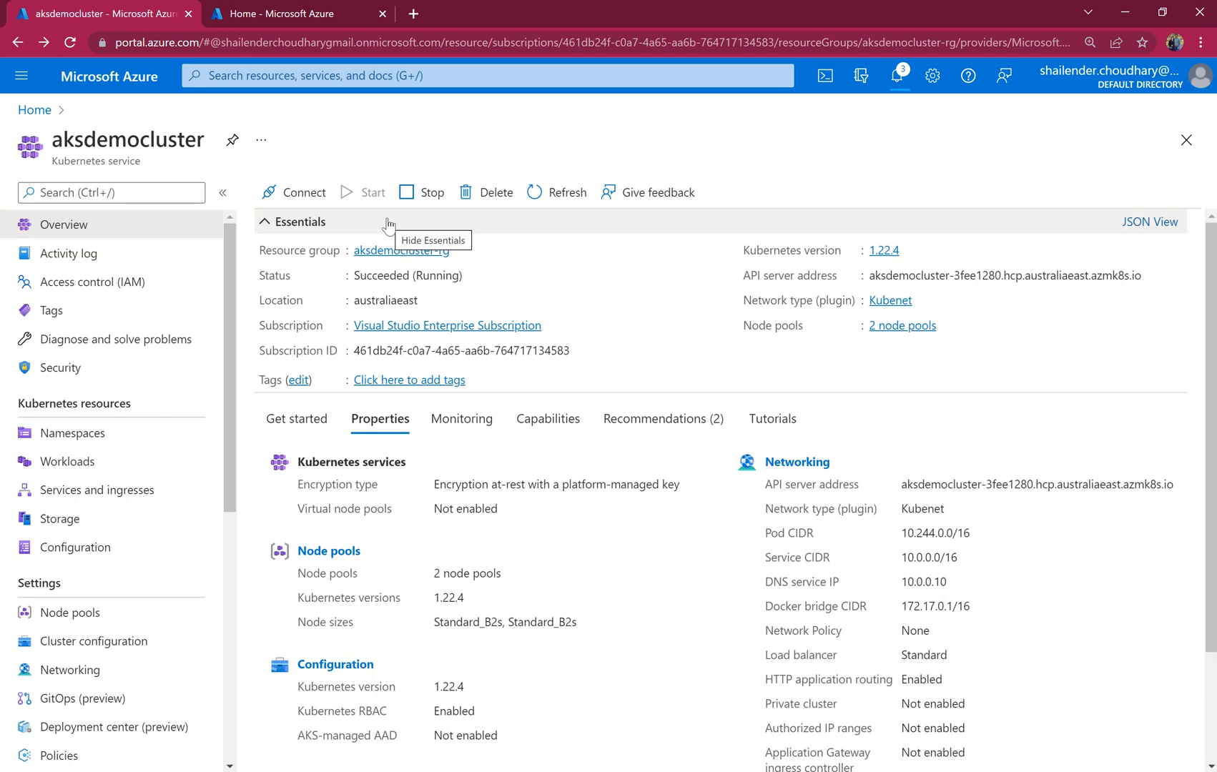
Step: Start creating a new automation account from the Automation Accounts list
{"action": "left_click", "coordinate": [480, 76]}
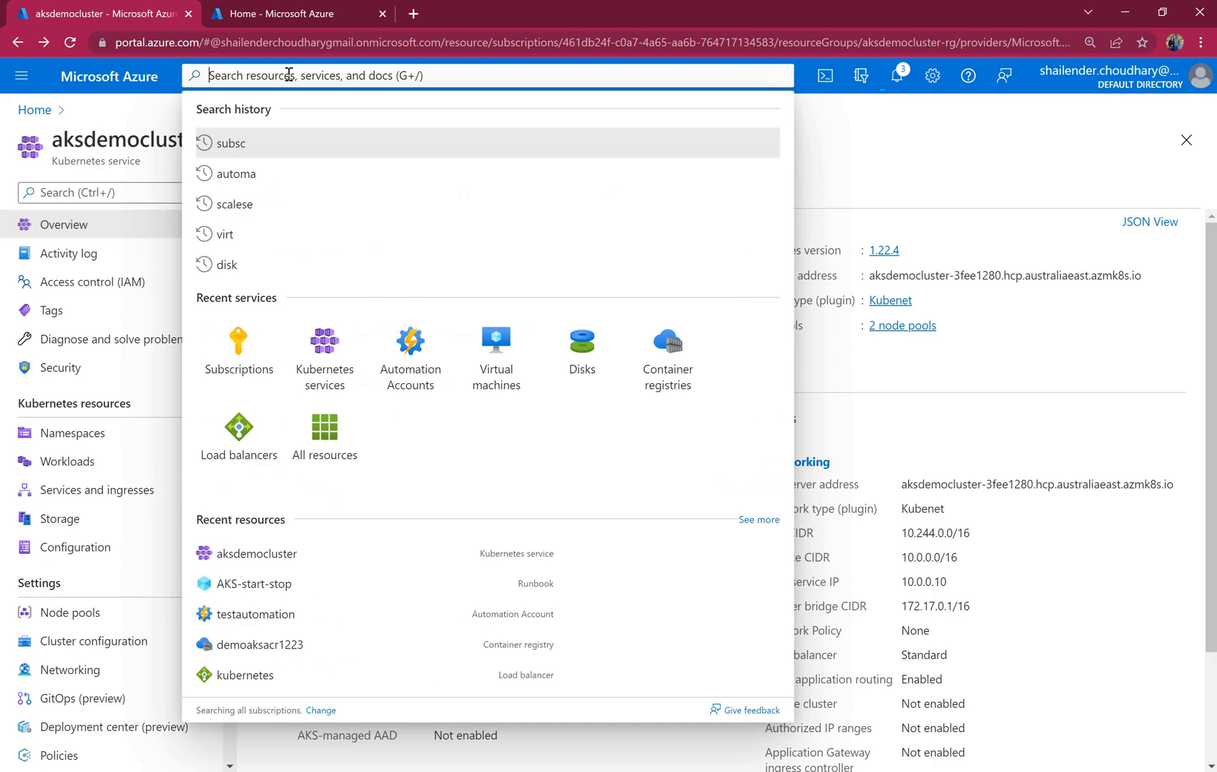
{"action": "left_click", "coordinate": [409, 342]}
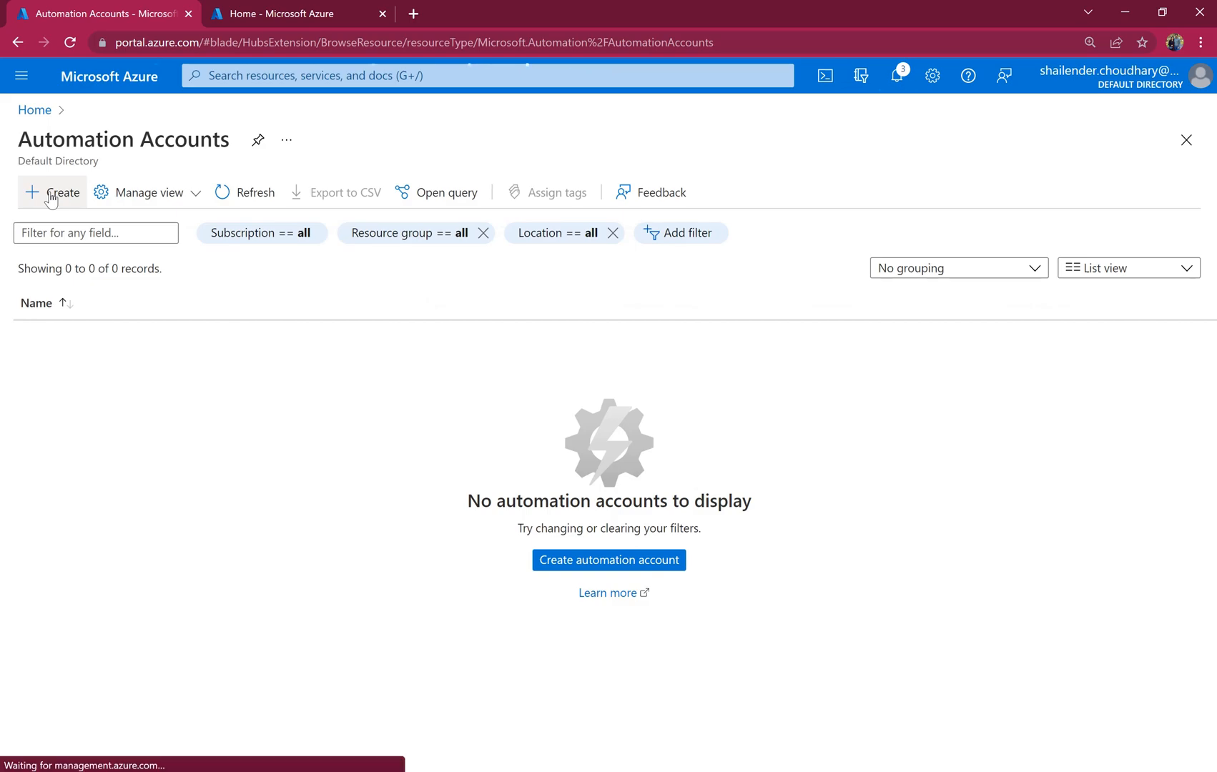
{"action": "left_click", "coordinate": [52, 192]}
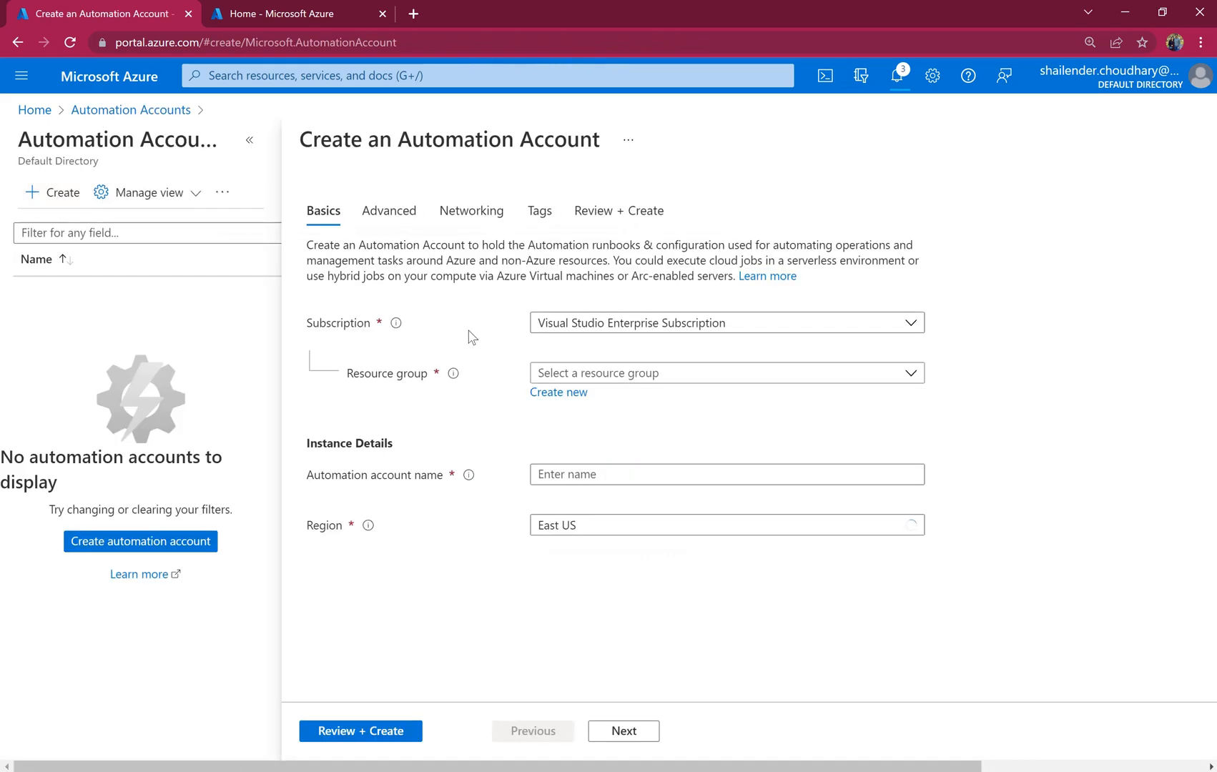
Step: Name the account demoautomation in new resource group automation-rg, region Australia East
{"action": "left_click", "coordinate": [558, 392]}
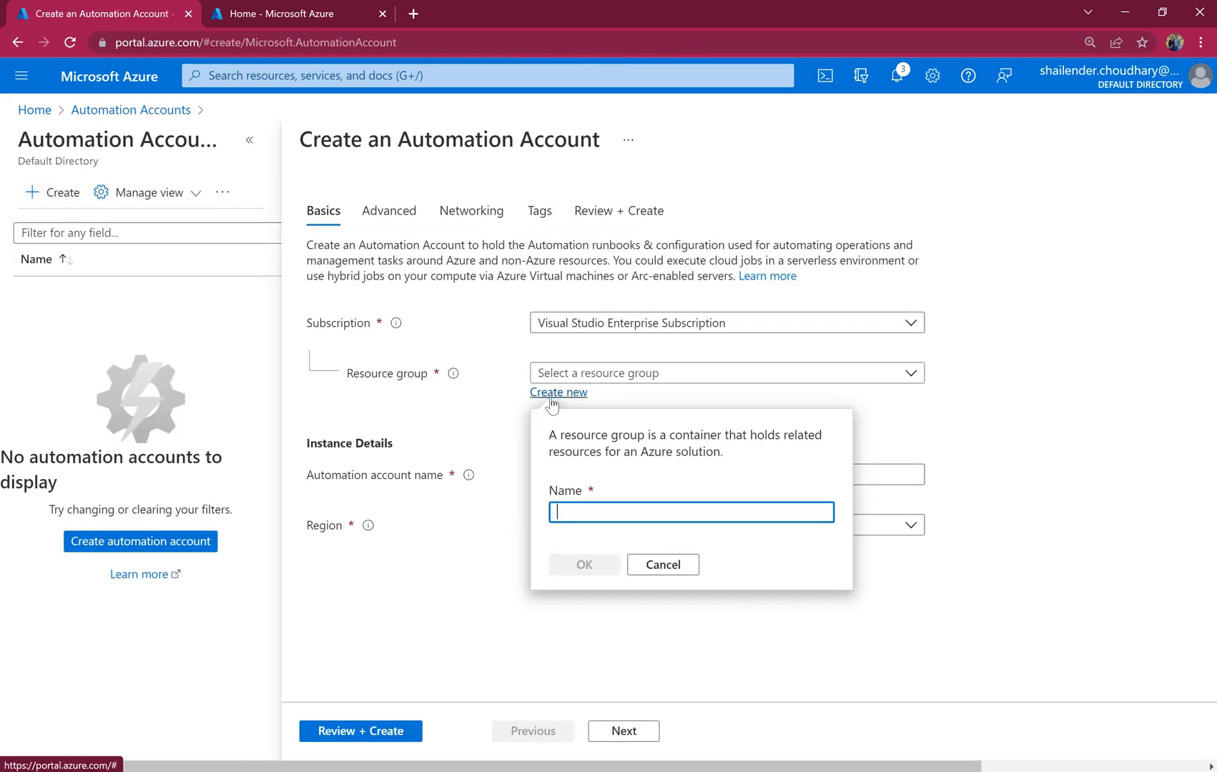
{"action": "left_click", "coordinate": [689, 512]}
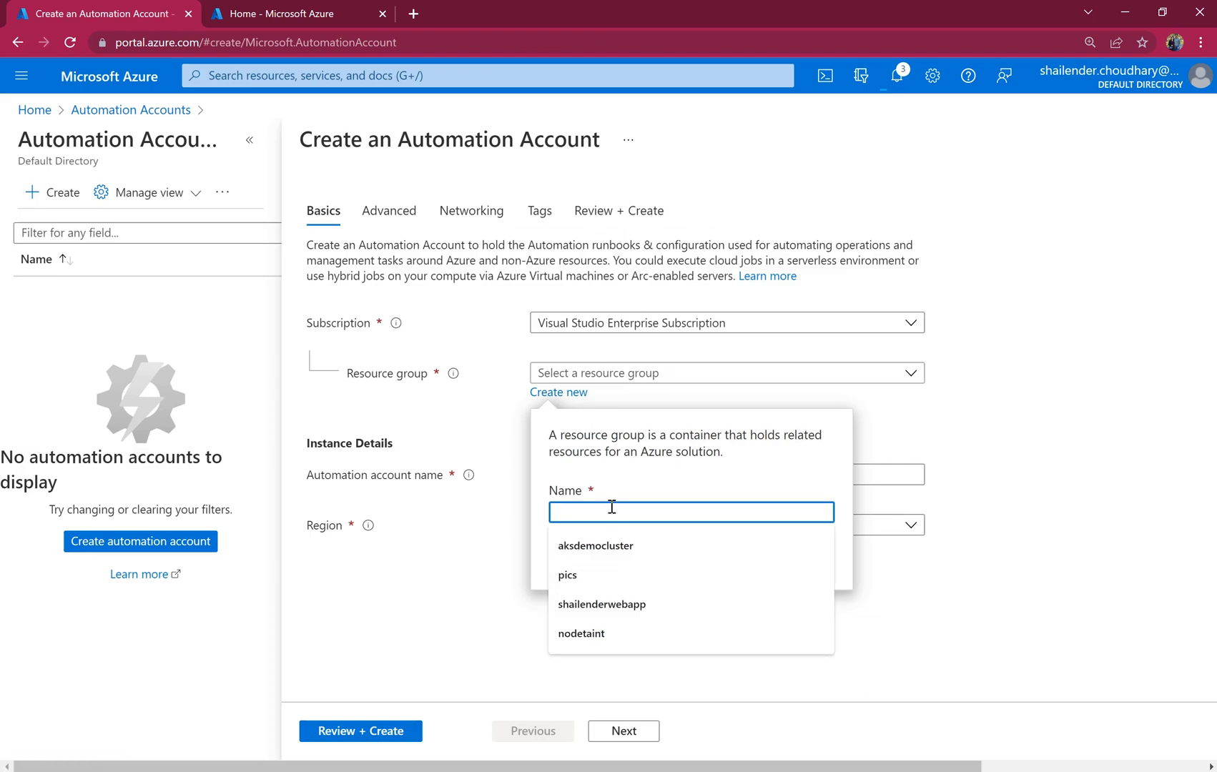
{"action": "type", "text": "automation-rg"}
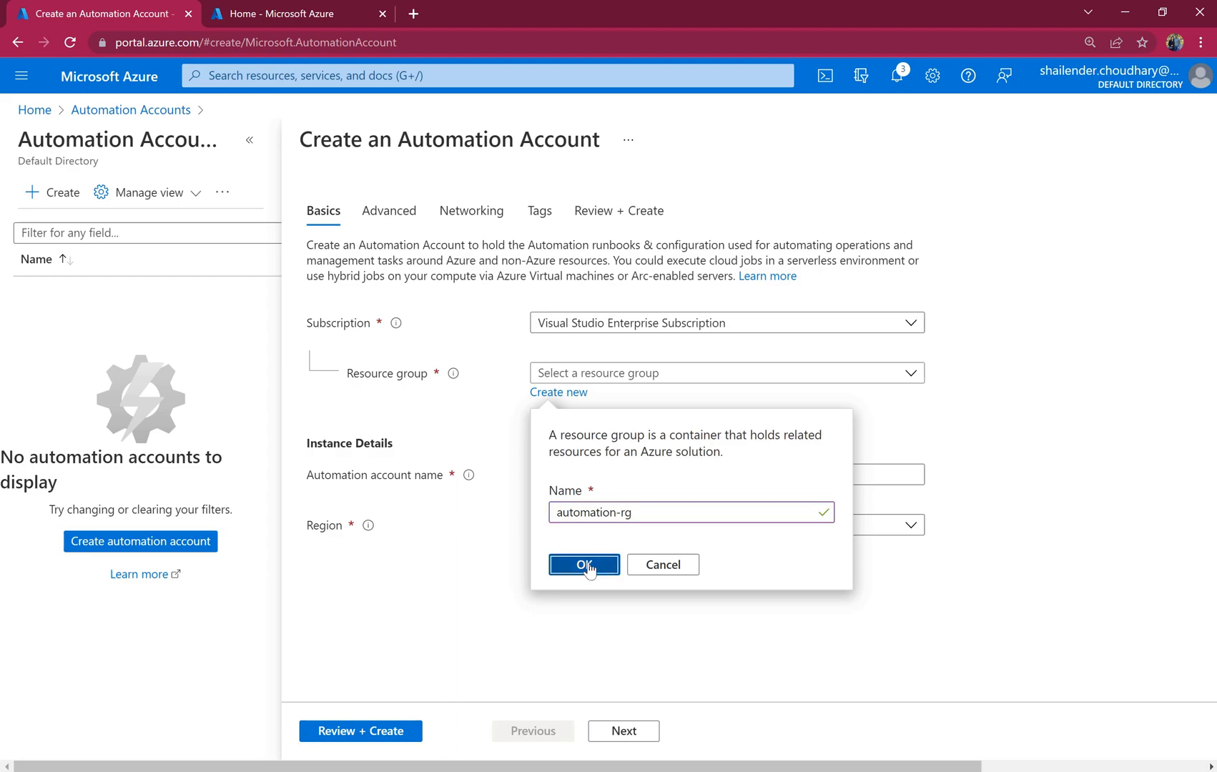
{"action": "left_click", "coordinate": [583, 564]}
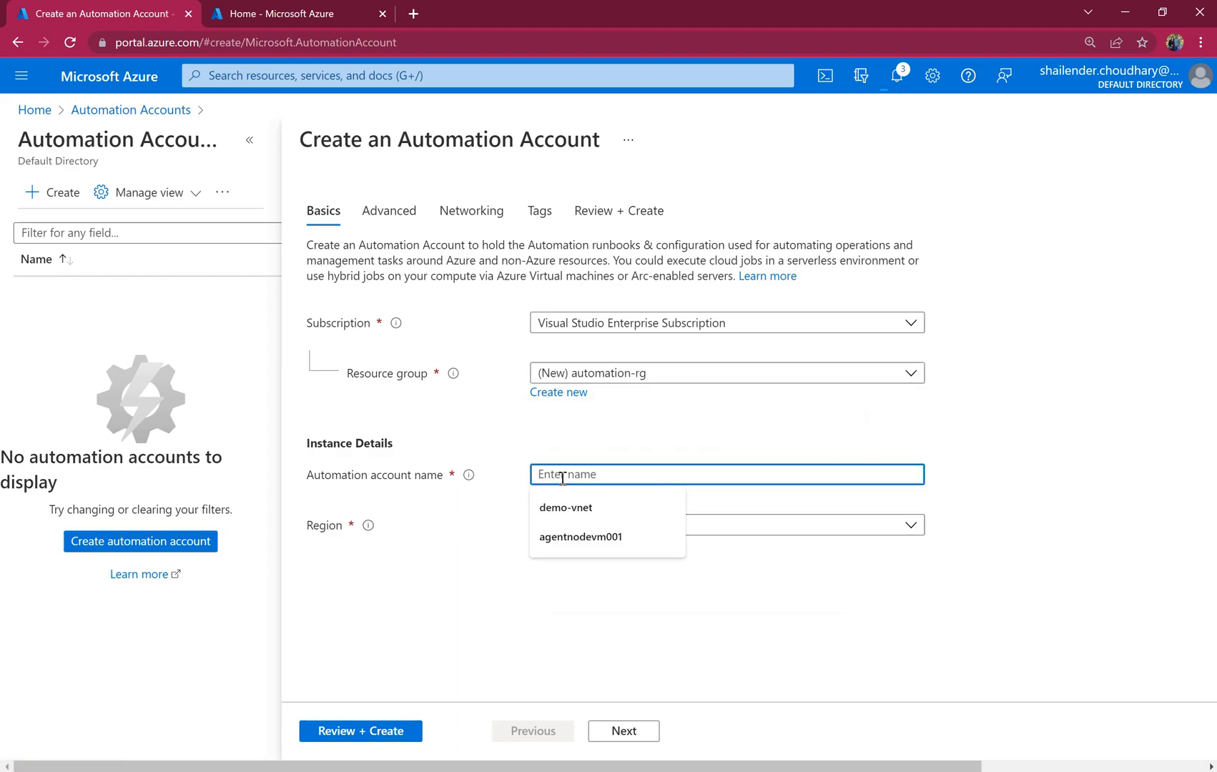
{"action": "type", "text": "demo"}
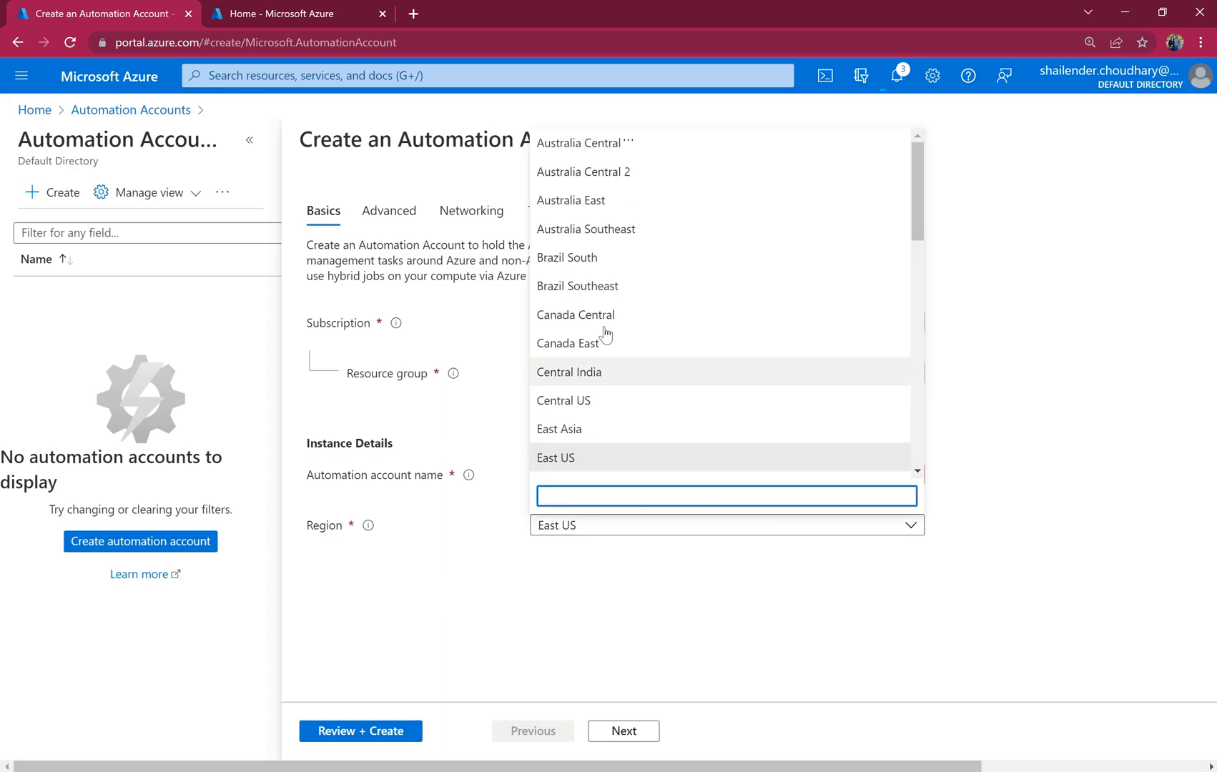
{"action": "left_click", "coordinate": [571, 201]}
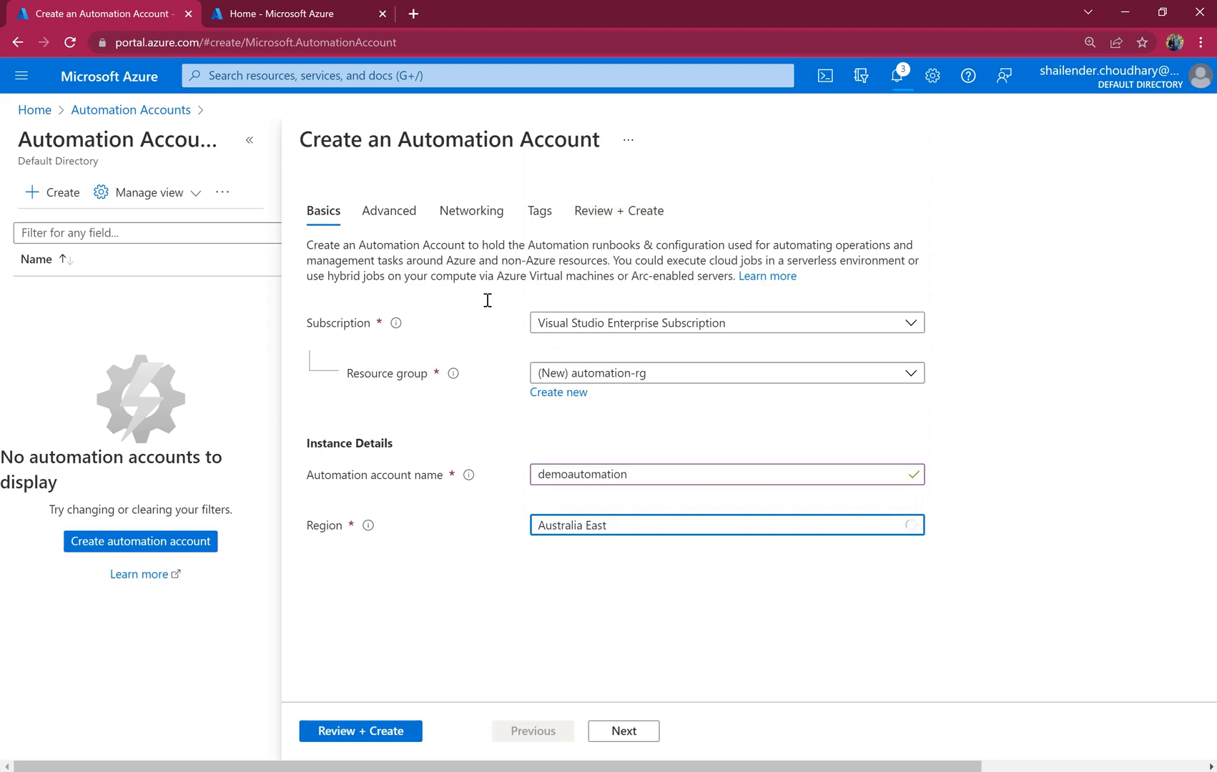
Step: Accept the default identity and networking settings and reach the review summary
{"action": "left_click", "coordinate": [389, 210]}
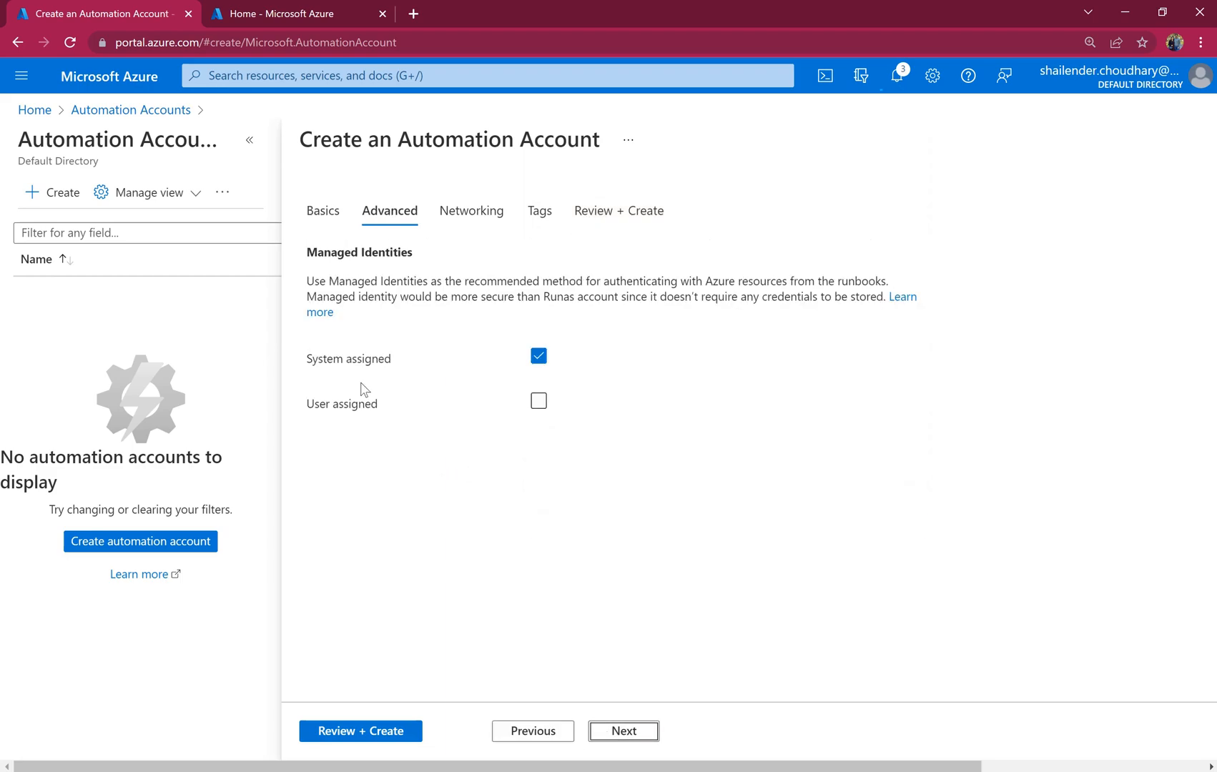
{"action": "left_click", "coordinate": [622, 731]}
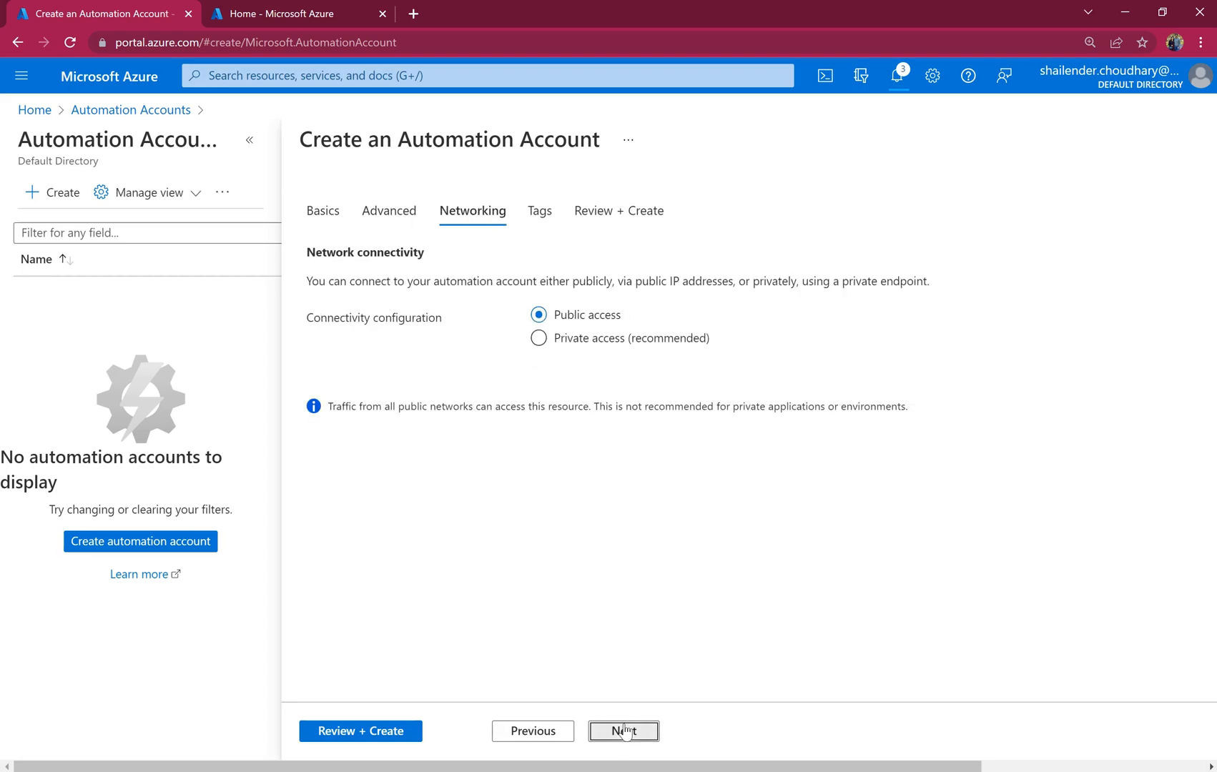
{"action": "left_click", "coordinate": [623, 731]}
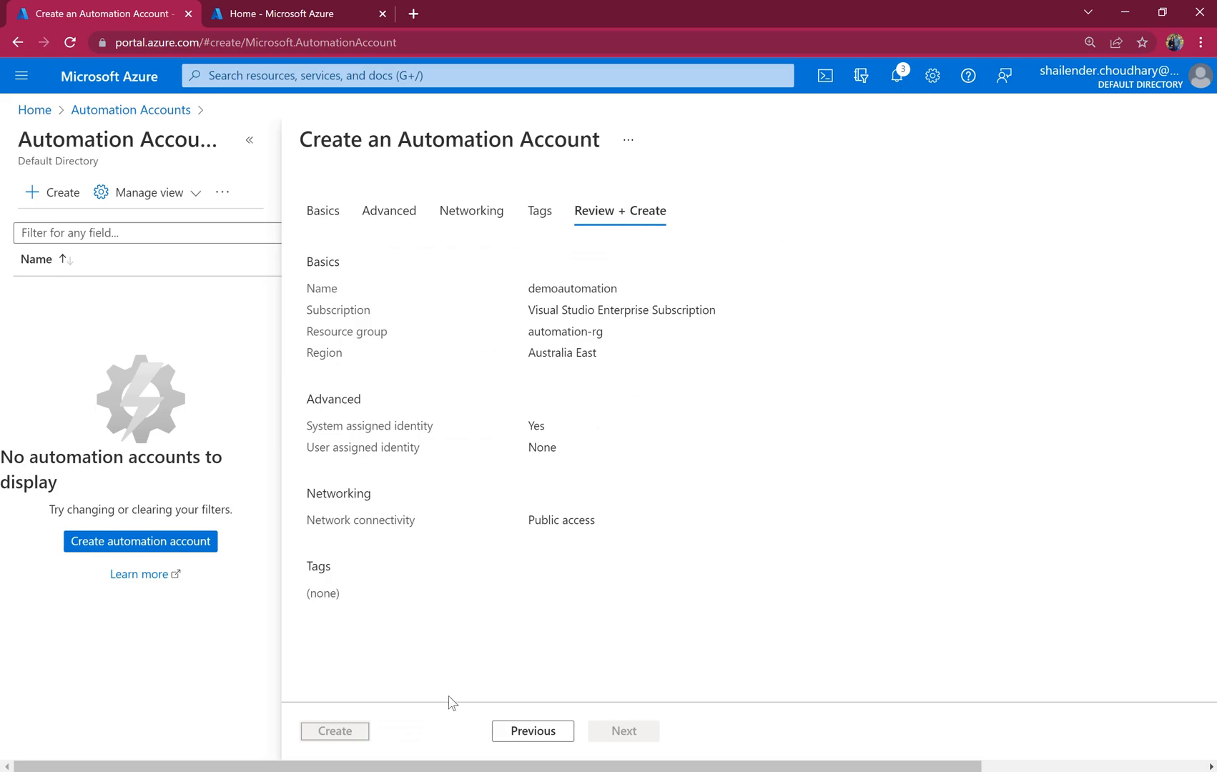
Step: Create the demoautomation account and go to the deployed resource
{"action": "left_click", "coordinate": [333, 731]}
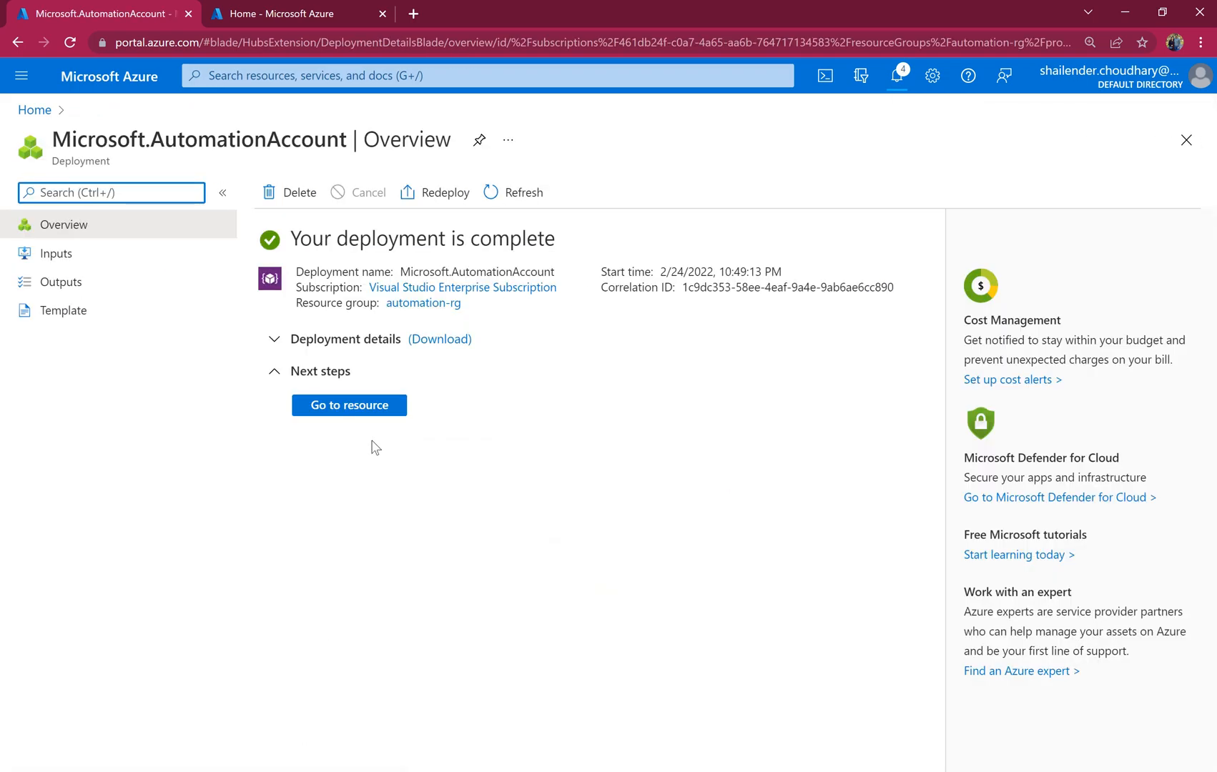
{"action": "left_click", "coordinate": [349, 405]}
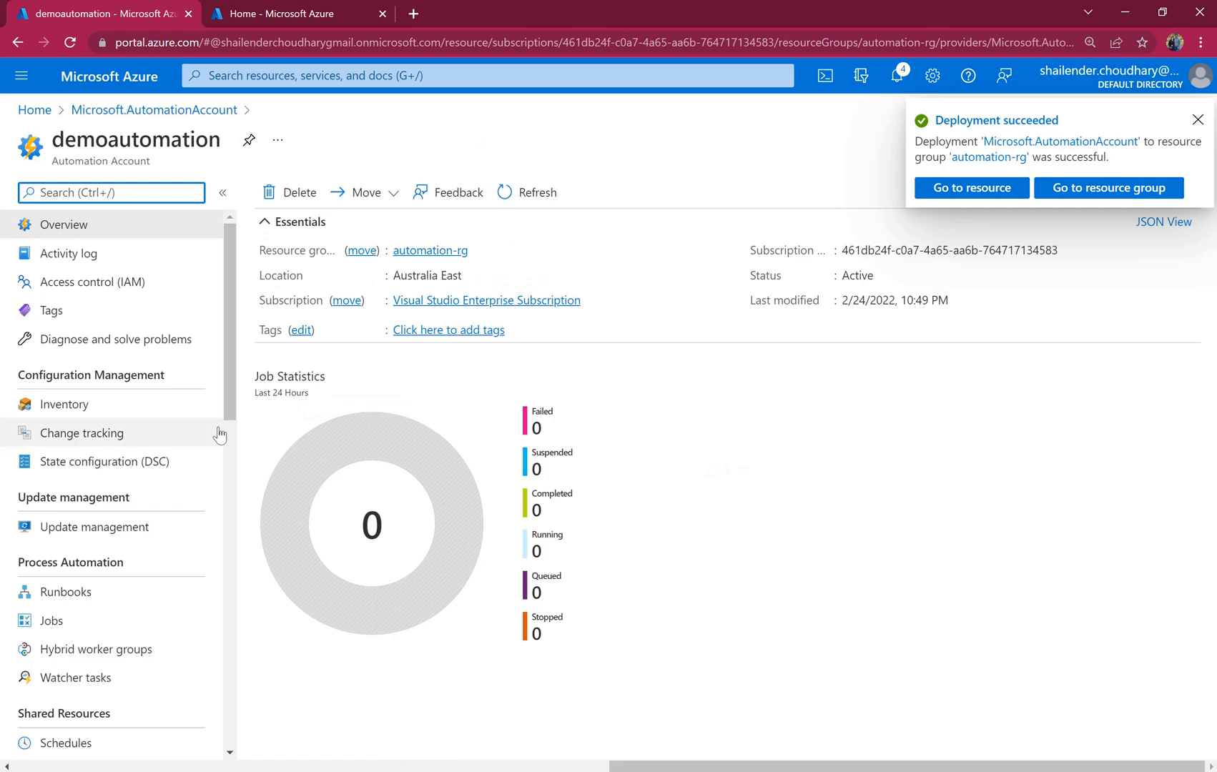
Step: From Run as accounts, start adding an Azure Run As account
{"action": "scroll", "scroll_direction": "down", "scroll_amount": 3}
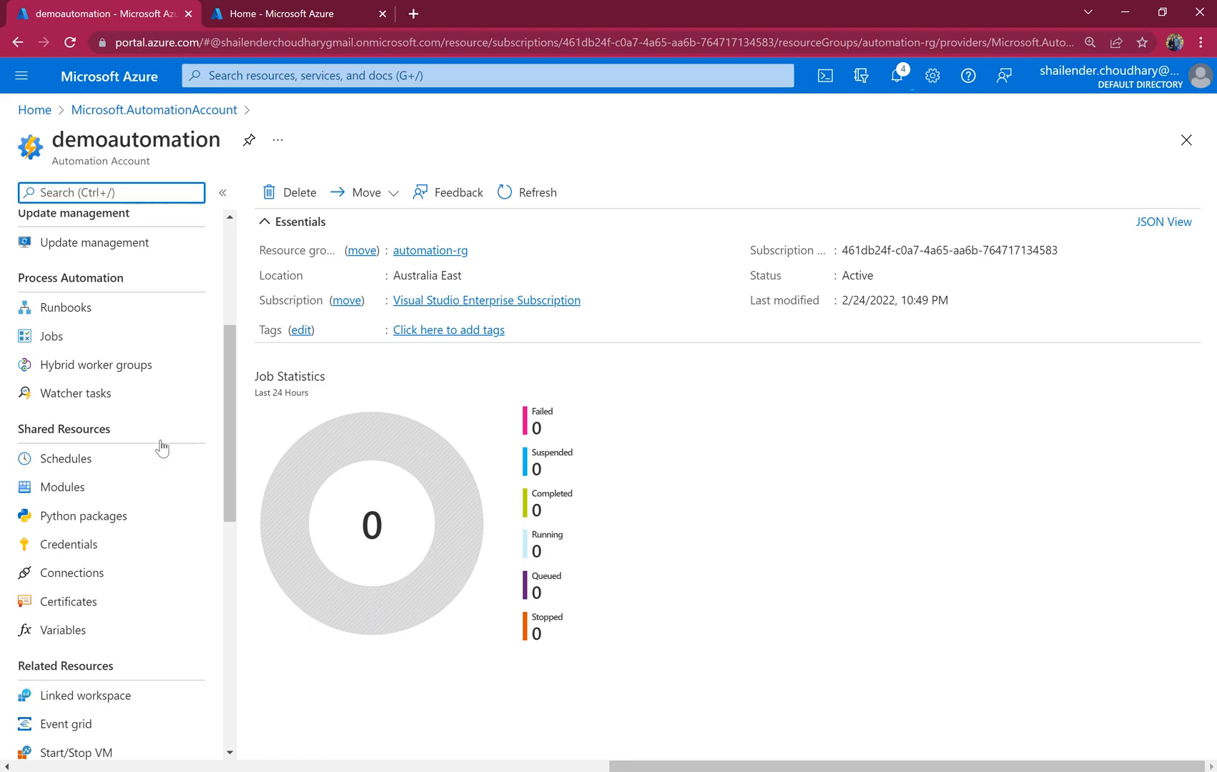
{"action": "scroll", "scroll_direction": "down", "scroll_amount": 3}
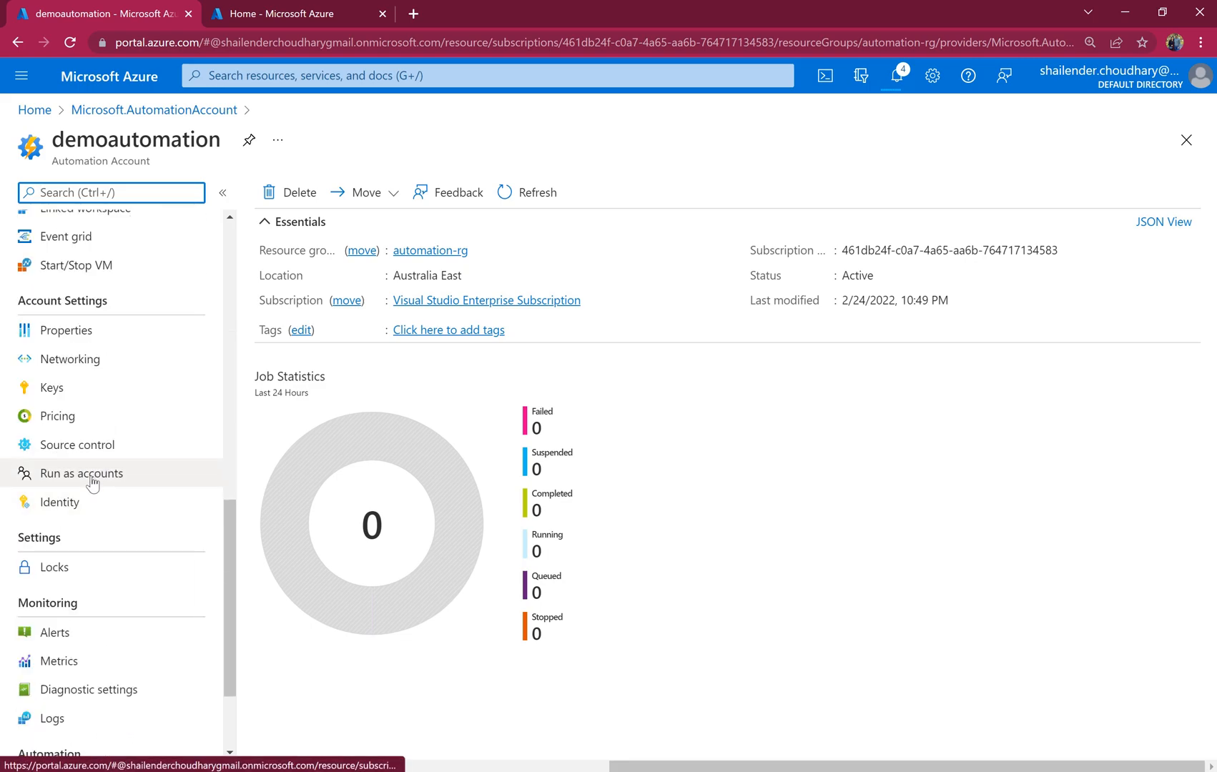
{"action": "left_click", "coordinate": [80, 473]}
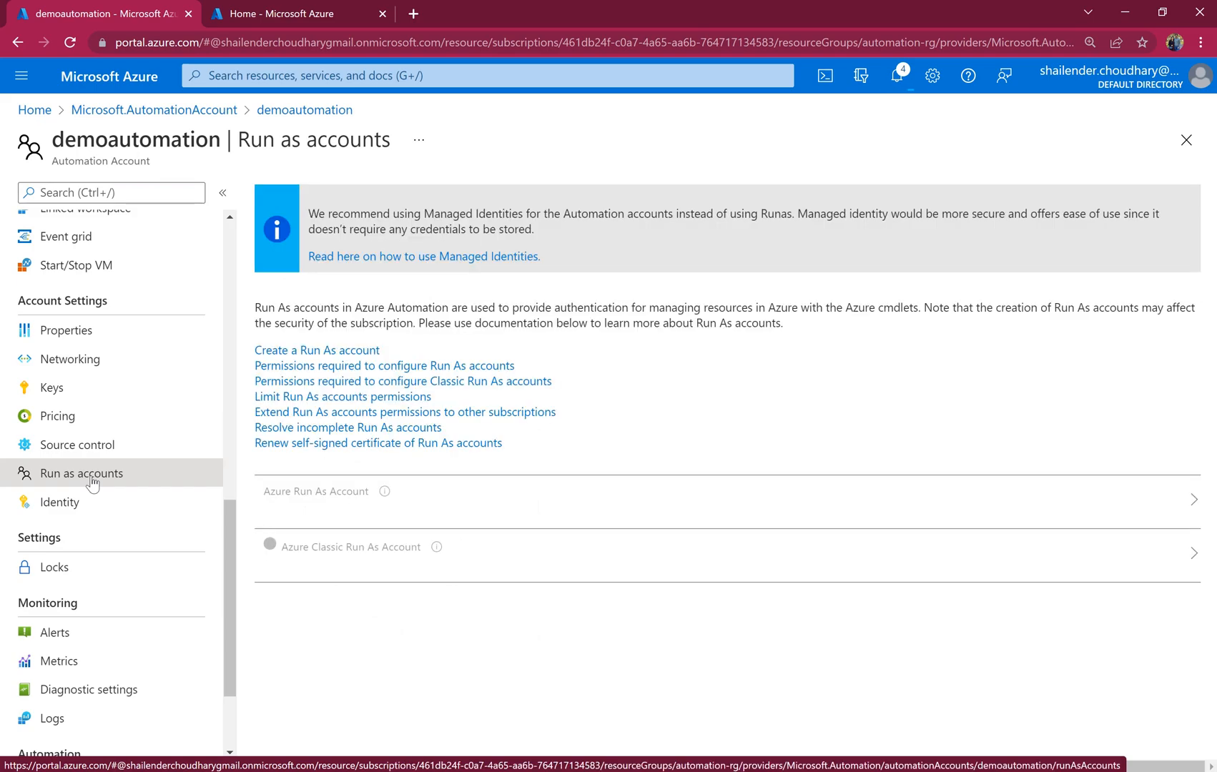
{"action": "left_click", "coordinate": [316, 492]}
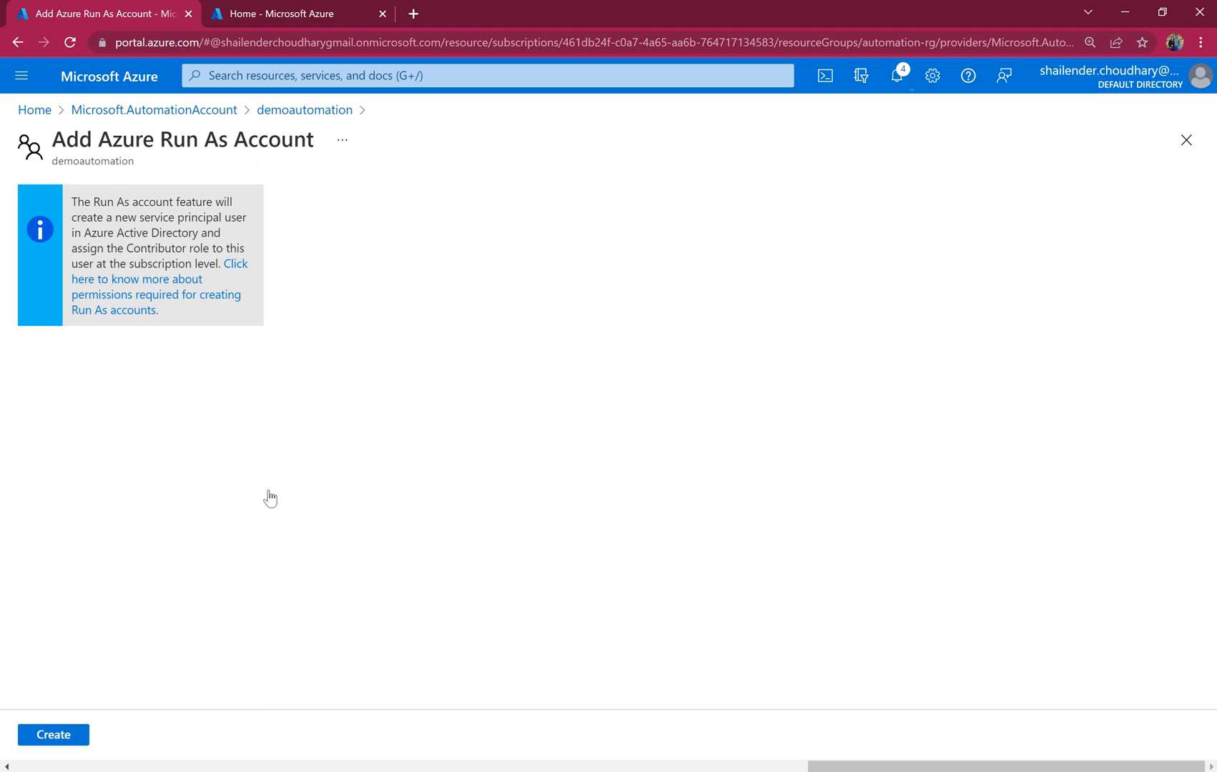
{"action": "mouse_move", "coordinate": [305, 110]}
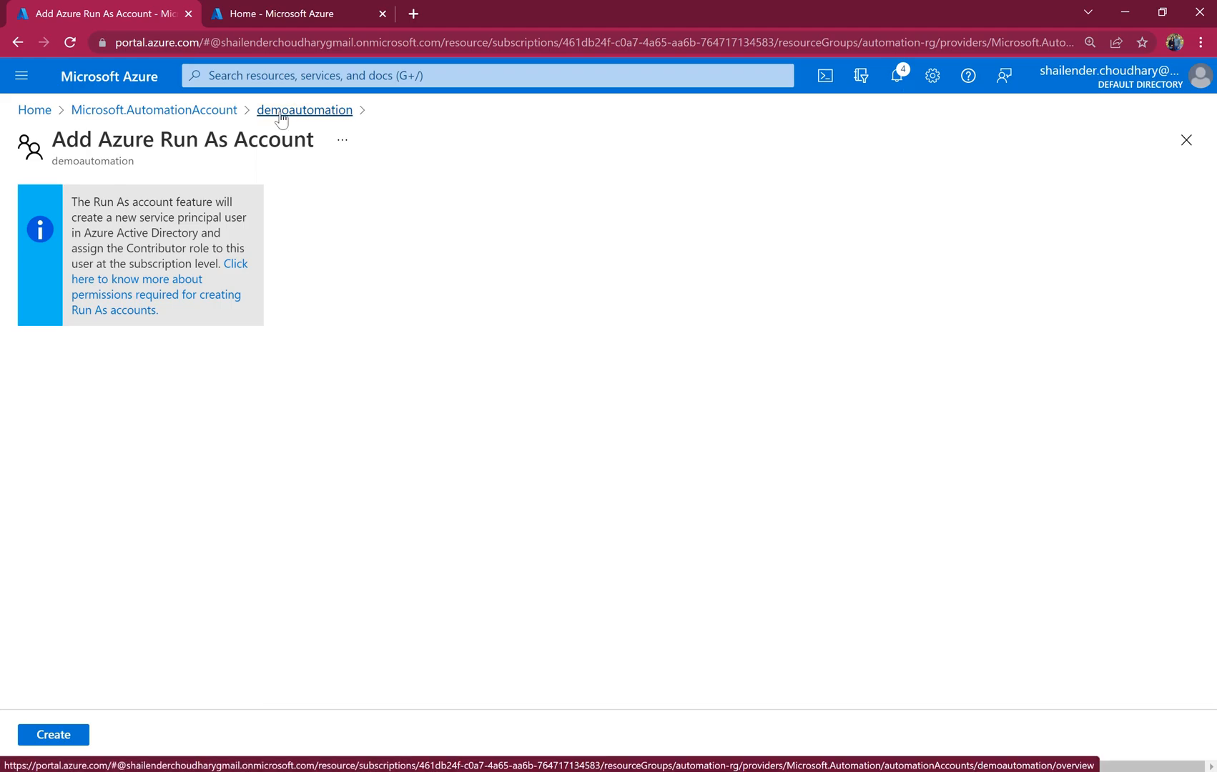
Step: View the Azure role assignments of demoautomation's system-assigned managed identity, currently empty
{"action": "left_click", "coordinate": [303, 110]}
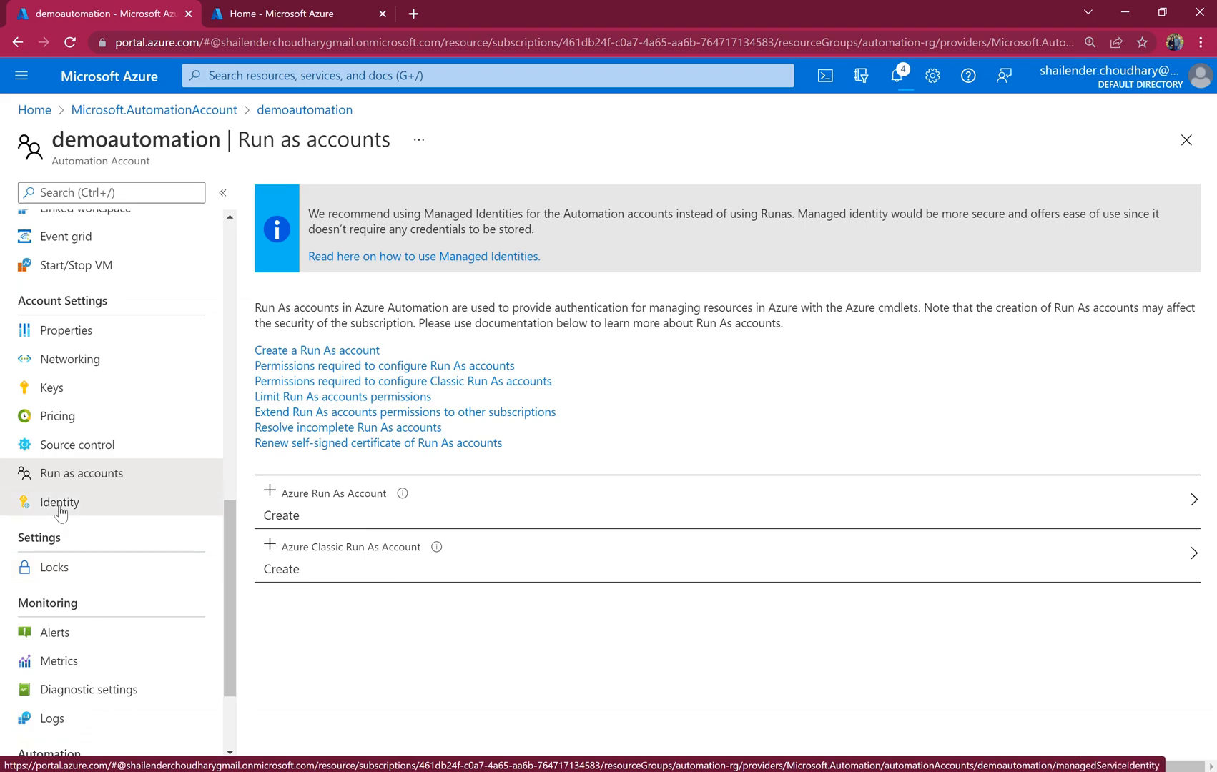
{"action": "left_click", "coordinate": [59, 502]}
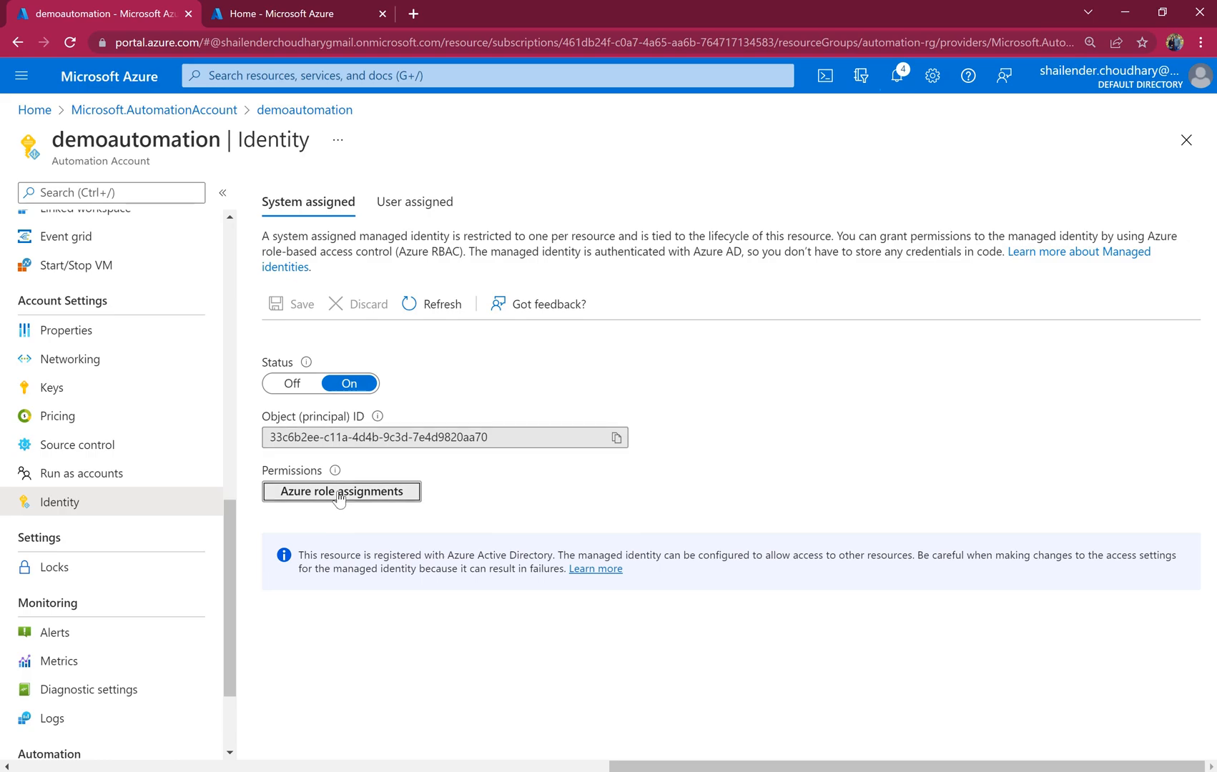
{"action": "left_click", "coordinate": [340, 492]}
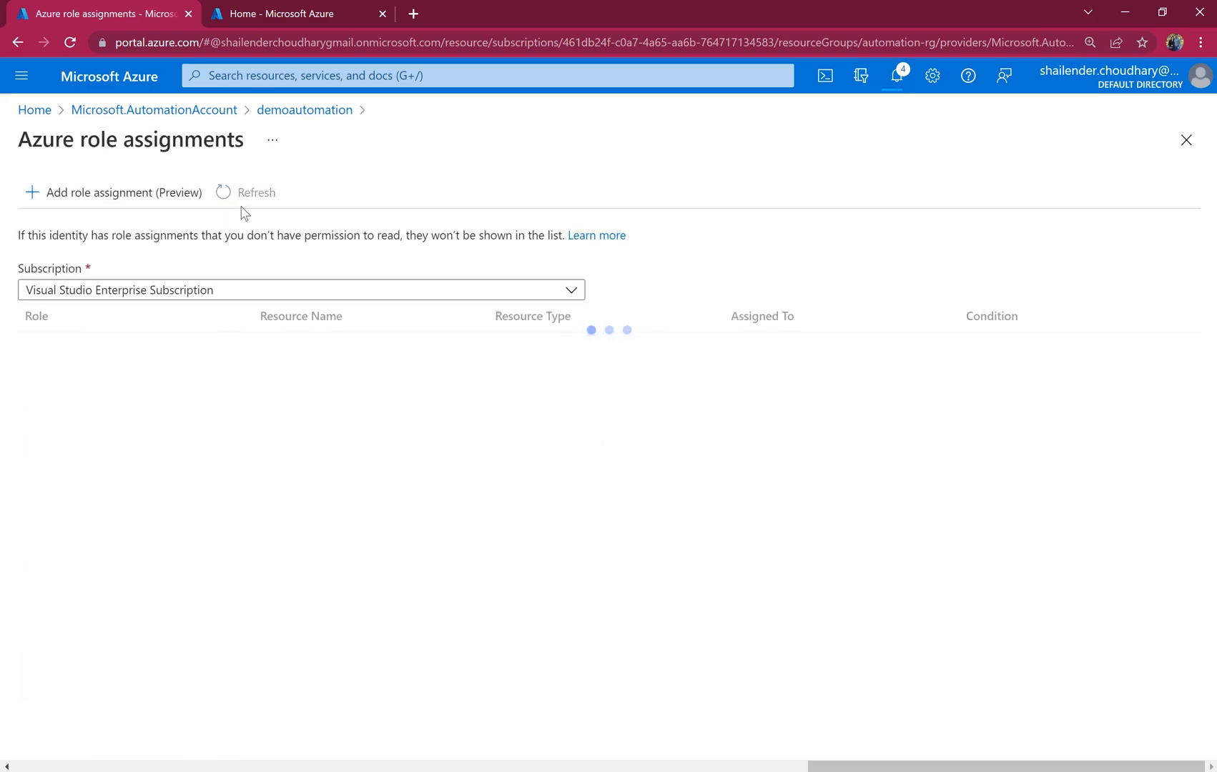
{"action": "left_click", "coordinate": [256, 192]}
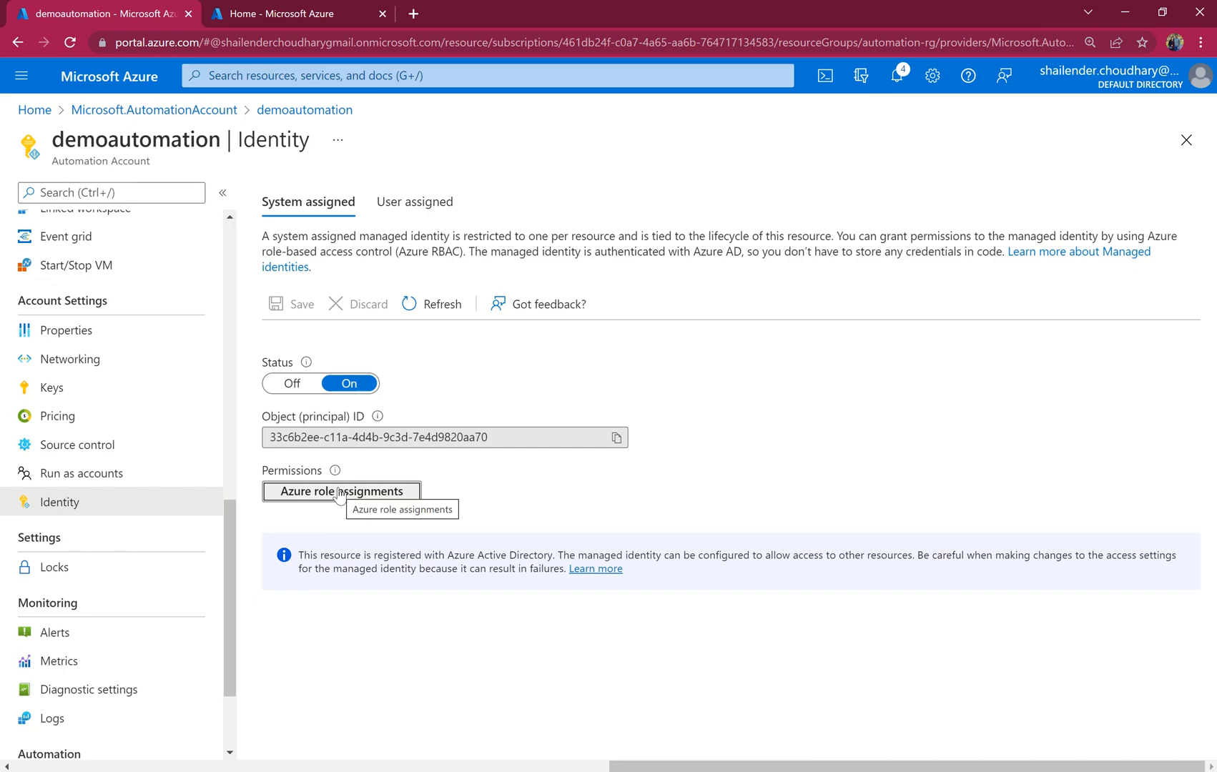
{"action": "left_click", "coordinate": [342, 492]}
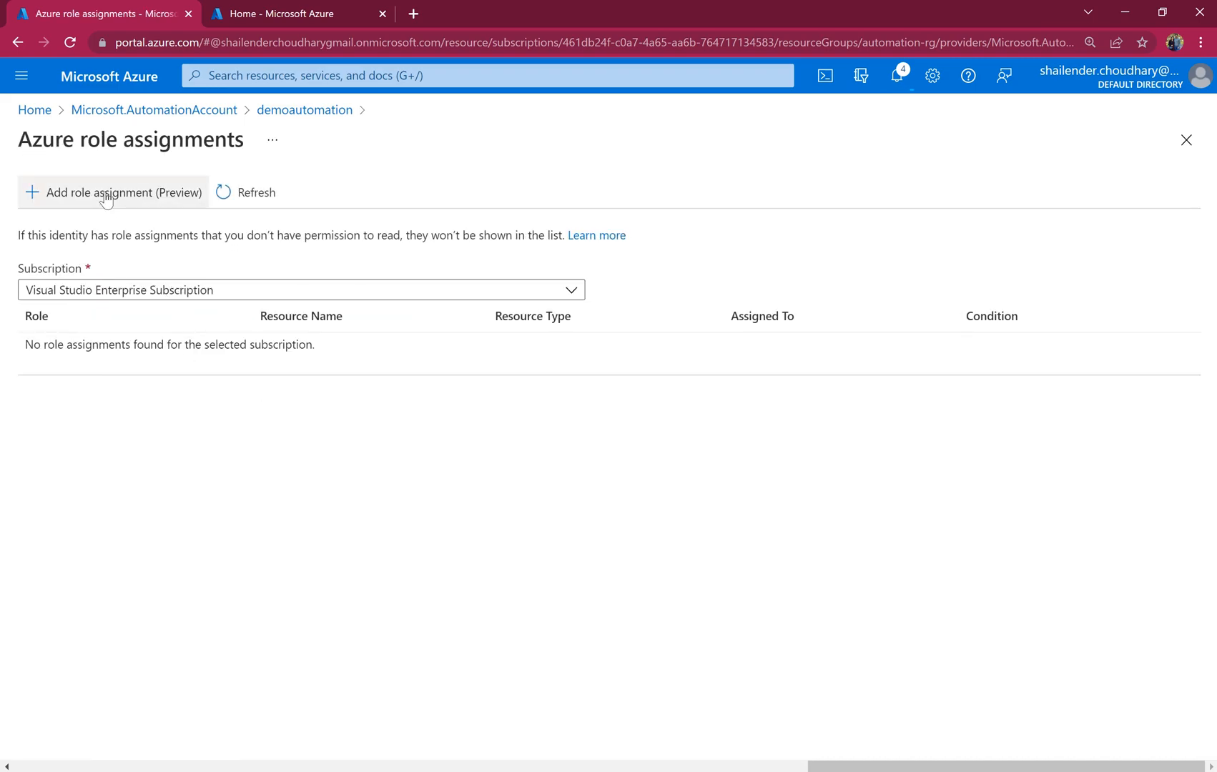
Step: Assign the identity the Contributor role scoped to resource group aksdemocluster-rg
{"action": "left_click", "coordinate": [113, 191]}
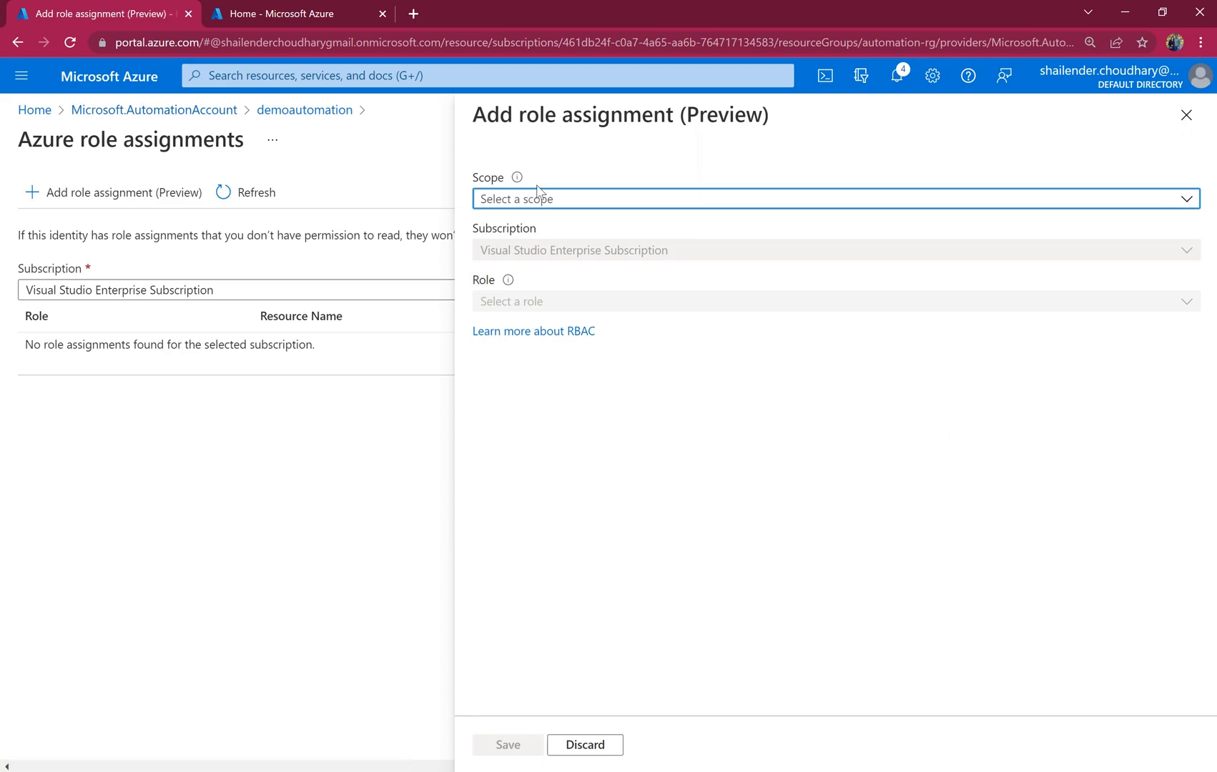
{"action": "left_click", "coordinate": [831, 199]}
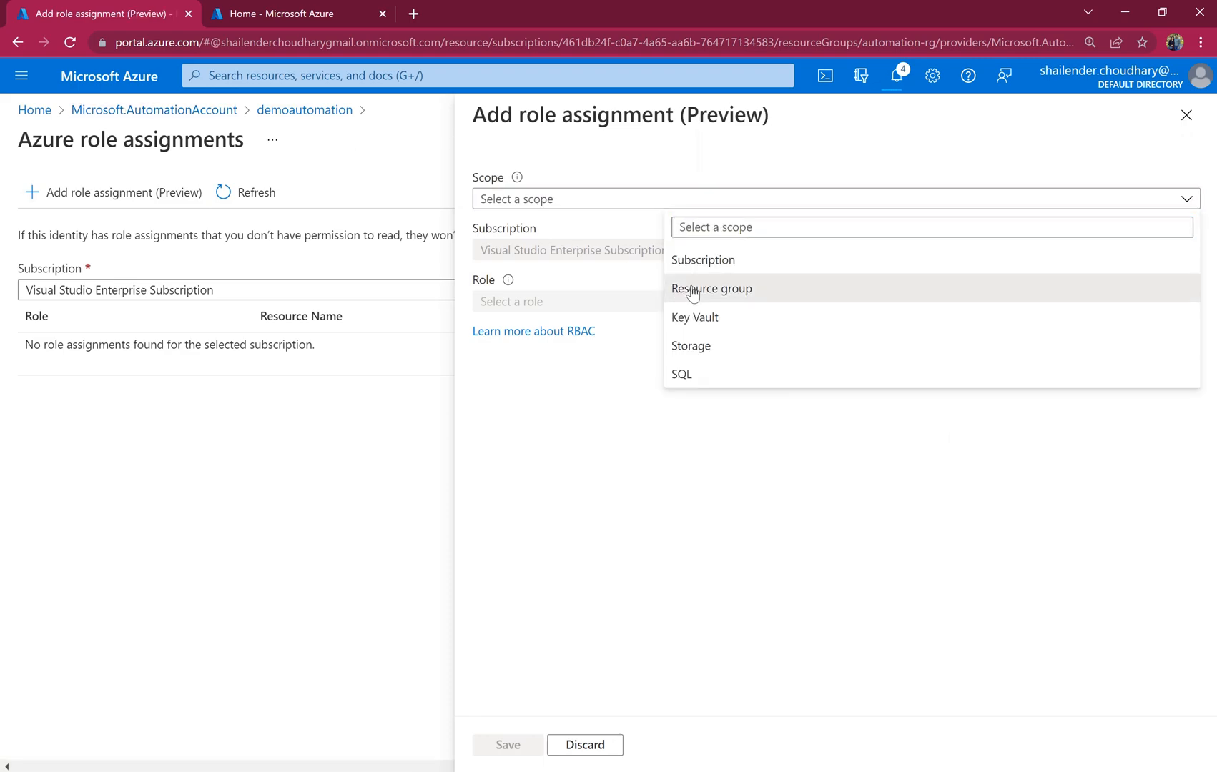
{"action": "left_click", "coordinate": [711, 287]}
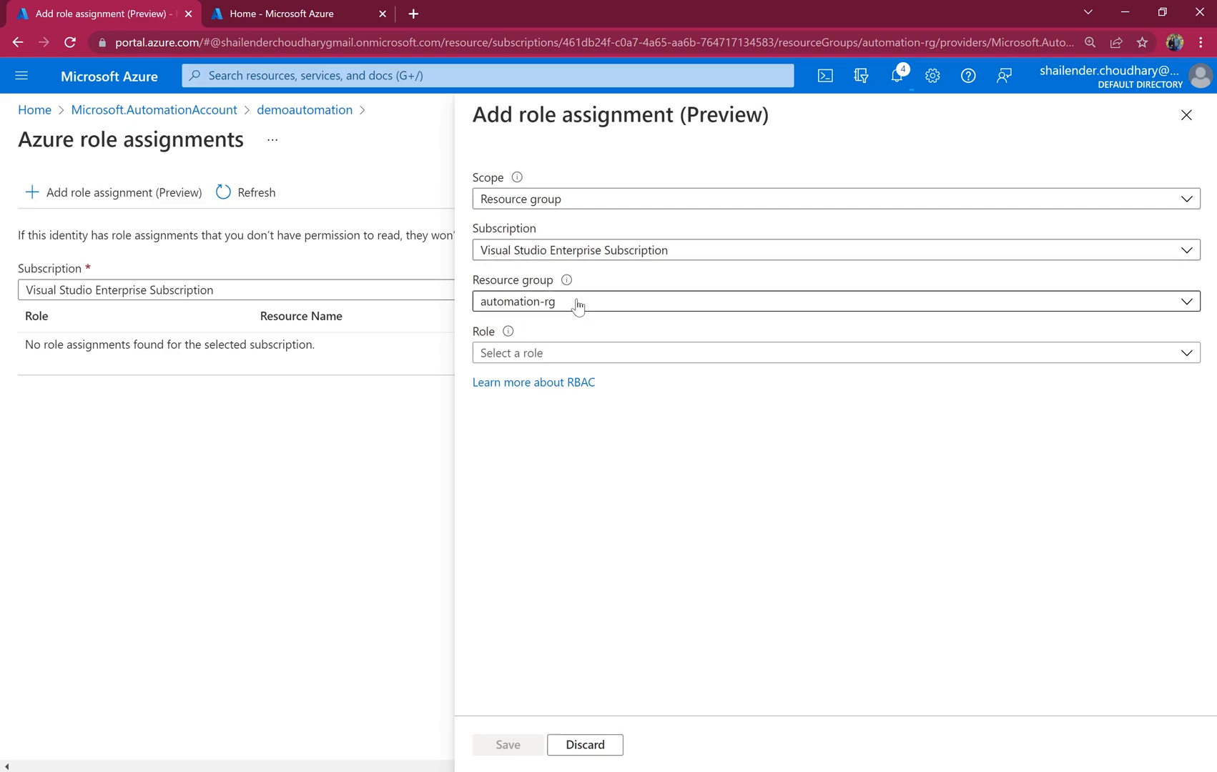
{"action": "left_click", "coordinate": [835, 302]}
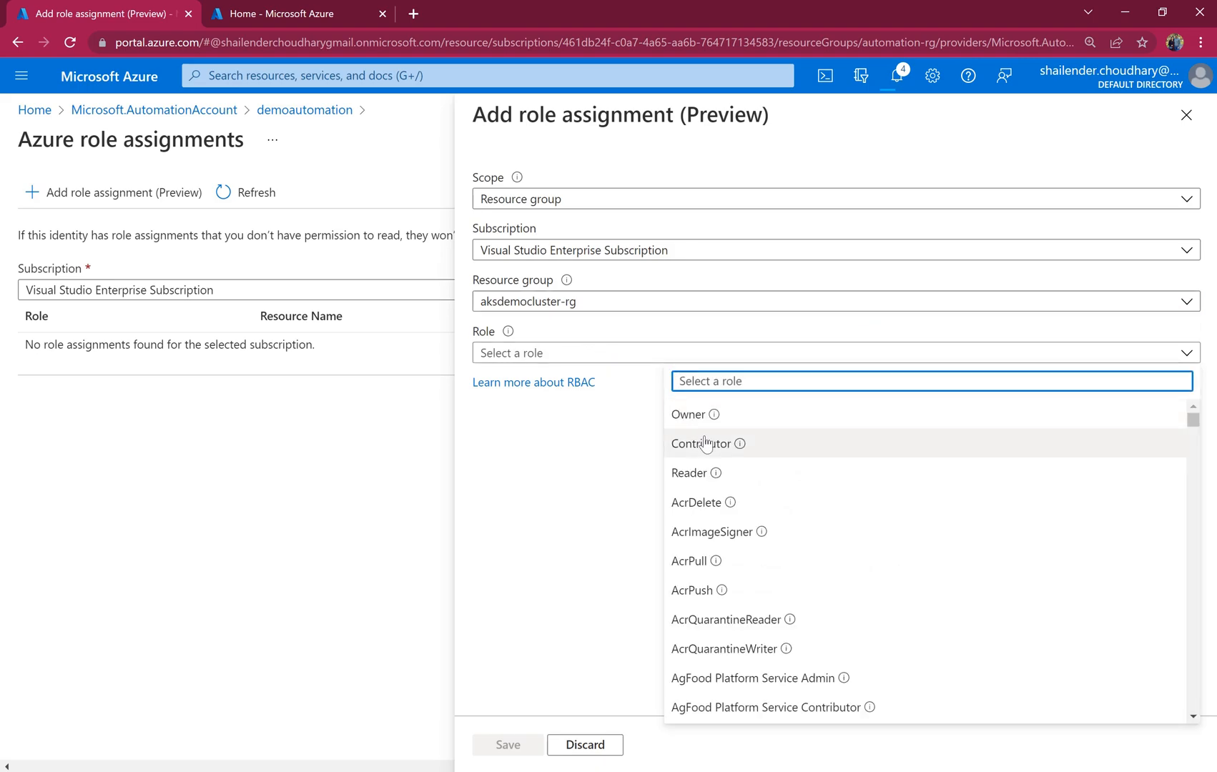
{"action": "left_click", "coordinate": [701, 443]}
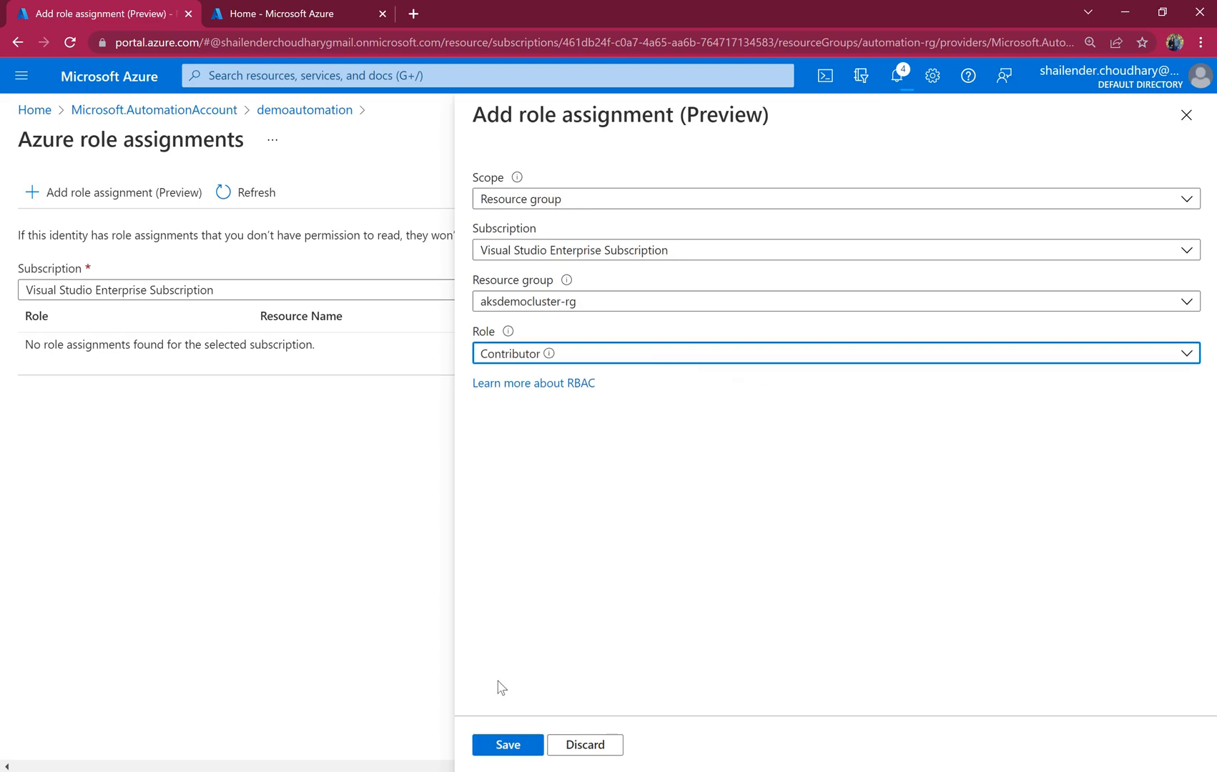
{"action": "left_click", "coordinate": [507, 743]}
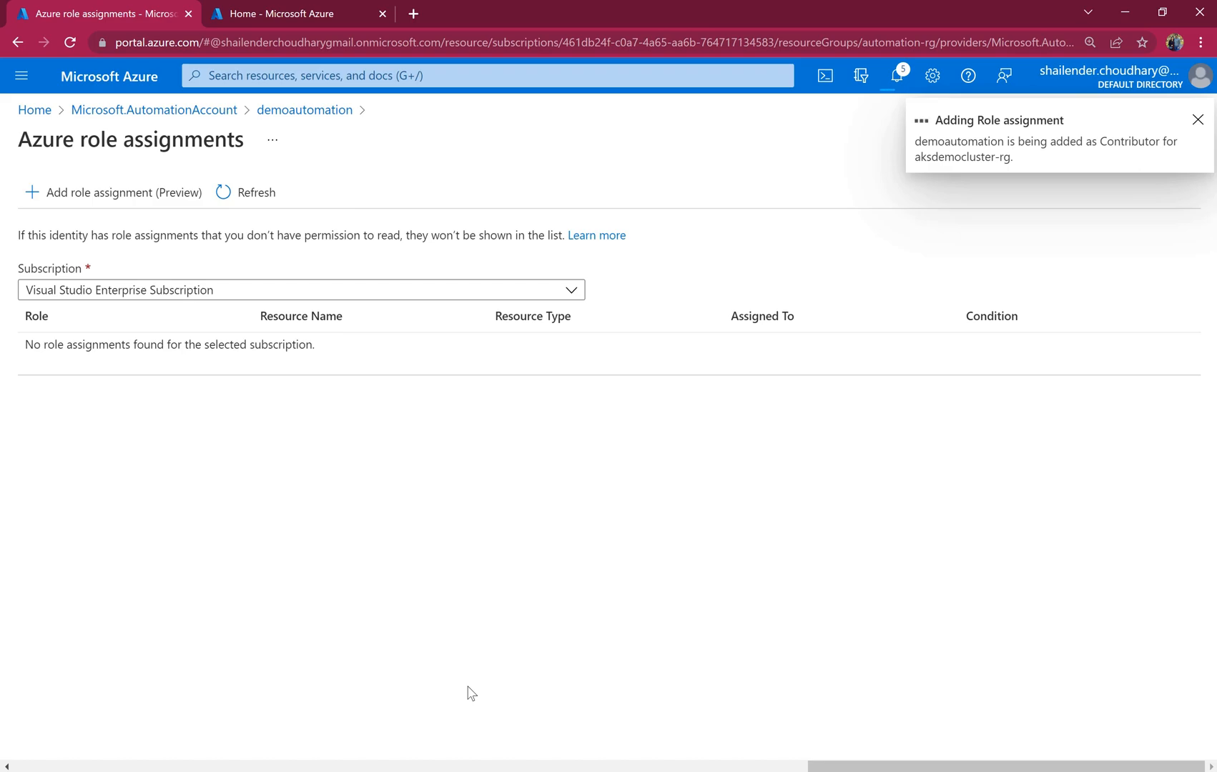
Step: Dismiss the notification and refresh the role assignments list
{"action": "left_click", "coordinate": [1197, 120]}
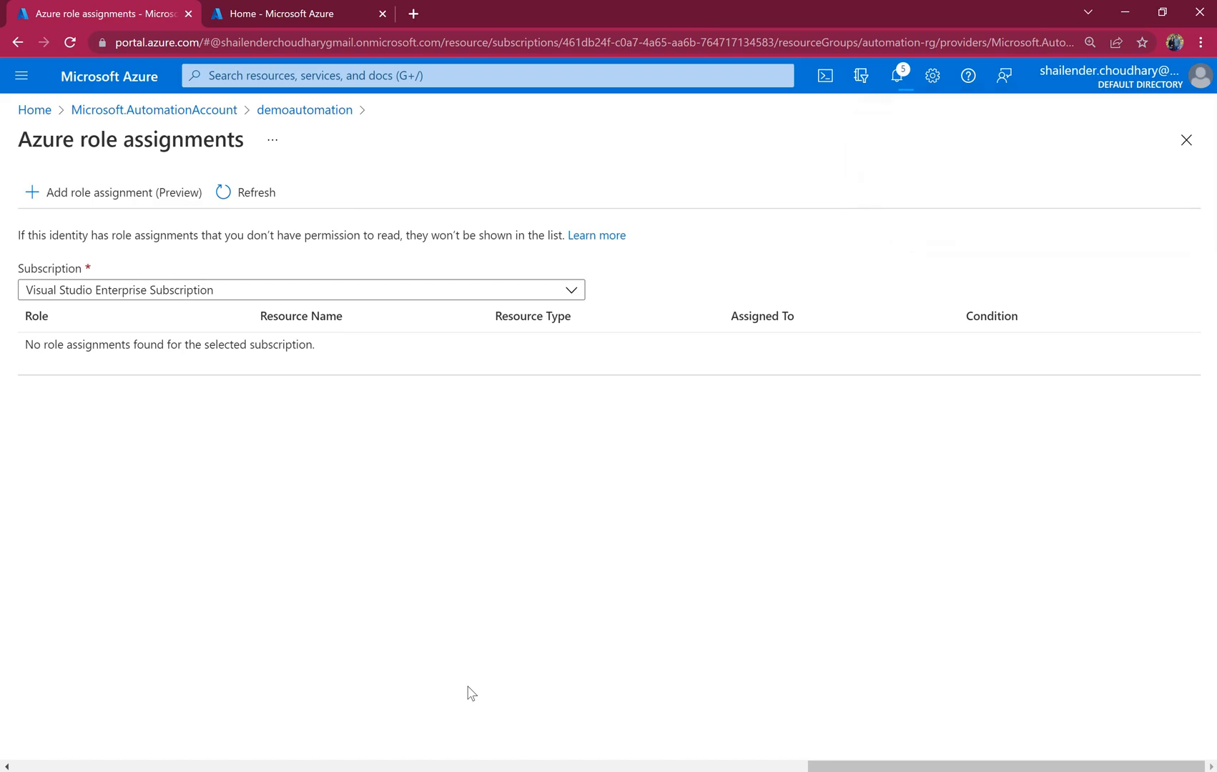
{"action": "mouse_move", "coordinate": [256, 197]}
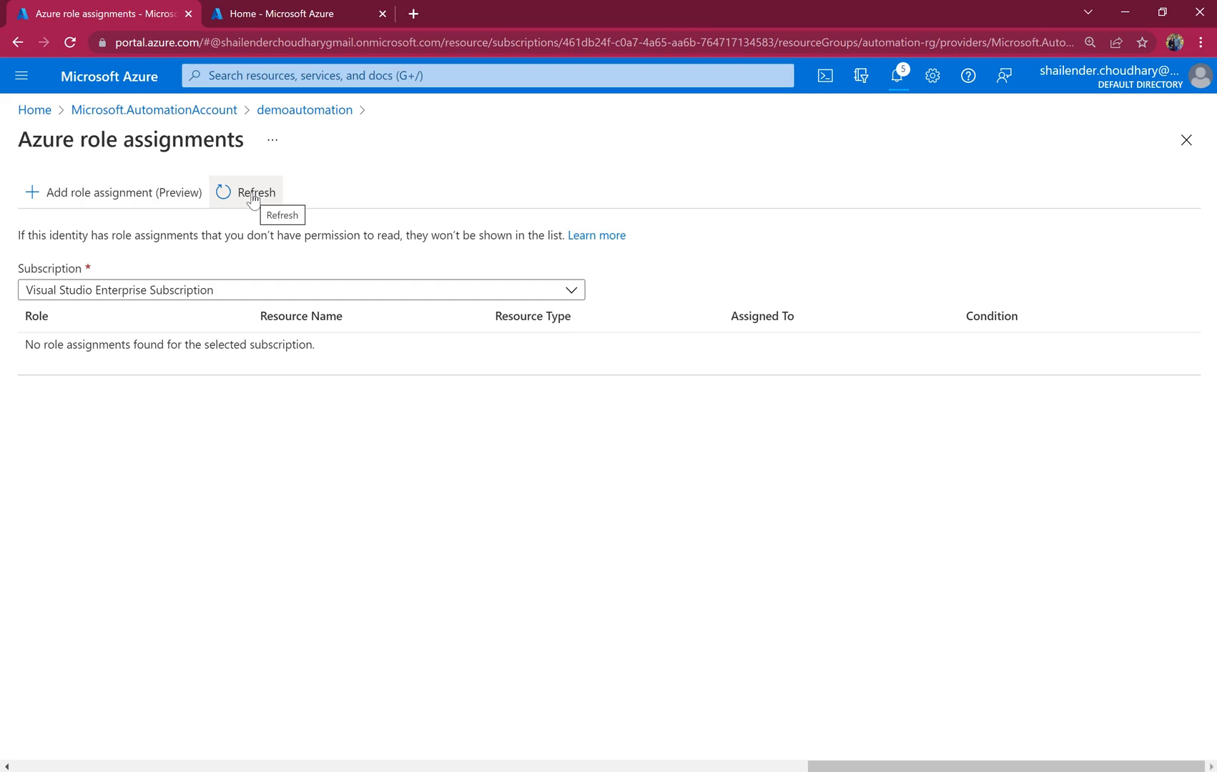
{"action": "mouse_move", "coordinate": [278, 165]}
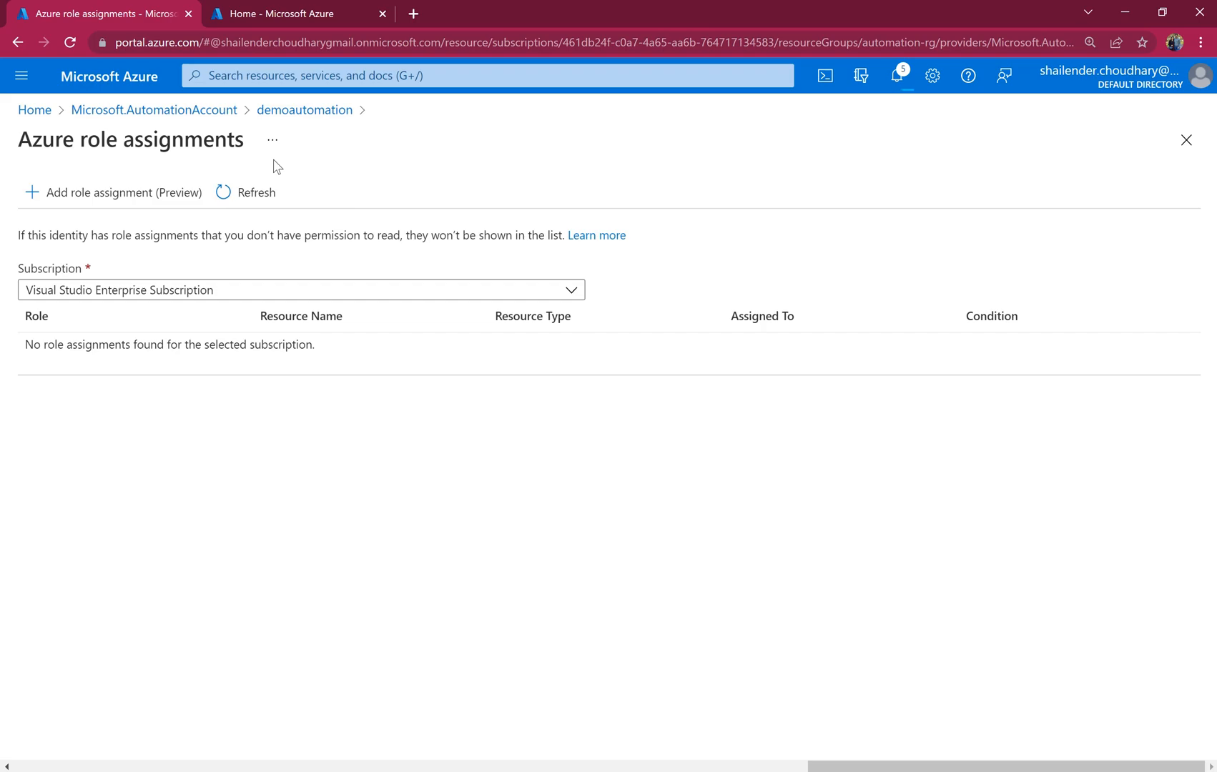
{"action": "mouse_move", "coordinate": [246, 191]}
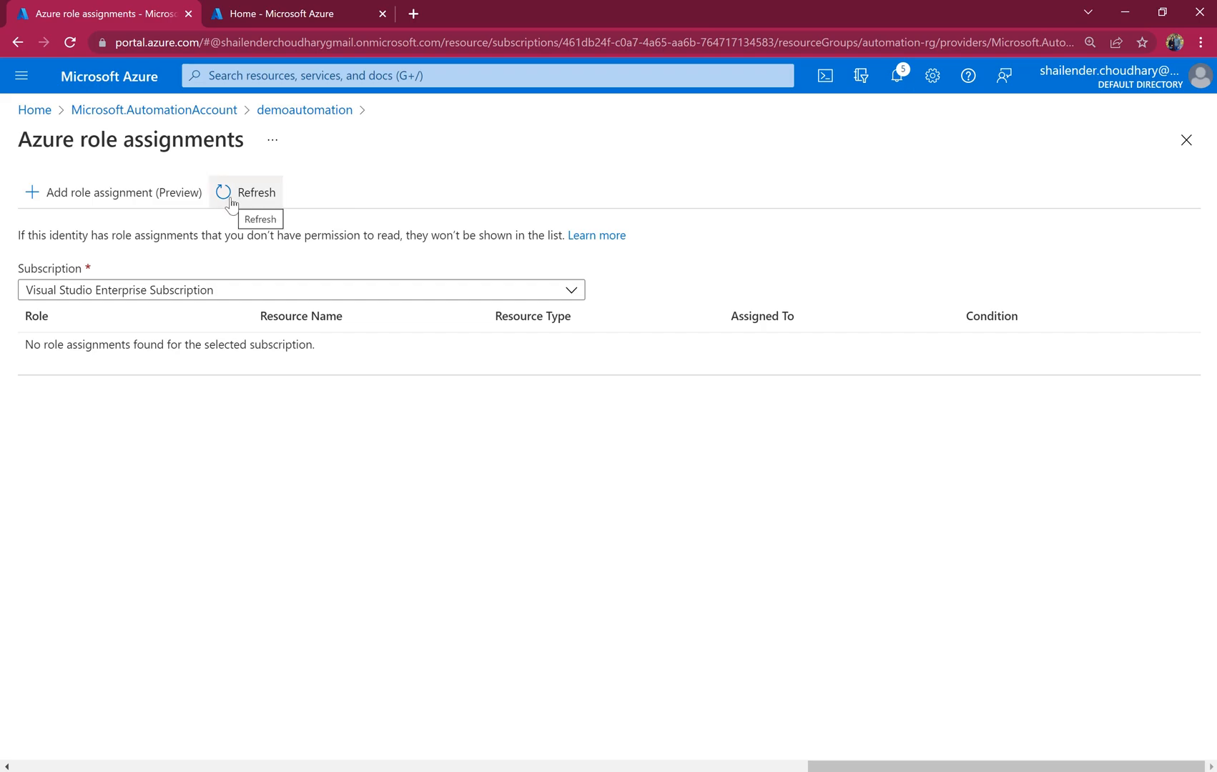
{"action": "left_click", "coordinate": [1185, 140]}
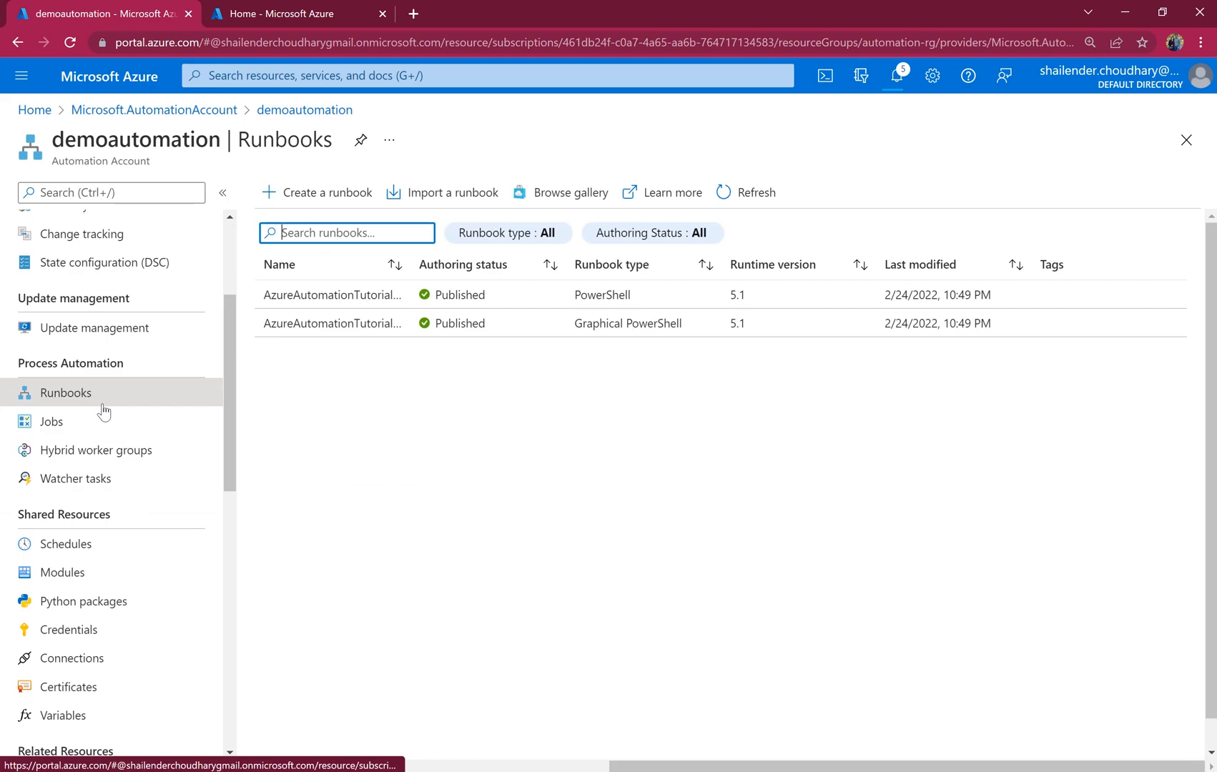
Step: Create a PowerShell runbook aks-stop-start with runtime version 5.1
{"action": "left_click", "coordinate": [325, 193]}
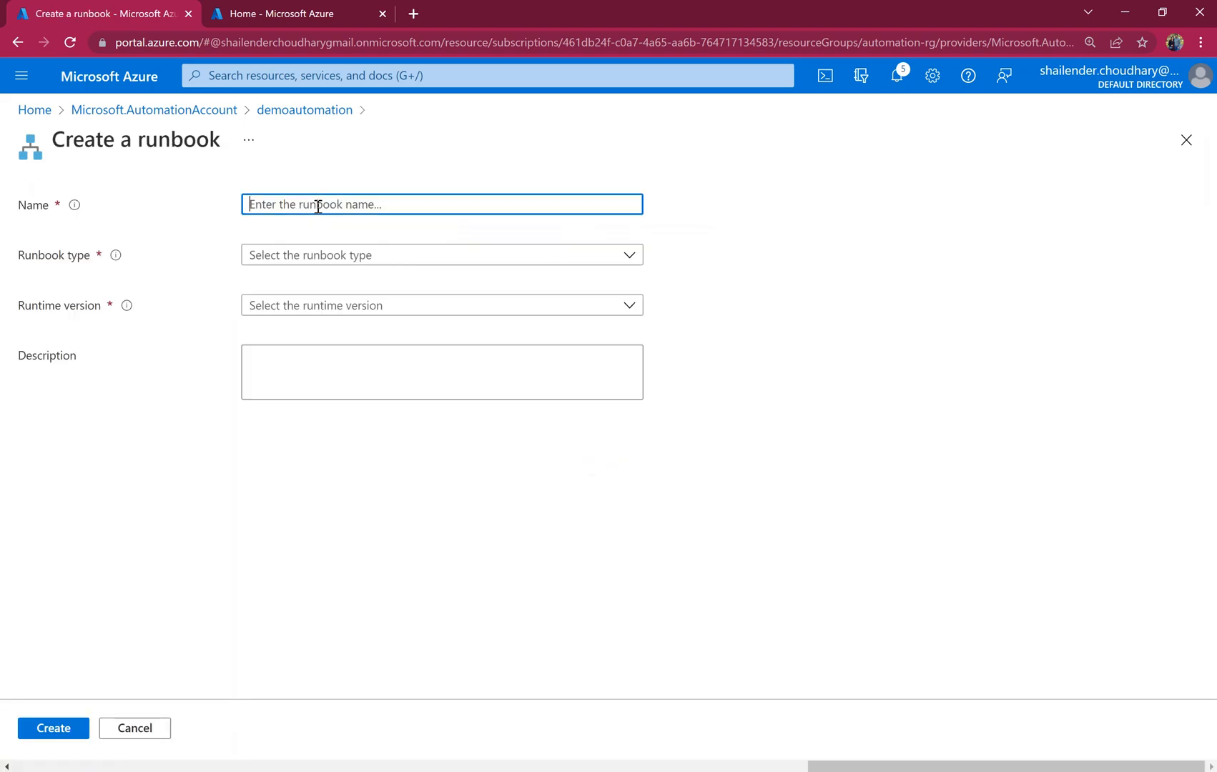
{"action": "type", "text": "aks-"}
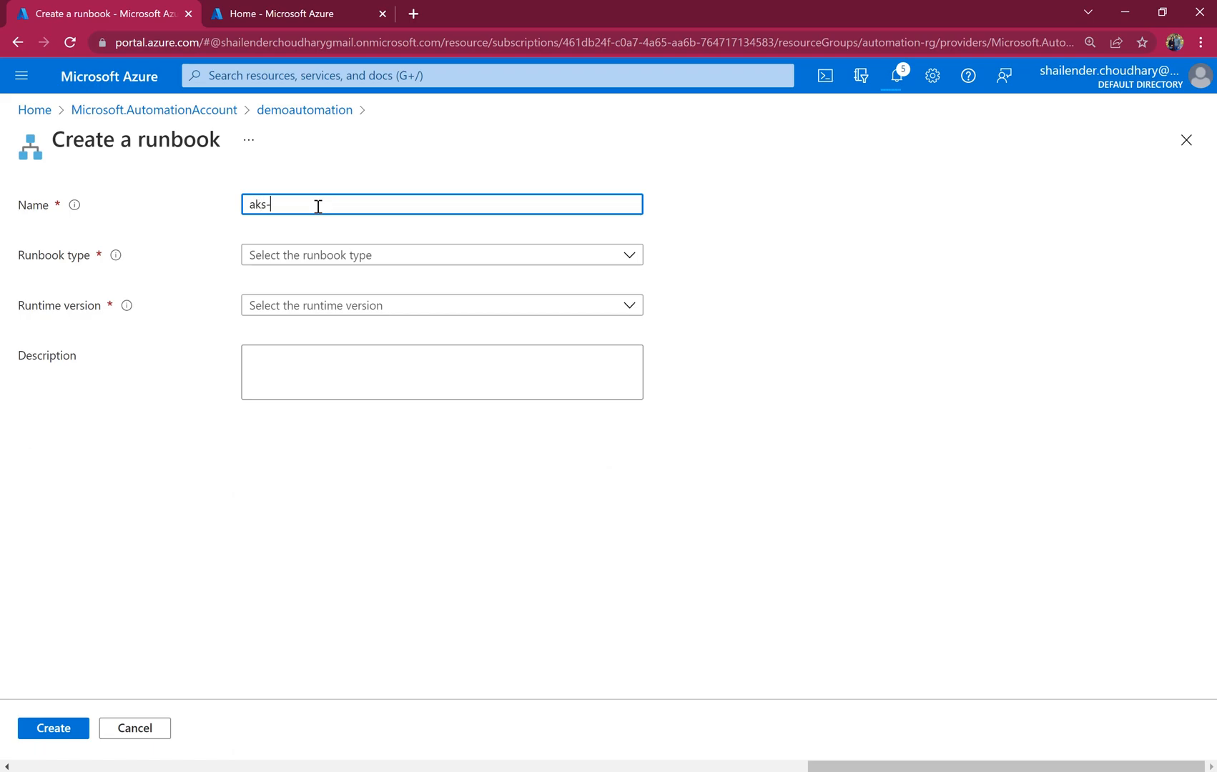
{"action": "type", "text": "stop-start"}
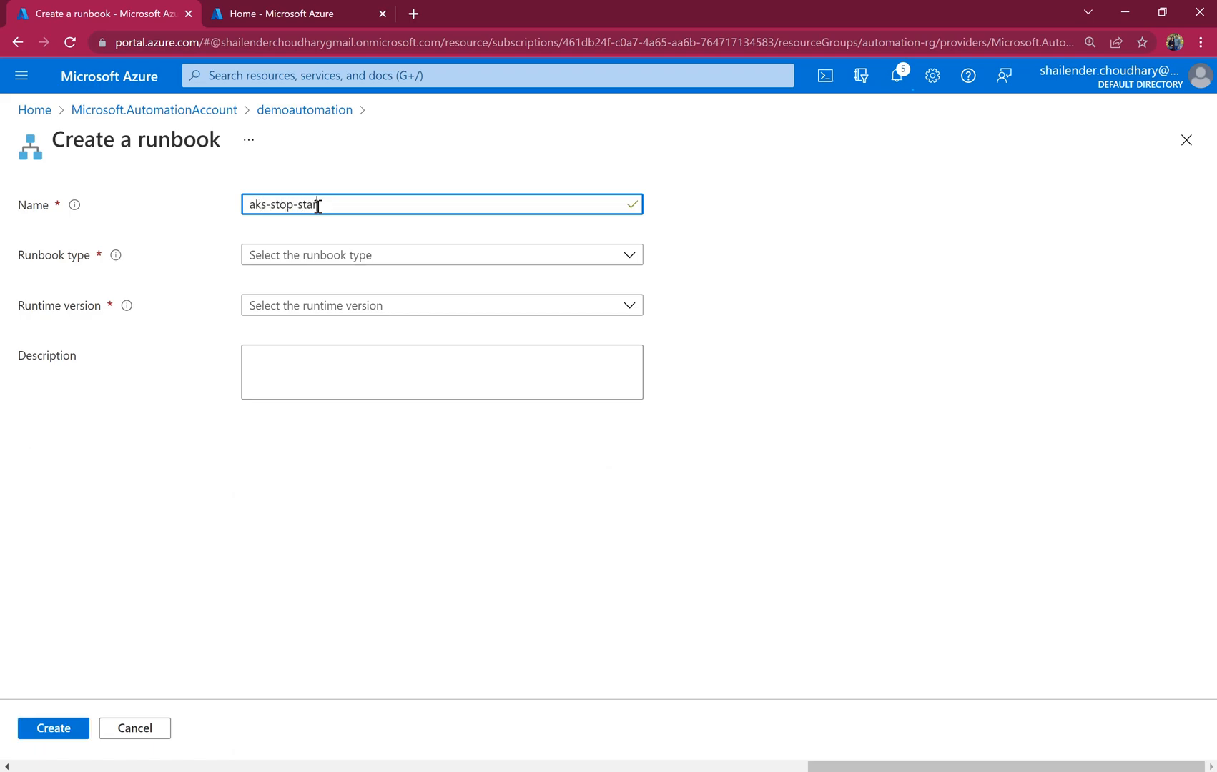
{"action": "left_click", "coordinate": [441, 255]}
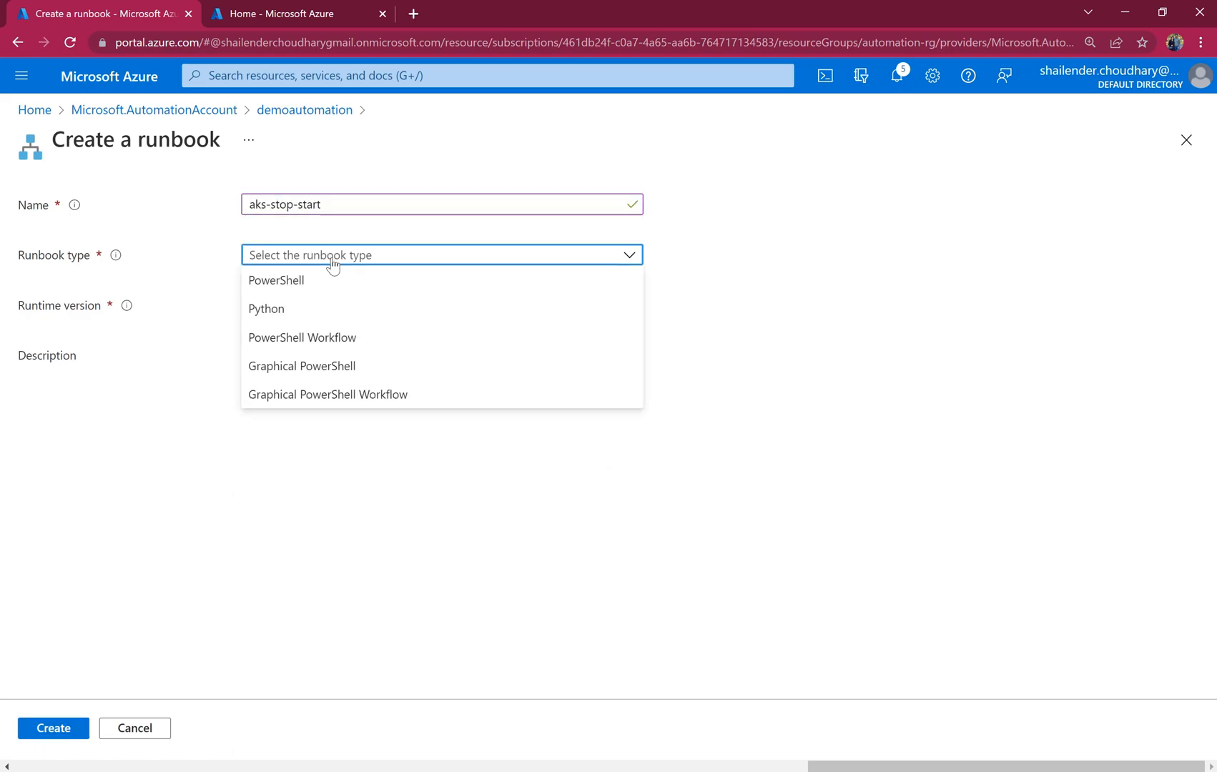
{"action": "left_click", "coordinate": [276, 280]}
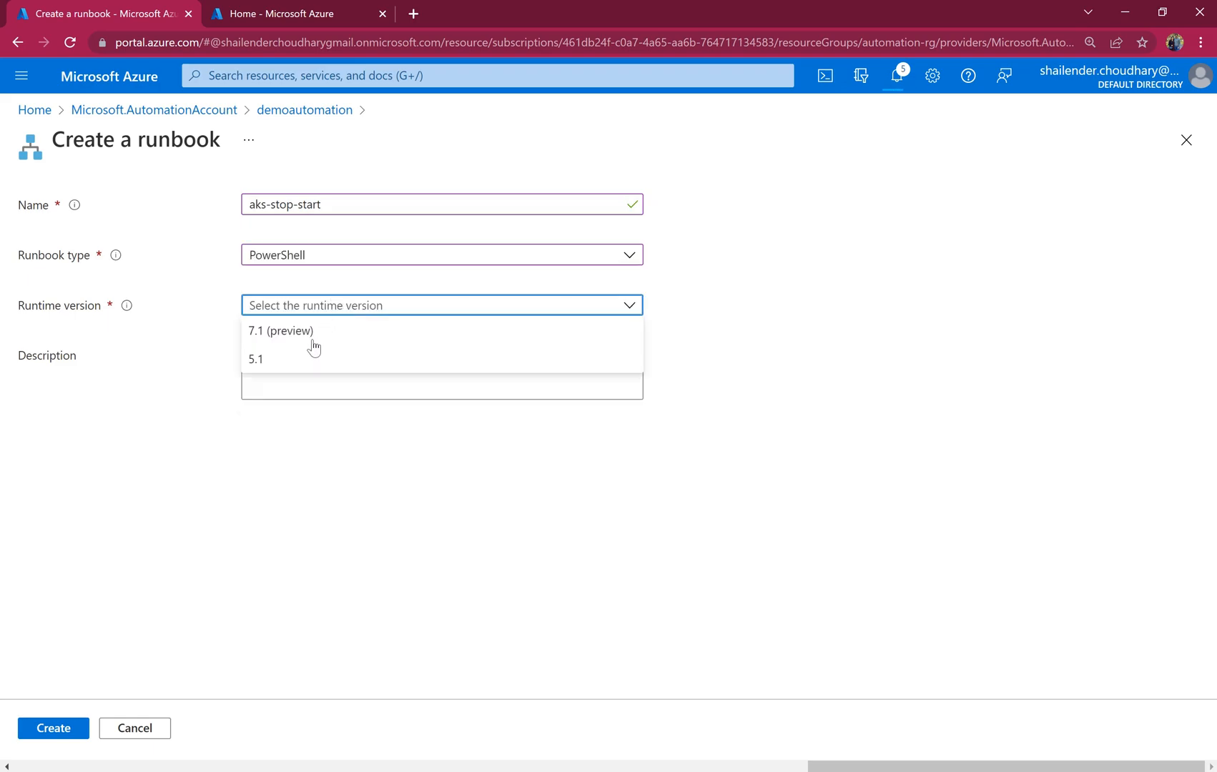
{"action": "left_click", "coordinate": [256, 359]}
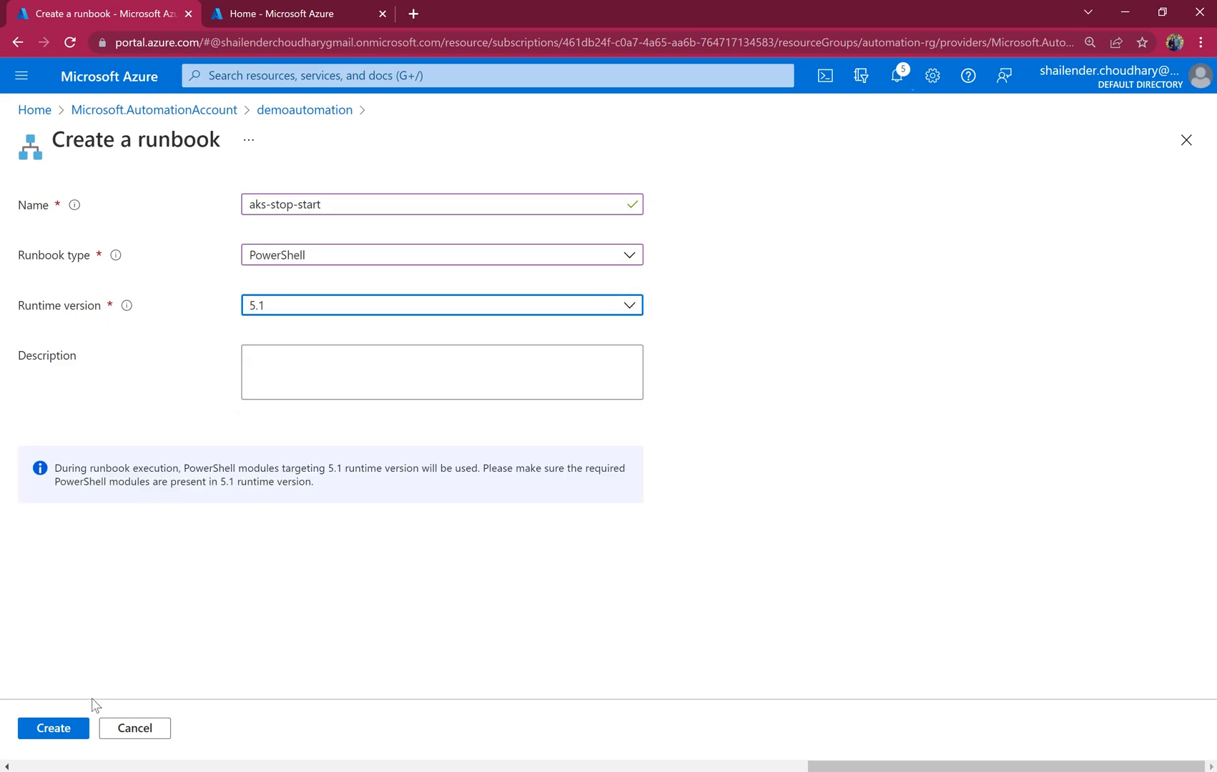
{"action": "left_click", "coordinate": [53, 728]}
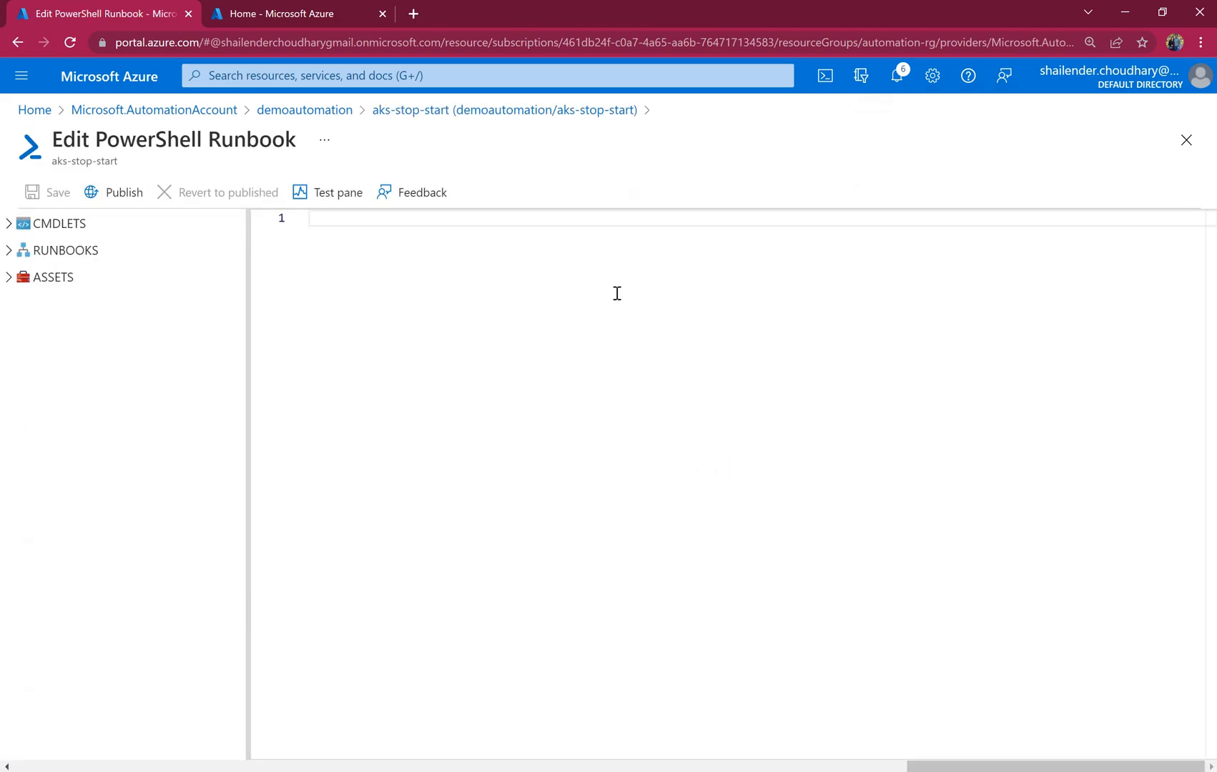
{"action": "mouse_move", "coordinate": [1043, 87]}
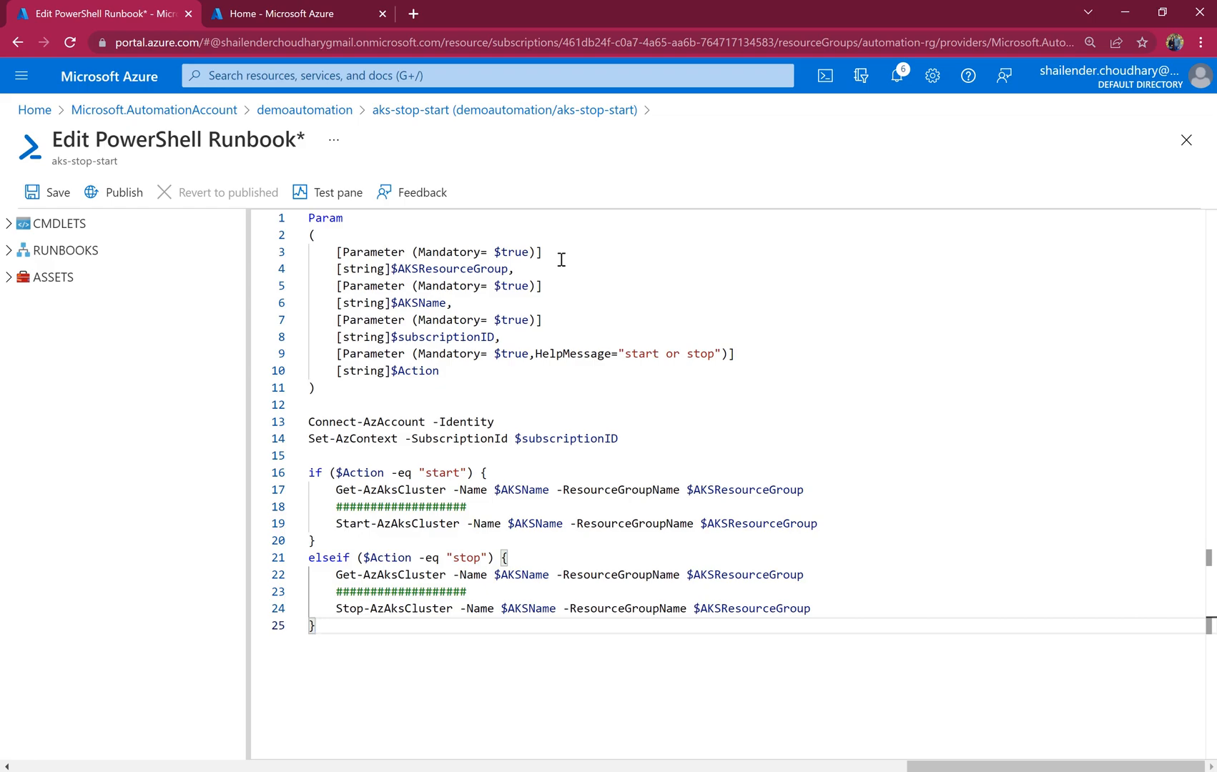
{"action": "mouse_move", "coordinate": [339, 249]}
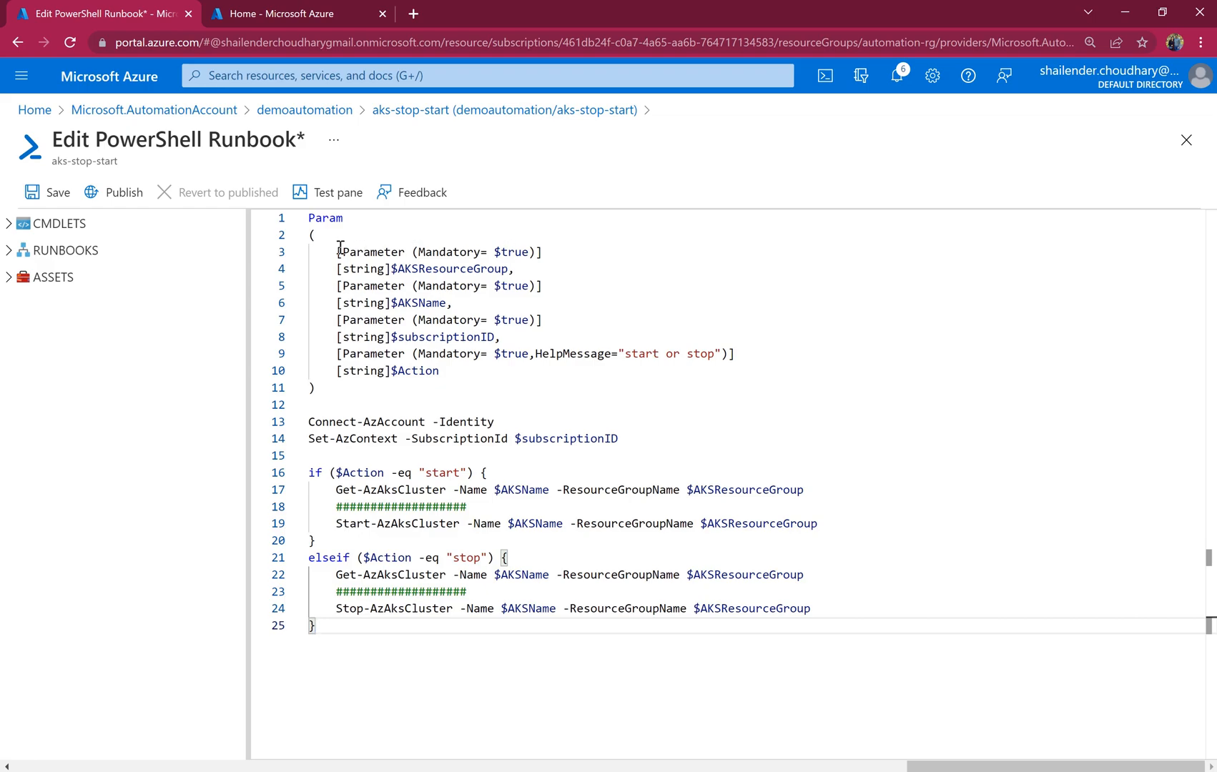
Step: Review the AKSName parameter, subscription context and Stop-AzAksCluster lines, then save the script
{"action": "double_click", "coordinate": [452, 269]}
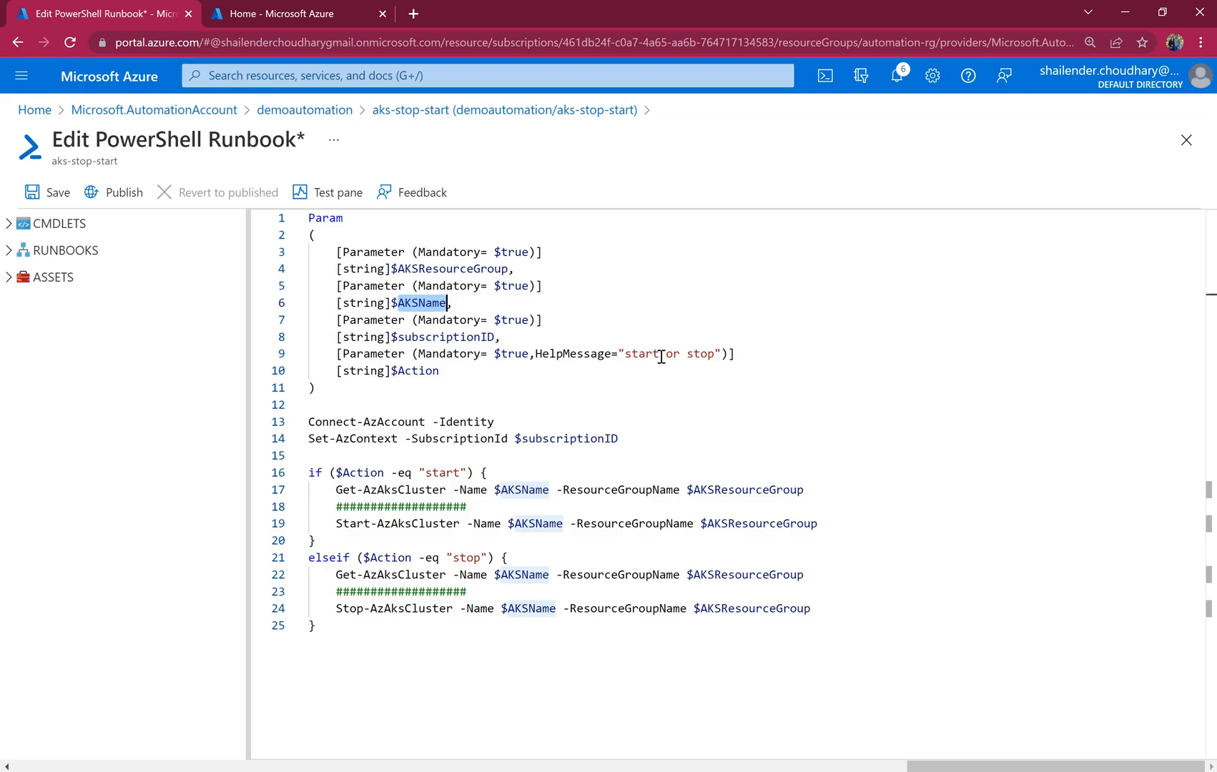
{"action": "mouse_move", "coordinate": [309, 422]}
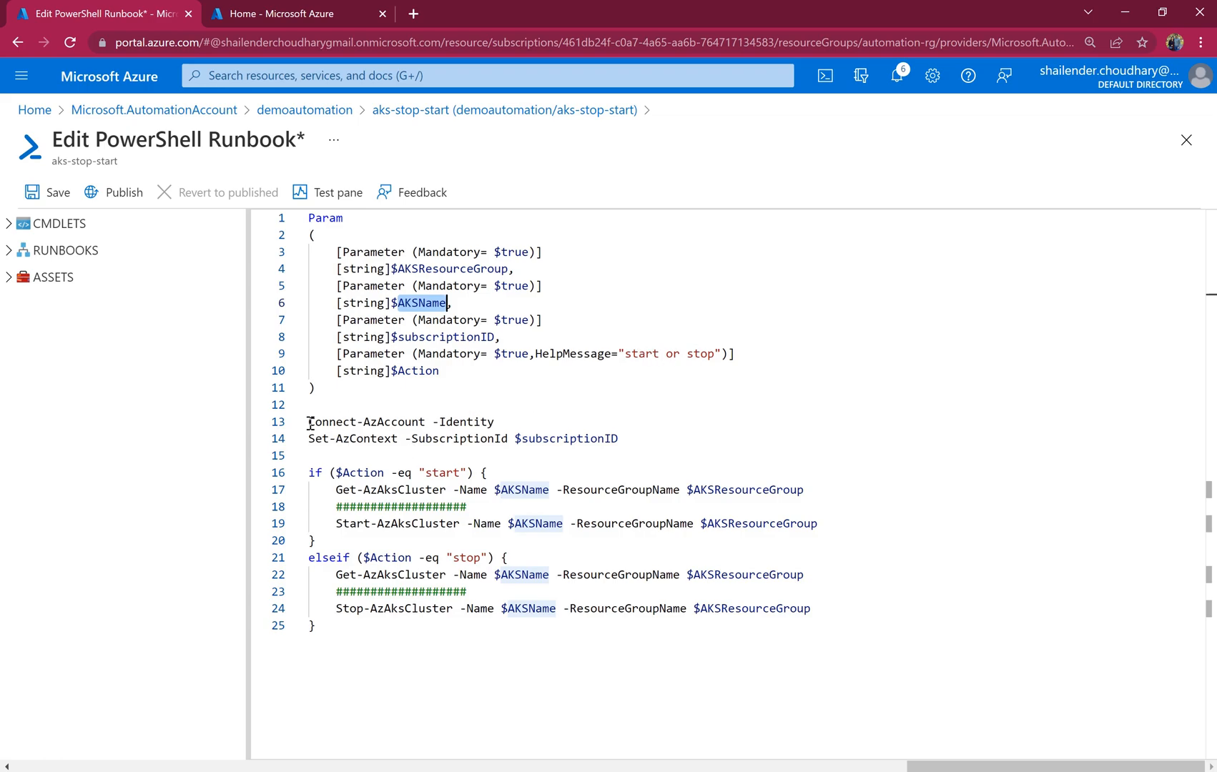
{"action": "triple_click", "coordinate": [402, 422]}
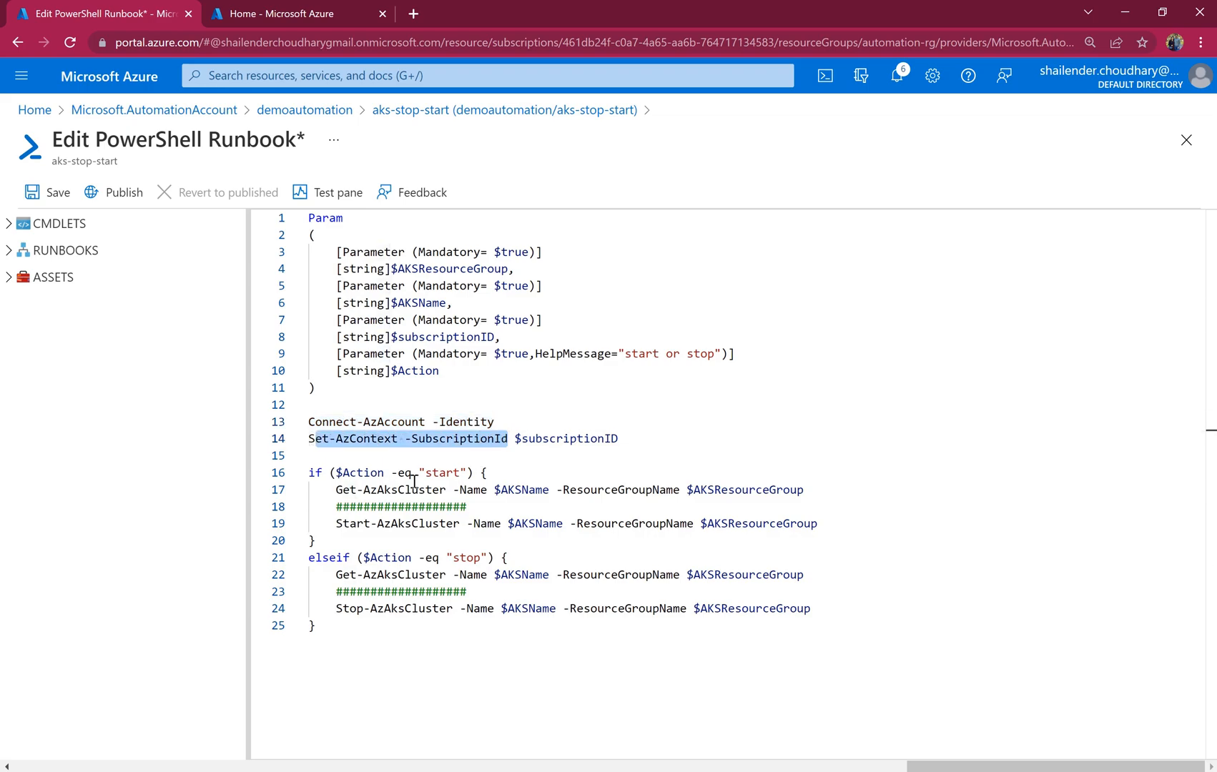
{"action": "double_click", "coordinate": [442, 473]}
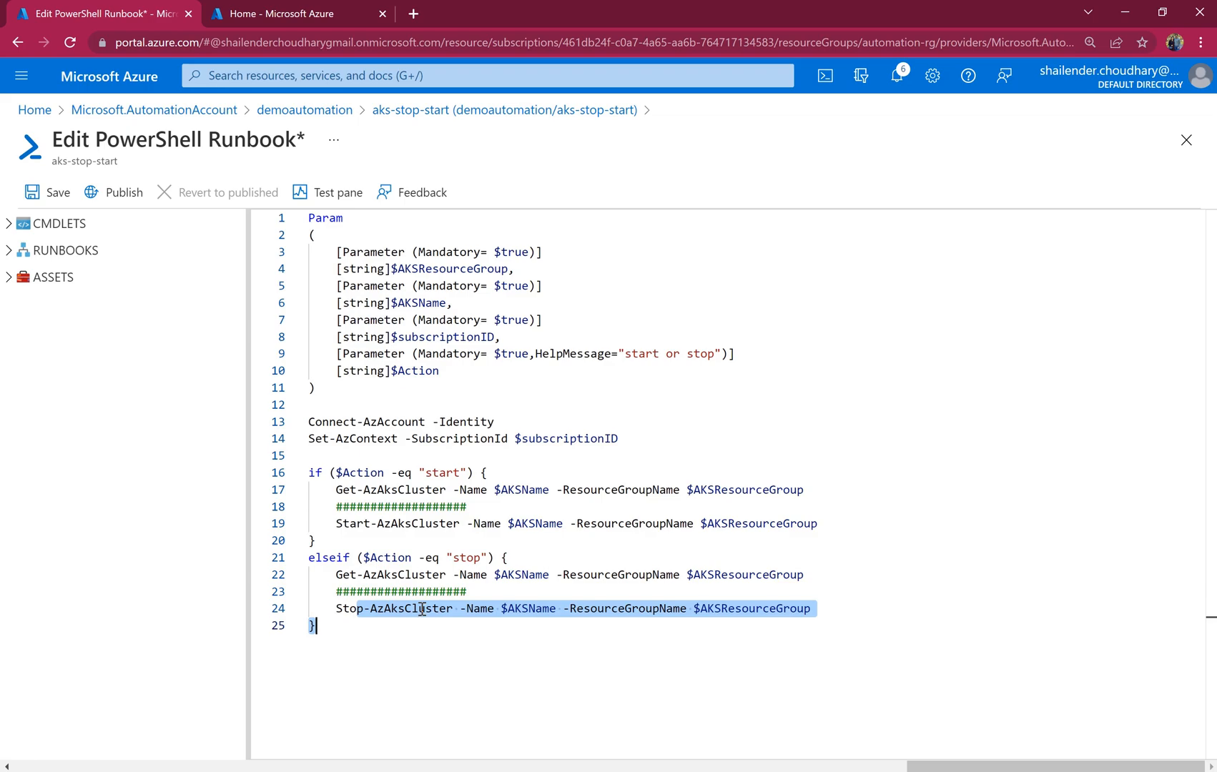
{"action": "left_click", "coordinate": [47, 191]}
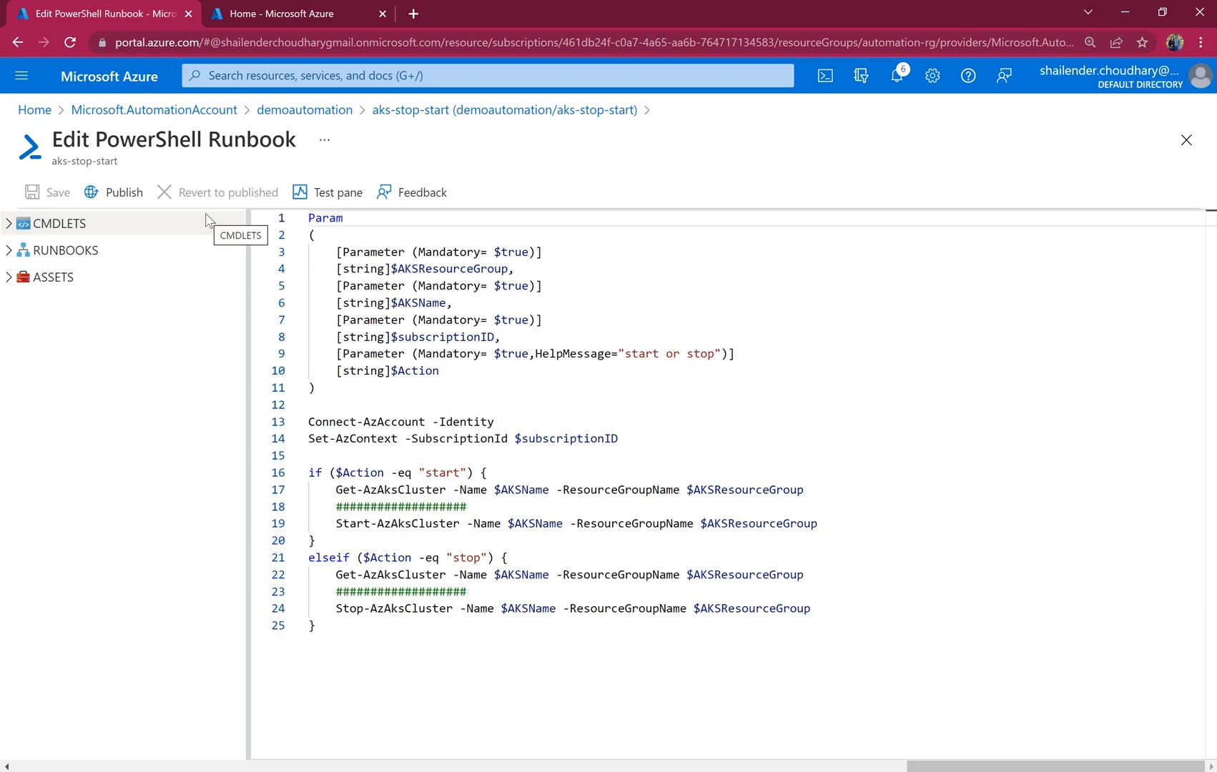
{"action": "mouse_move", "coordinate": [305, 110]}
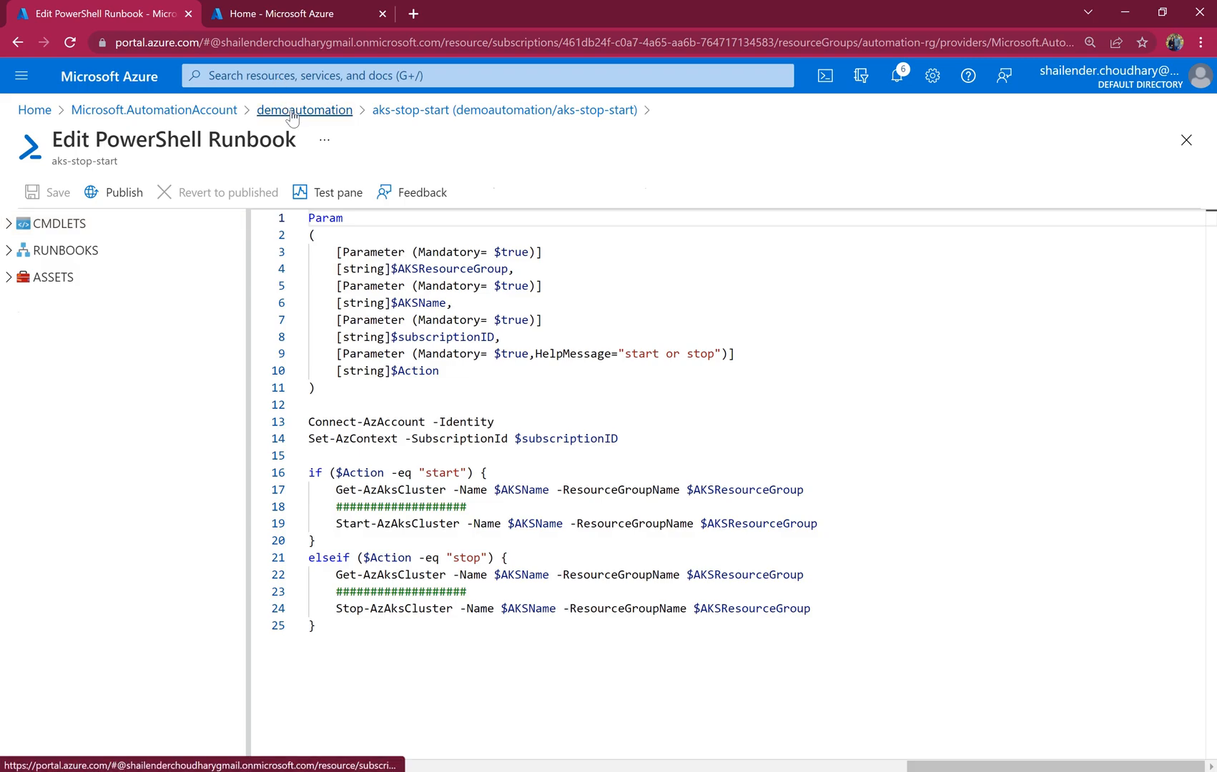
{"action": "left_click", "coordinate": [304, 110]}
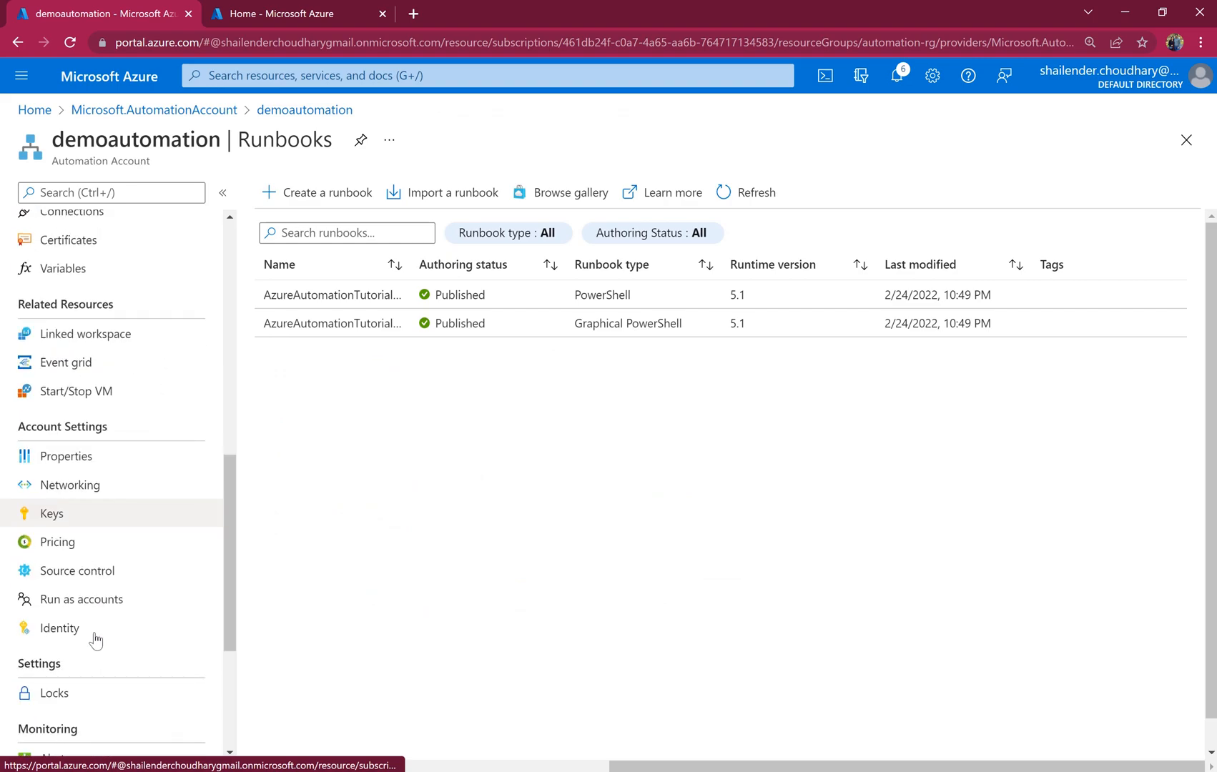
{"action": "scroll", "scroll_direction": "down", "scroll_amount": 3}
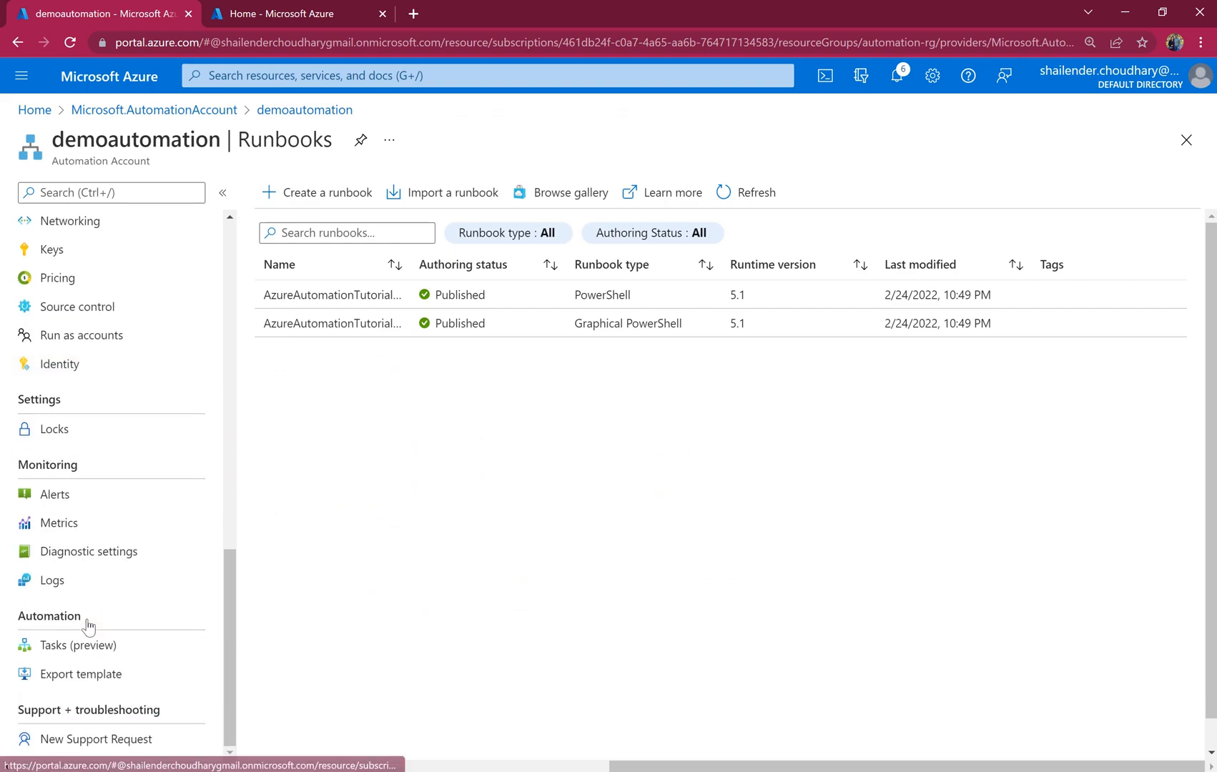
{"action": "left_click", "coordinate": [58, 363]}
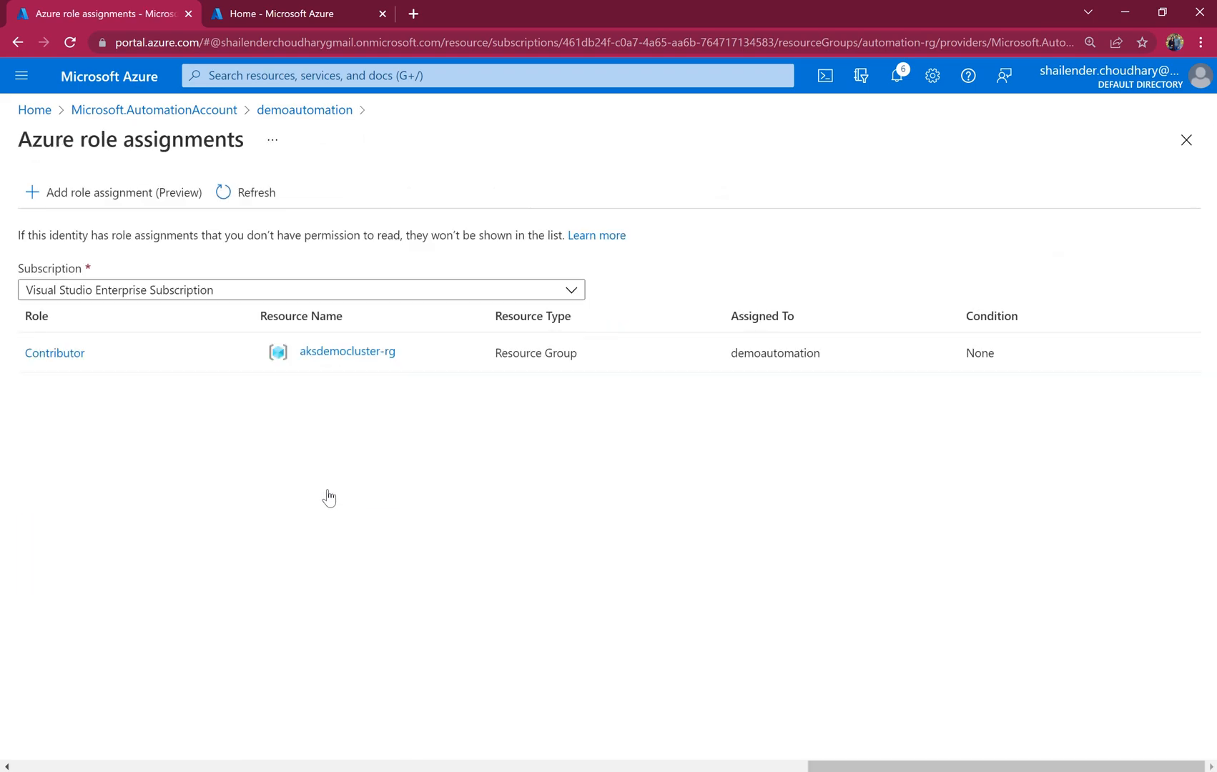
{"action": "mouse_move", "coordinate": [104, 359]}
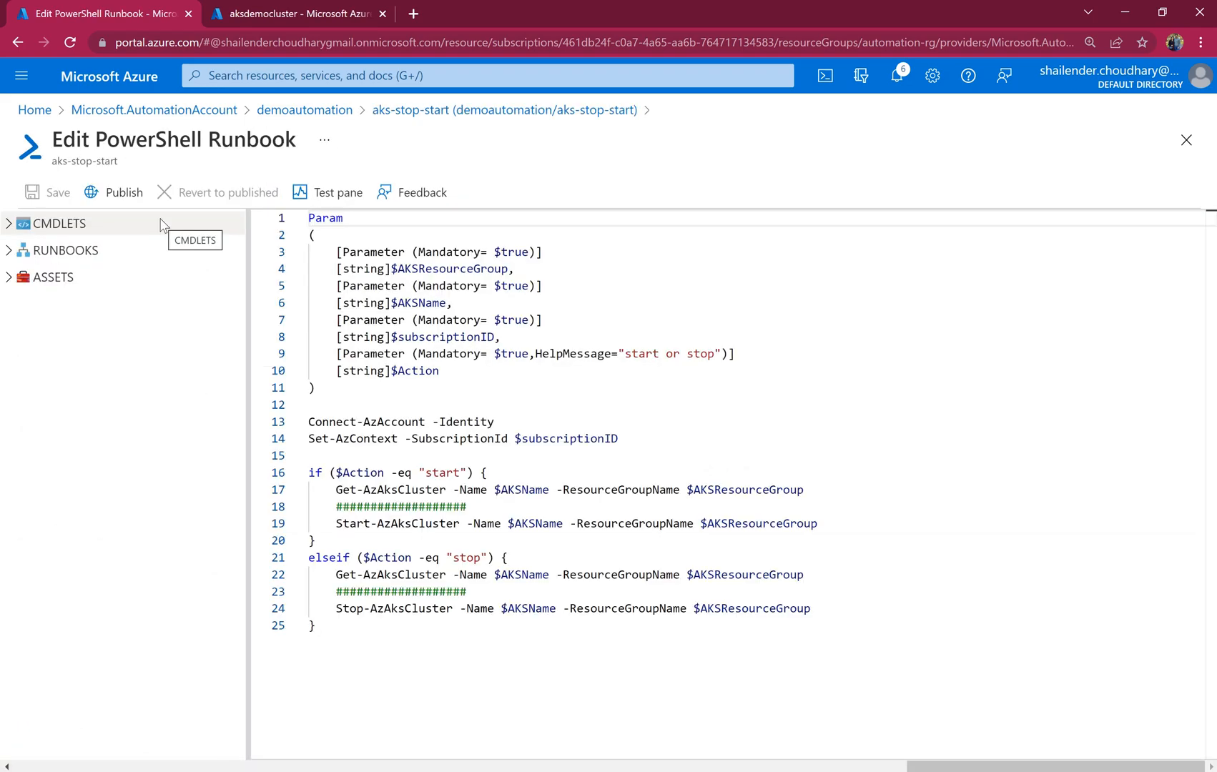
{"action": "mouse_move", "coordinate": [337, 193]}
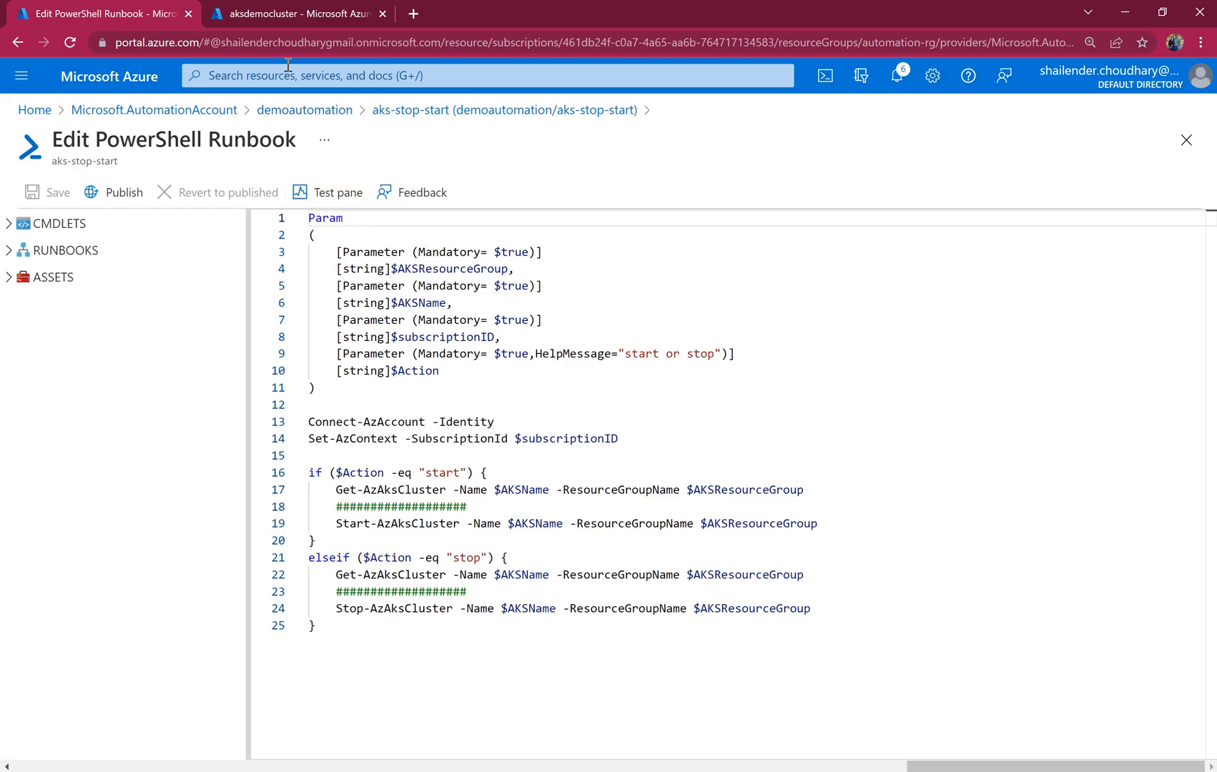
Step: Fill test parameters AKSRESOURCEGROUP aksdemocluster-rg and AKSNAME aksdemocluster
{"action": "left_click", "coordinate": [336, 193]}
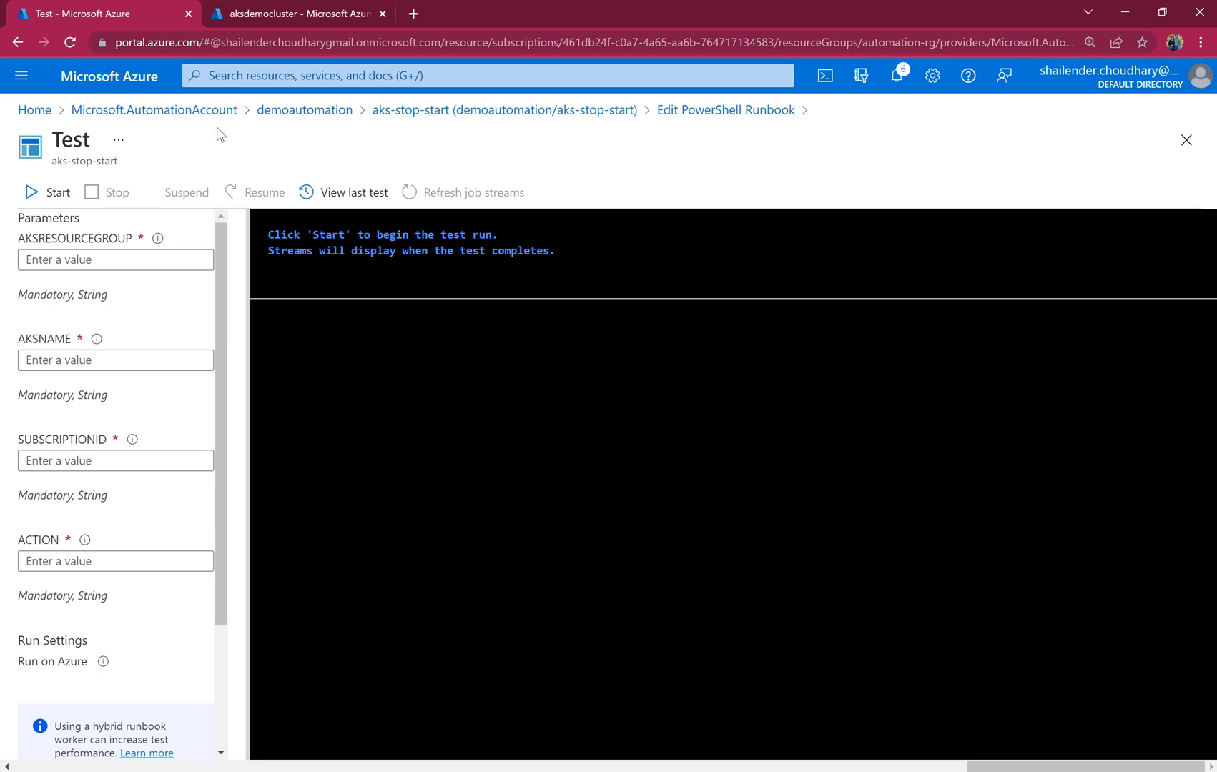
{"action": "left_click", "coordinate": [294, 13]}
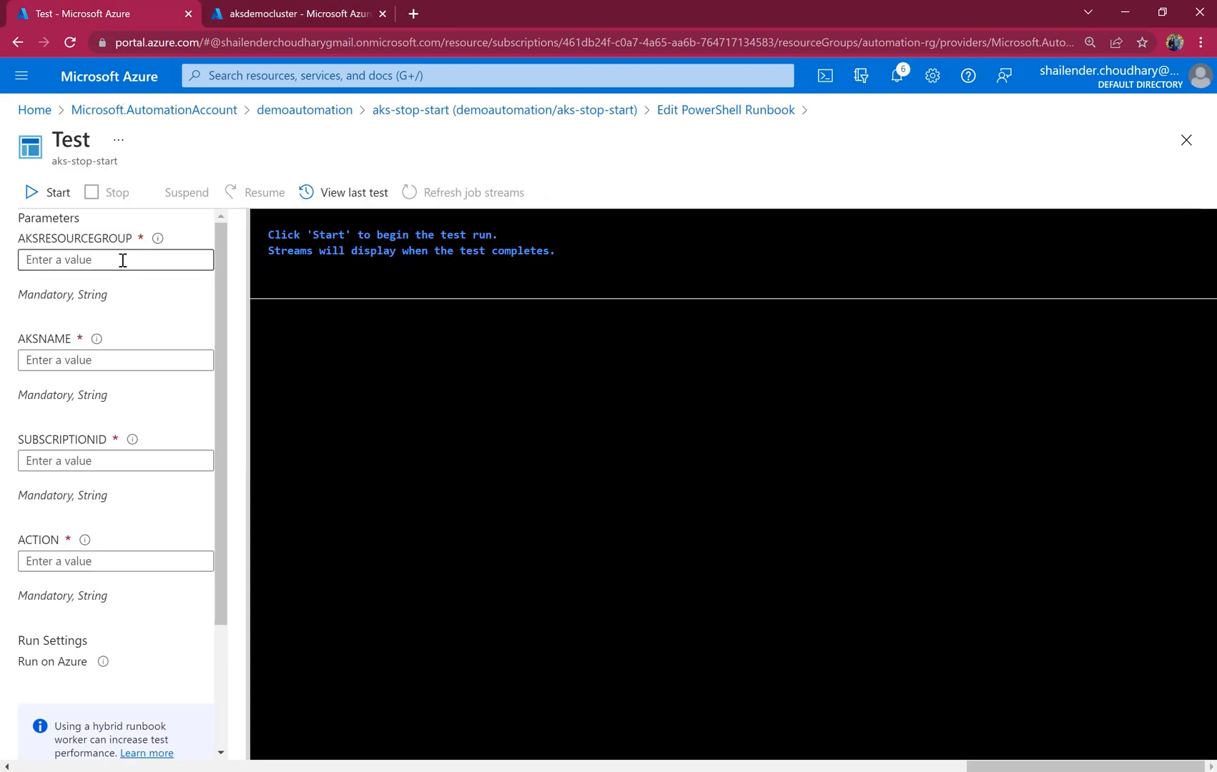
{"action": "type", "text": "aksdemocluster-rg"}
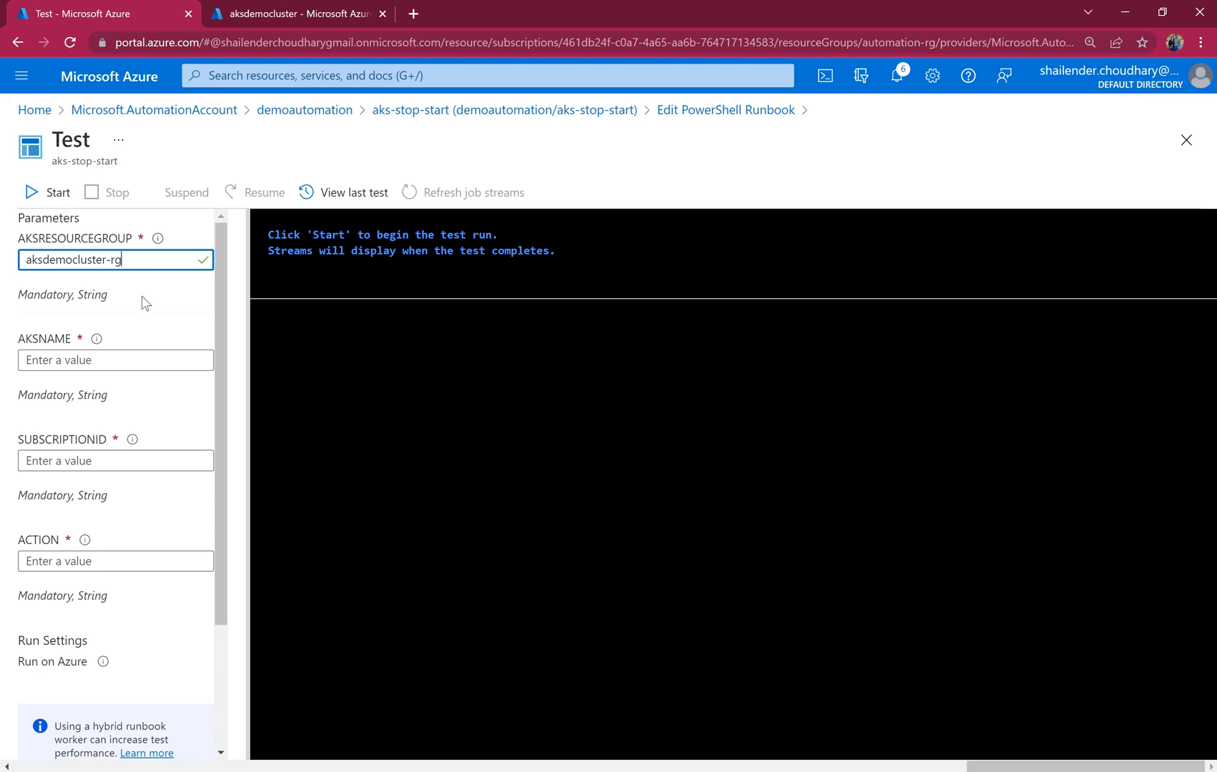
{"action": "left_click", "coordinate": [294, 13]}
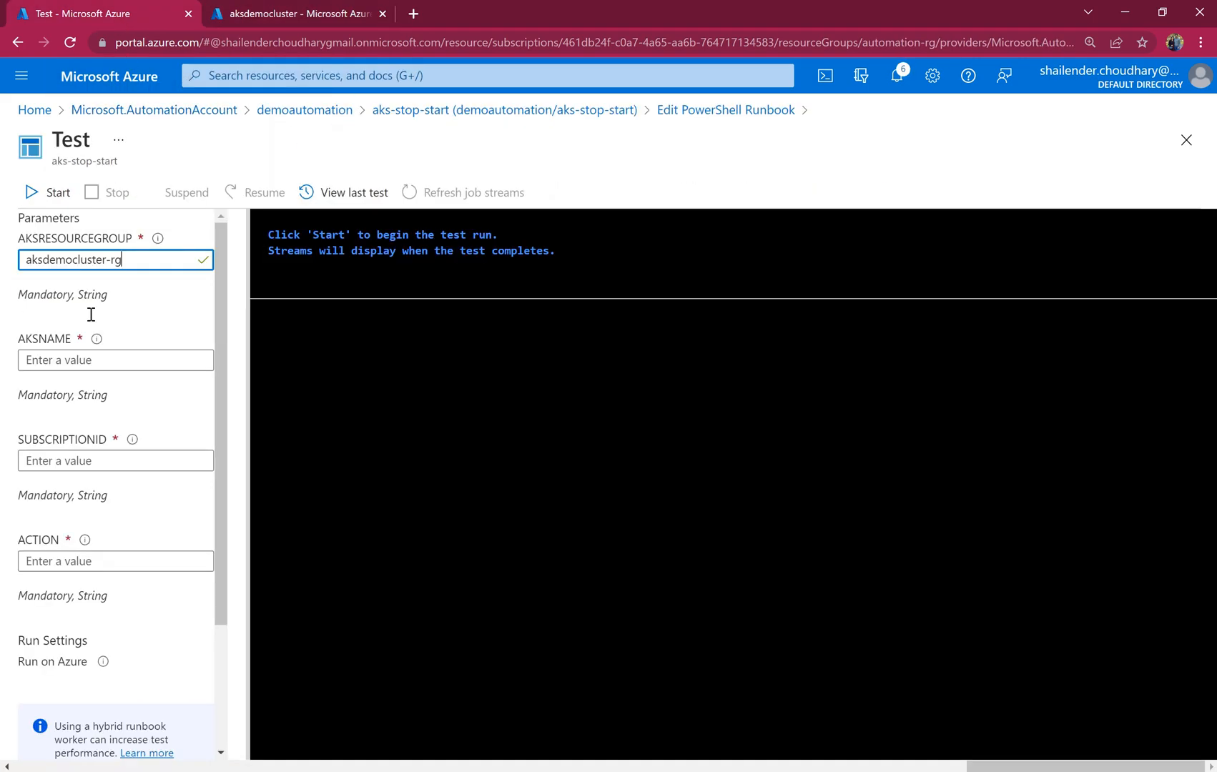
{"action": "type", "text": "aksdemocluster"}
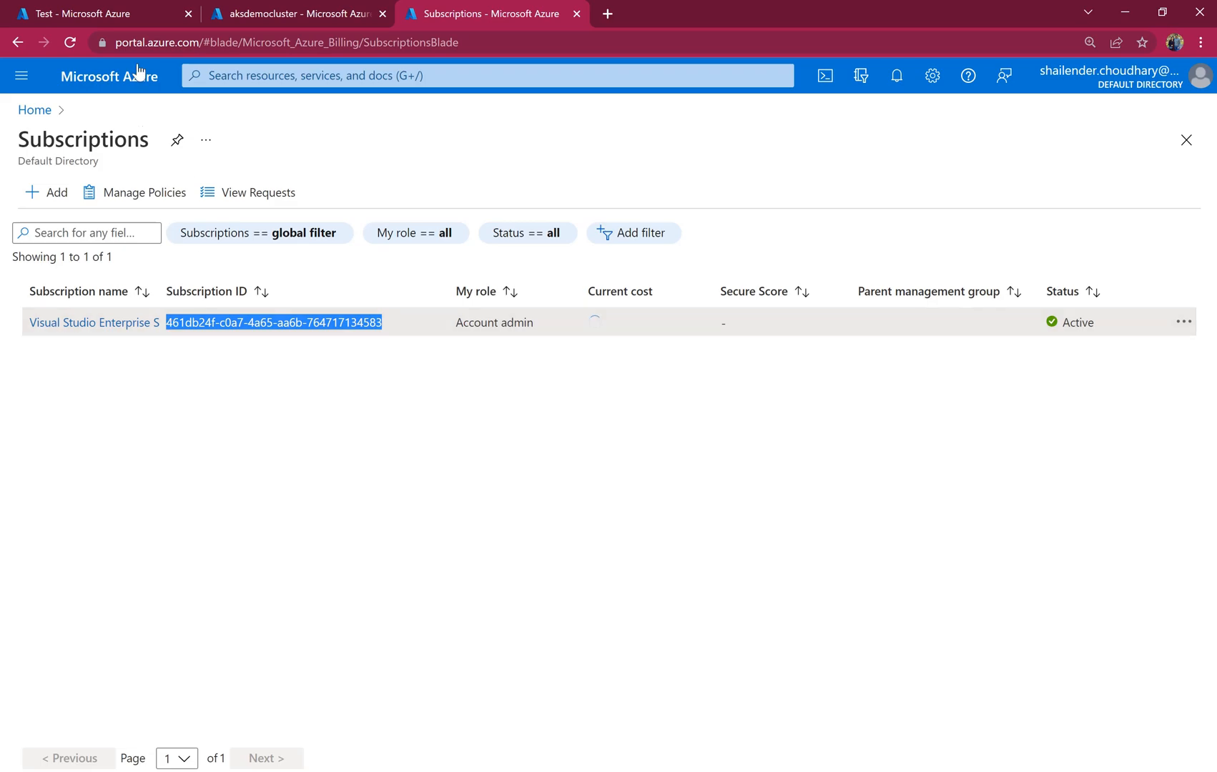
Step: Fill SUBSCRIPTIONID with the copied subscription ID and ACTION with stop
{"action": "left_click", "coordinate": [93, 12]}
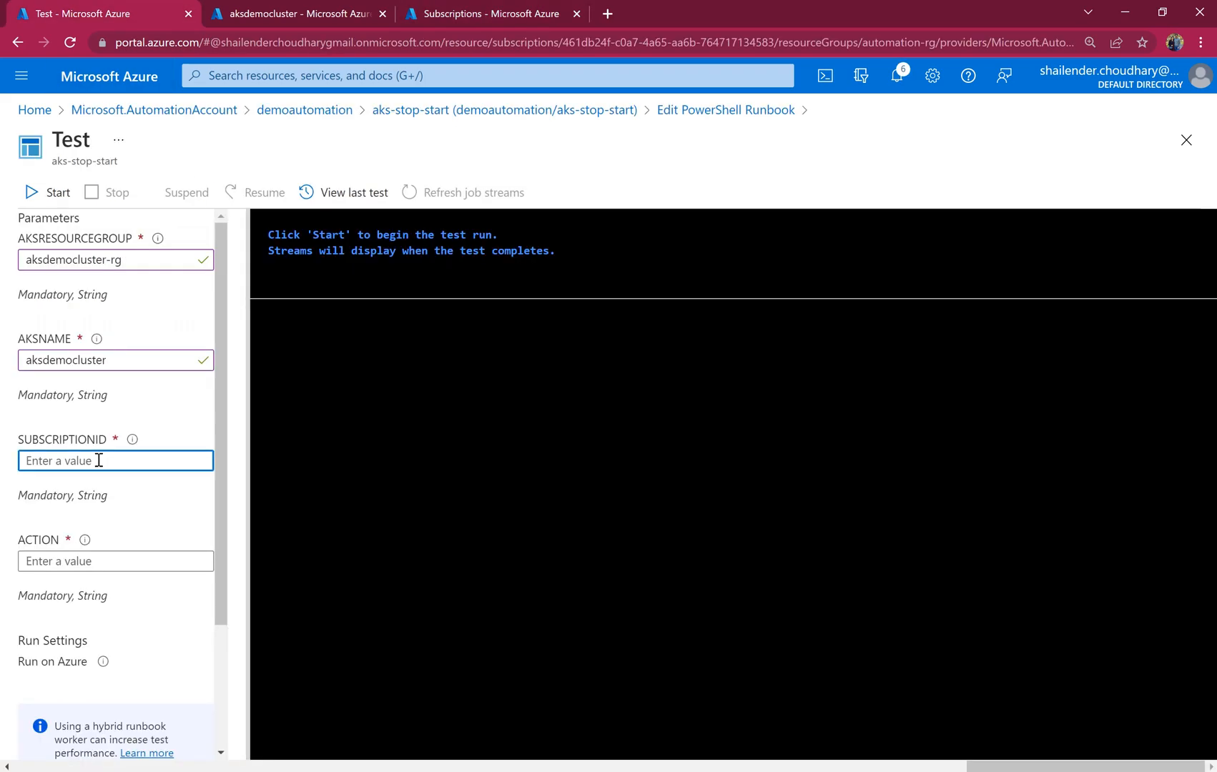
{"action": "type", "text": "461db24f-c0a7-4a65-aa6b-764717134583"}
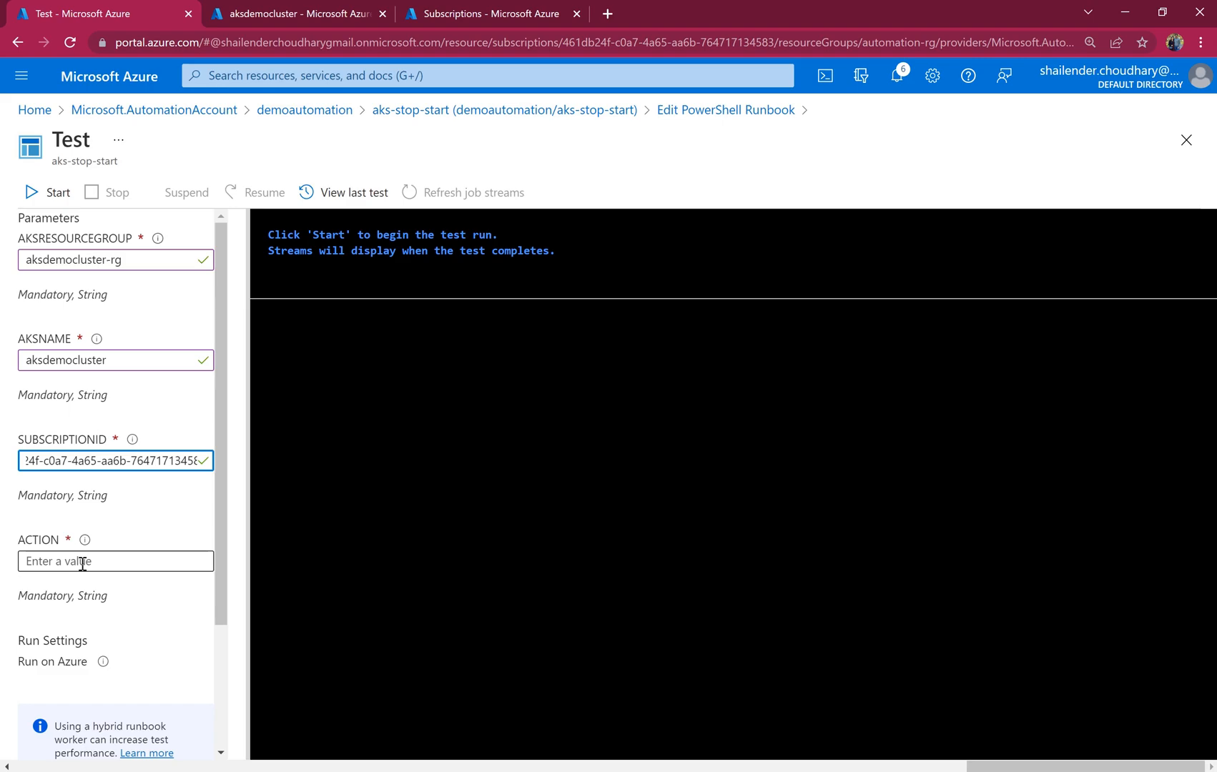
{"action": "left_click", "coordinate": [293, 13]}
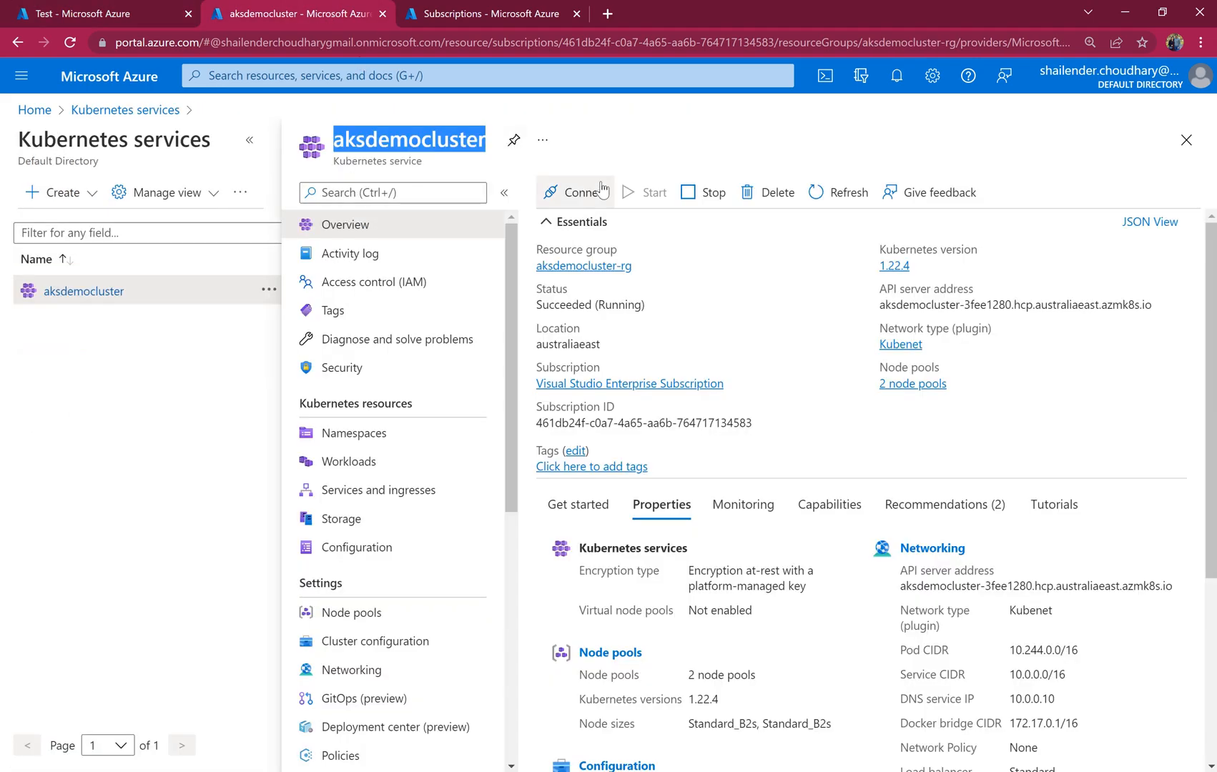
{"action": "left_click", "coordinate": [86, 13]}
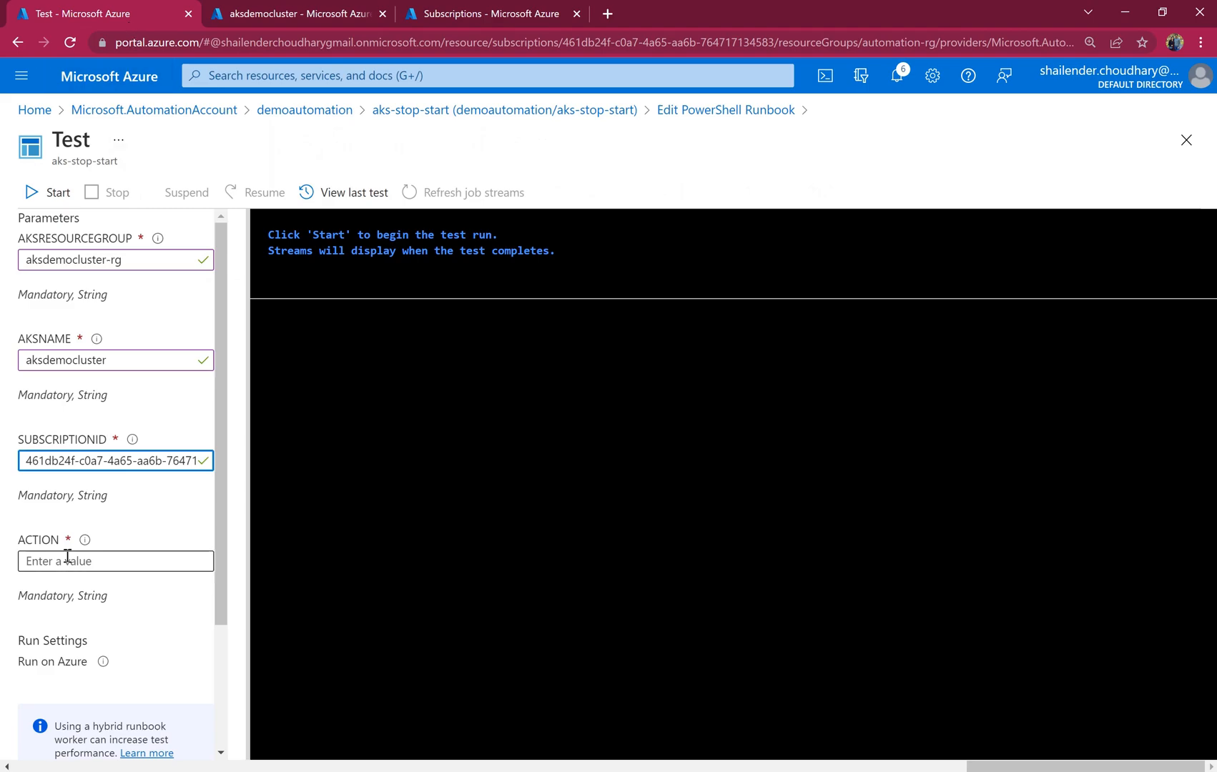
{"action": "type", "text": "stop"}
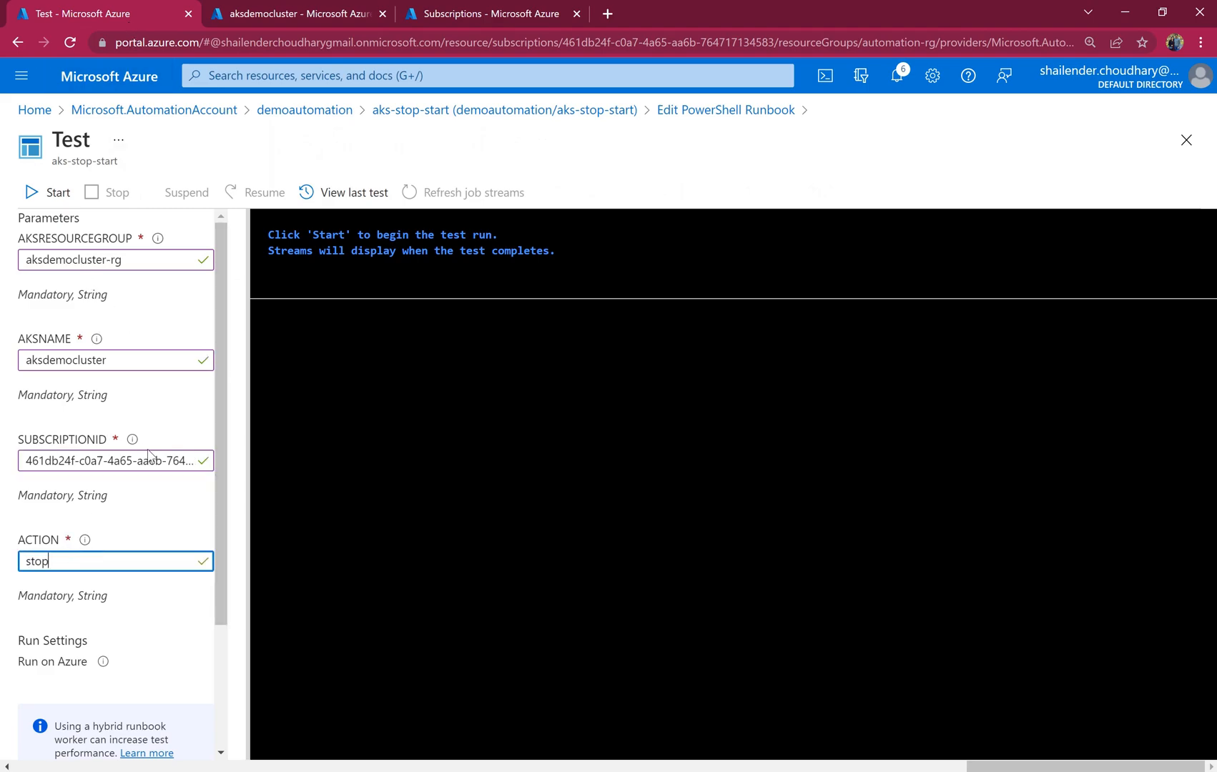
Step: Start the stop test run and review the output showing aksdemocluster's agent pool profiles
{"action": "left_click", "coordinate": [47, 193]}
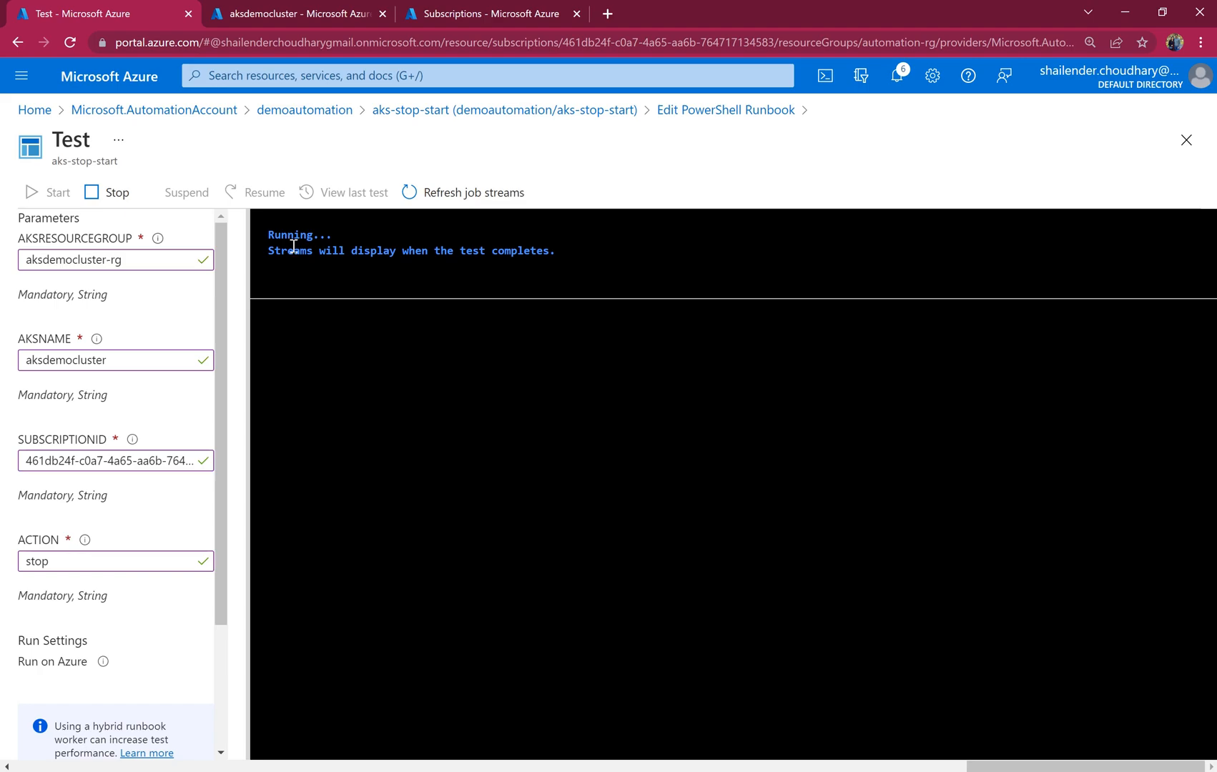
{"action": "double_click", "coordinate": [299, 235]}
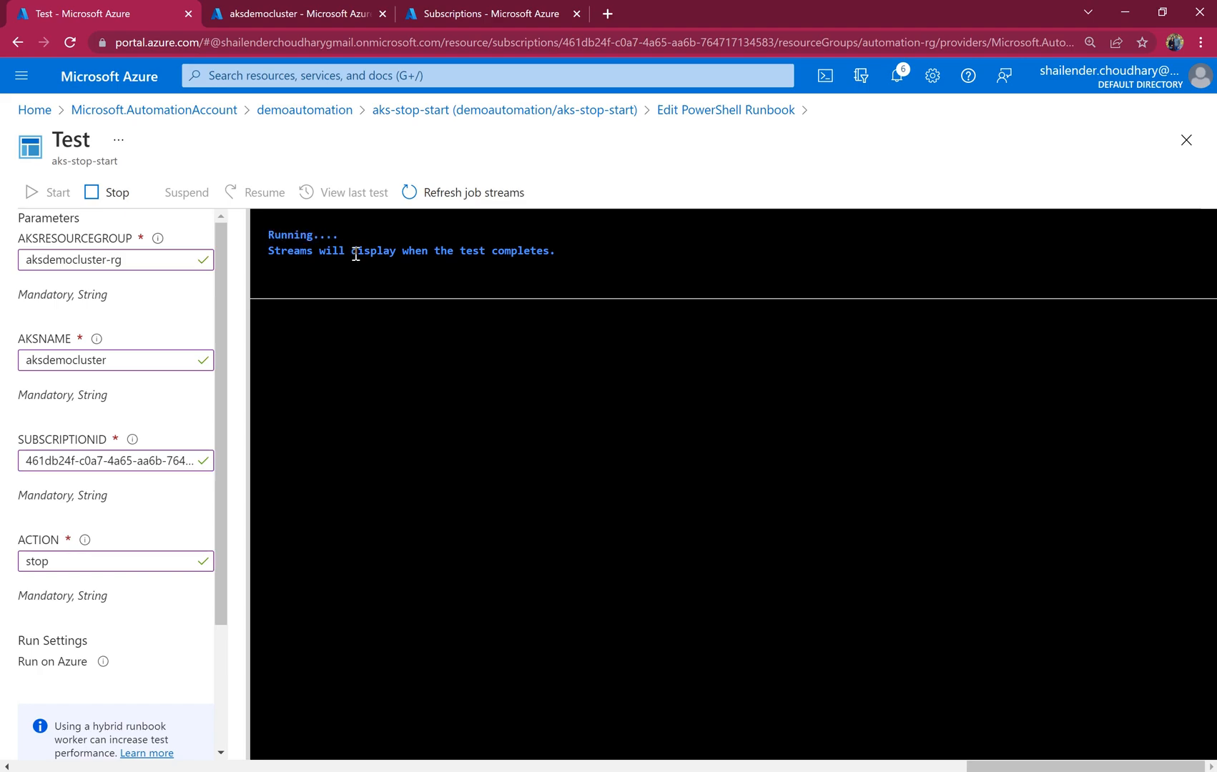
{"action": "left_click", "coordinate": [462, 193]}
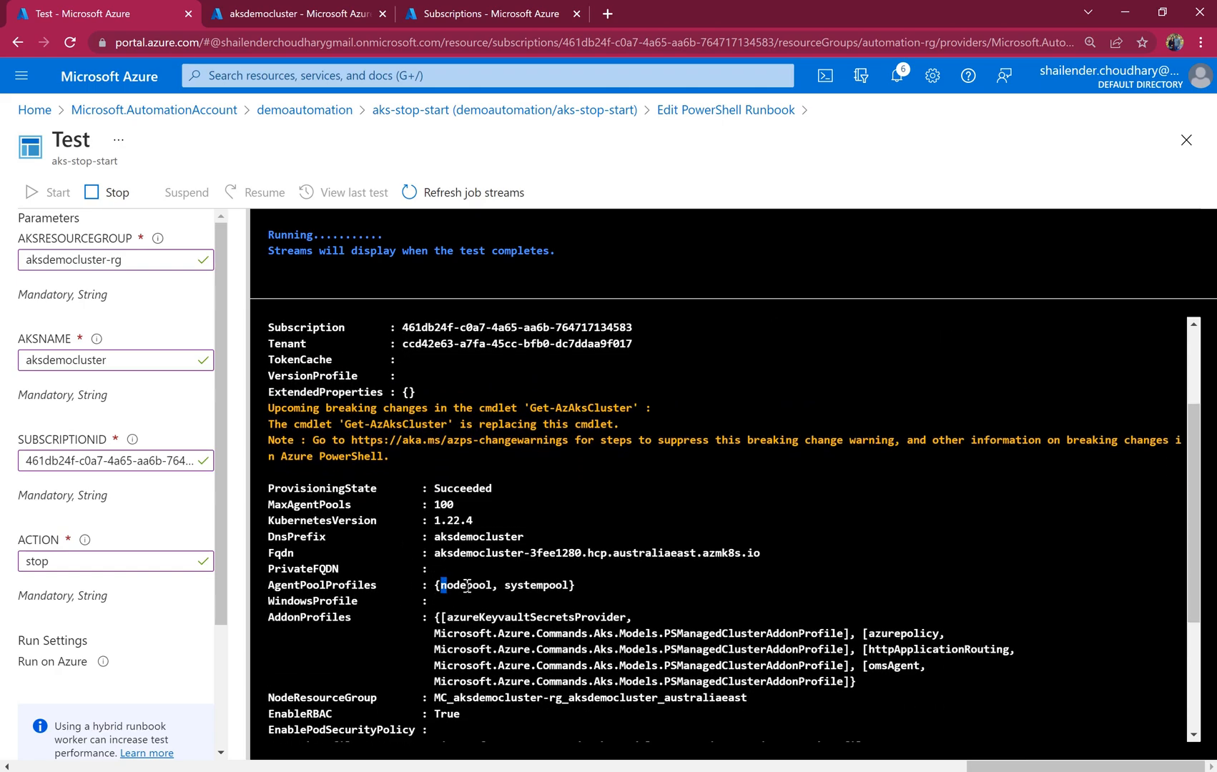
{"action": "left_click_drag", "start_coordinate": [440, 584], "coordinate": [565, 585]}
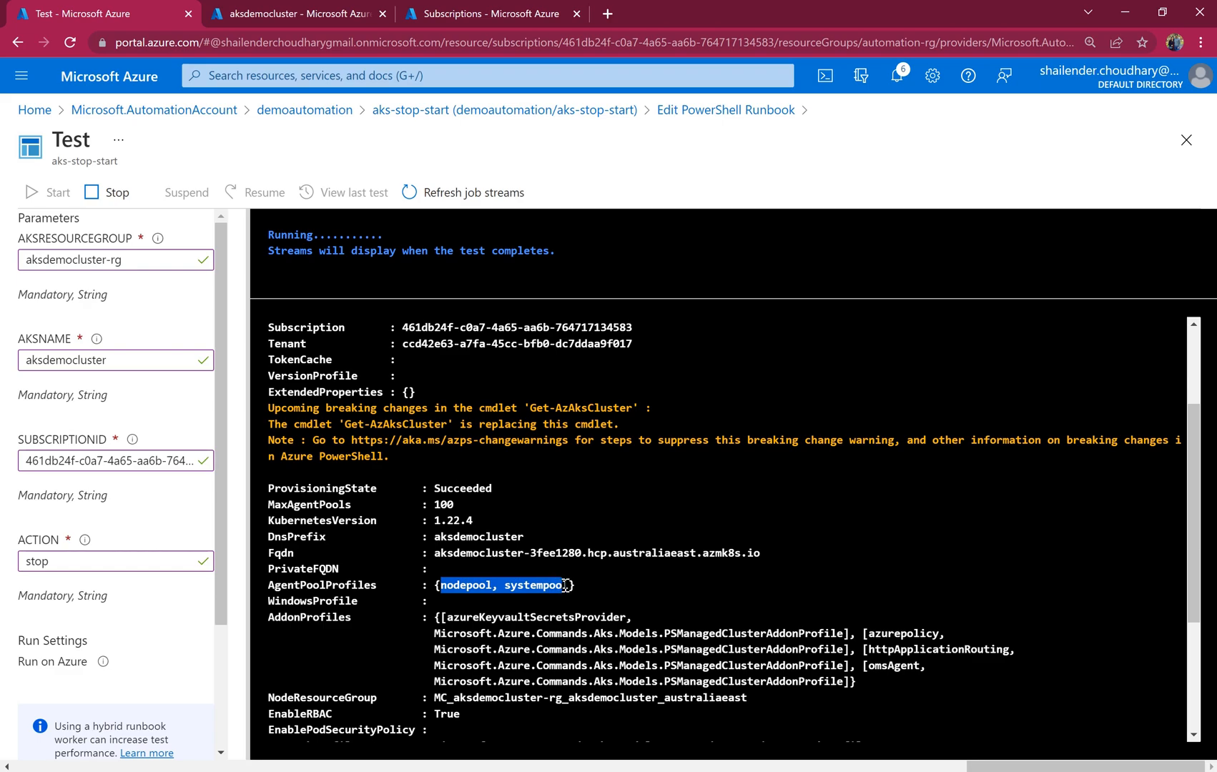
{"action": "scroll", "scroll_direction": "down", "scroll_amount": 3}
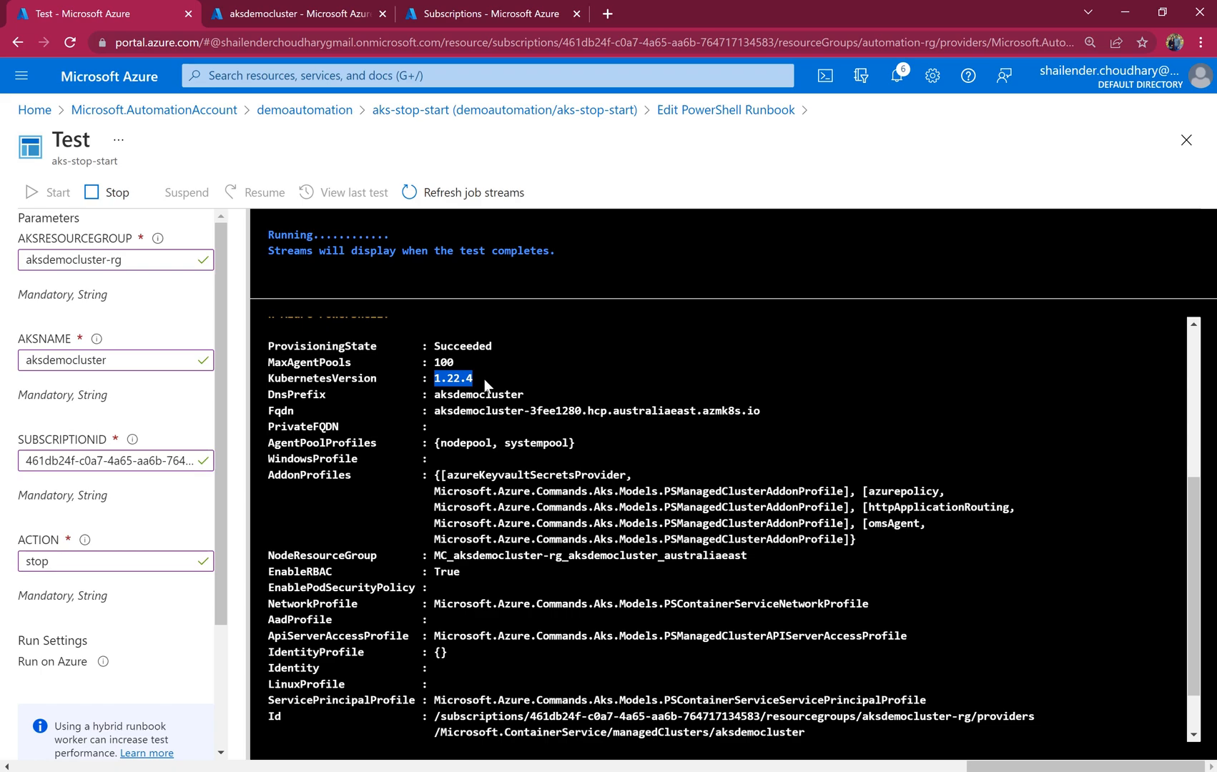
{"action": "mouse_move", "coordinate": [425, 299]}
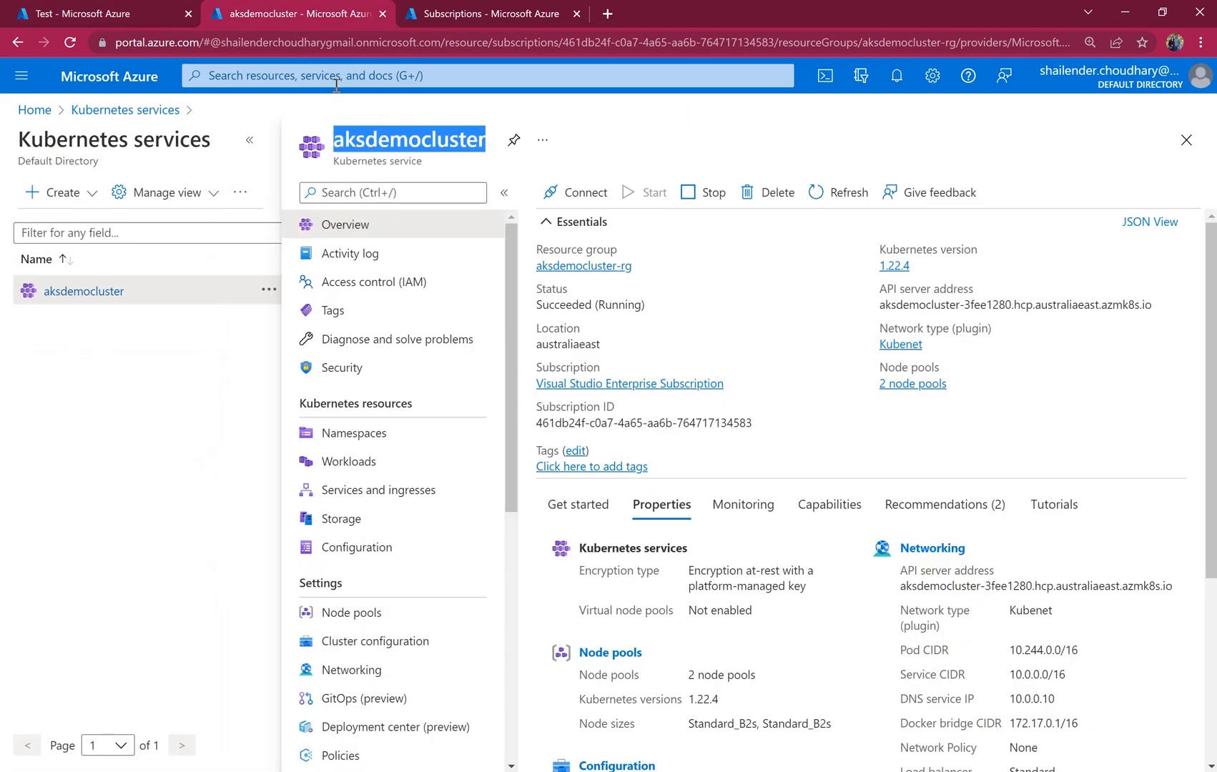
Step: Confirm the test shows Completed and aksdemocluster's status reads Stopped
{"action": "left_click", "coordinate": [701, 192]}
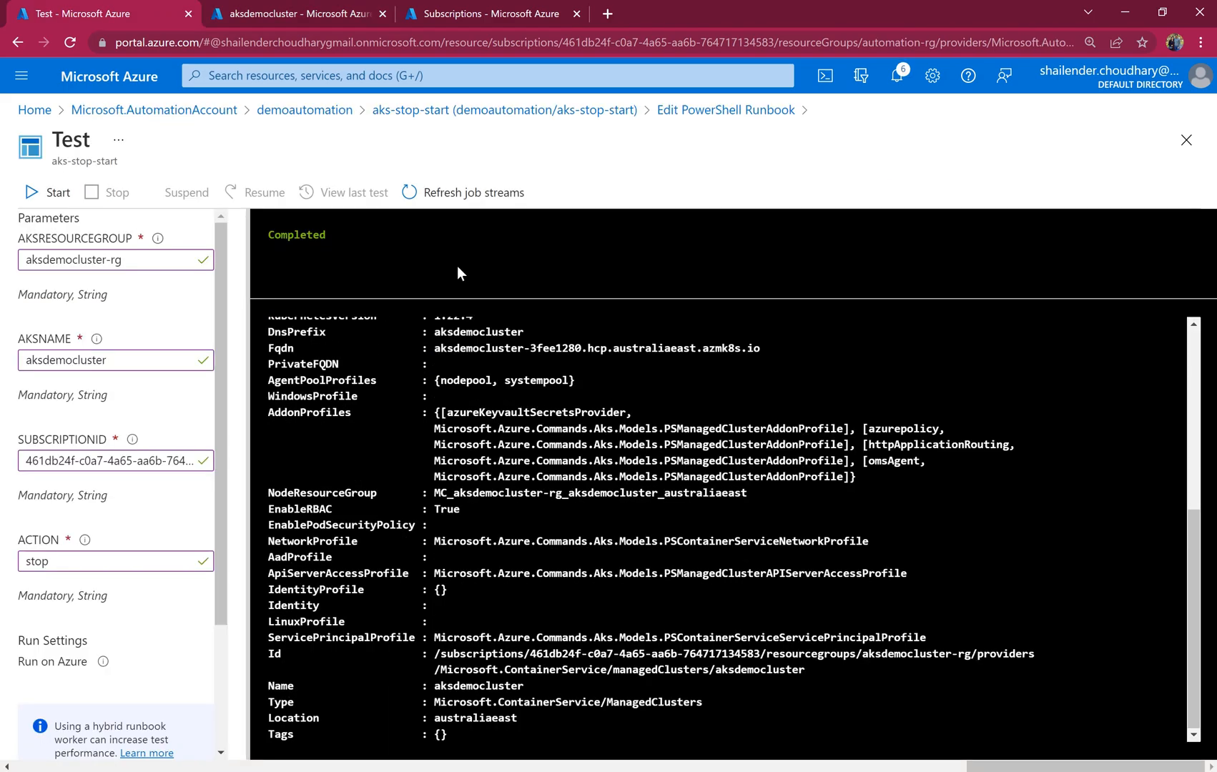
{"action": "double_click", "coordinate": [296, 234]}
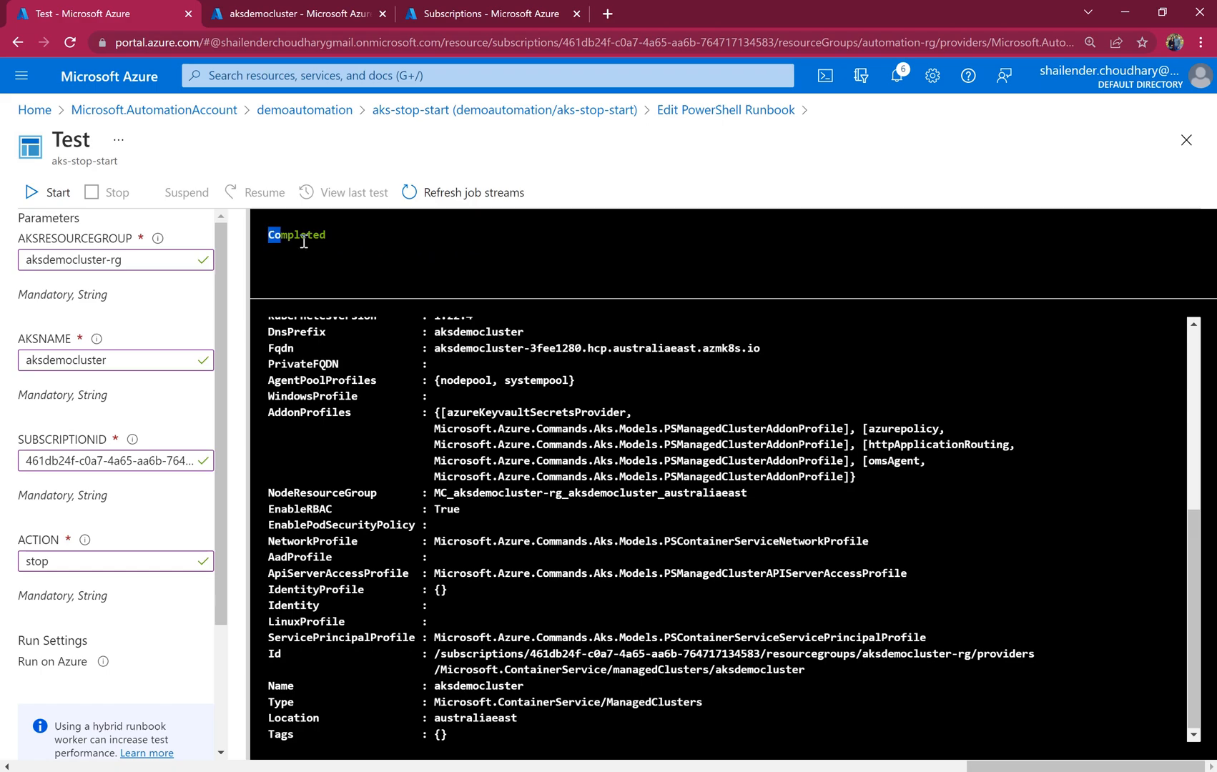
{"action": "double_click", "coordinate": [294, 235]}
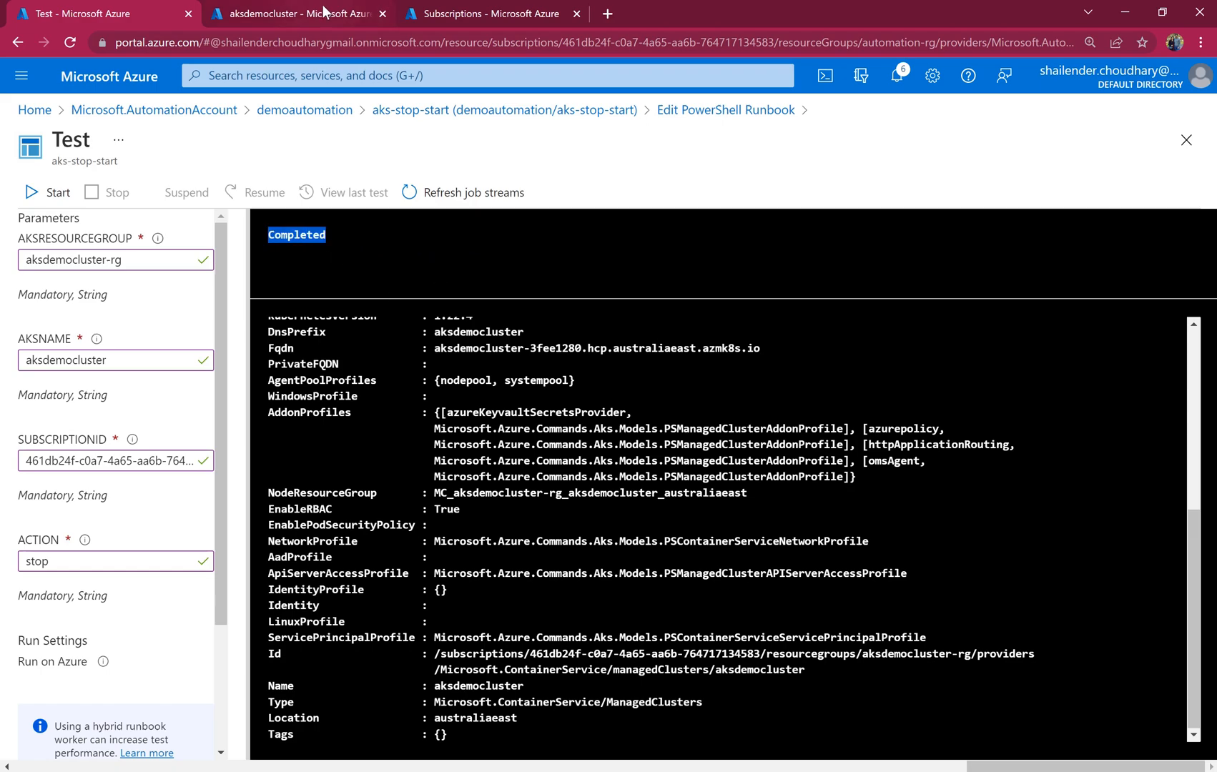
{"action": "left_click", "coordinate": [295, 14]}
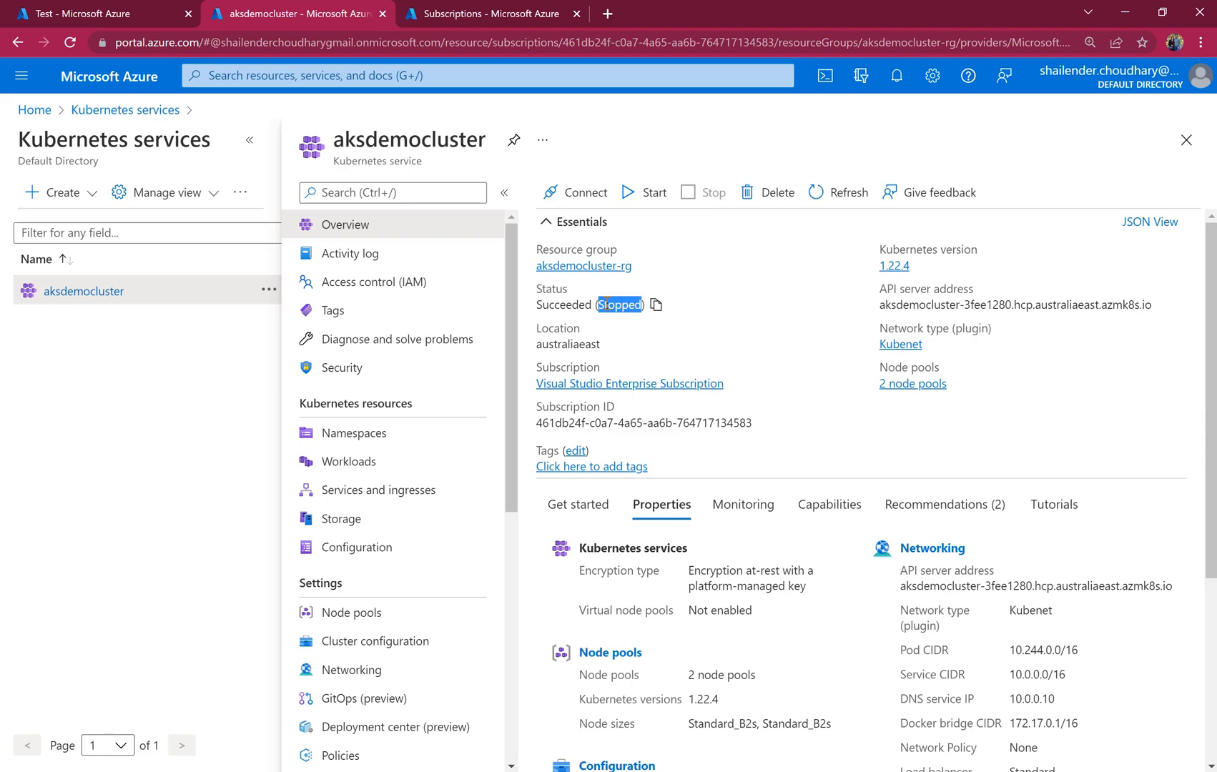
{"action": "left_click", "coordinate": [88, 13]}
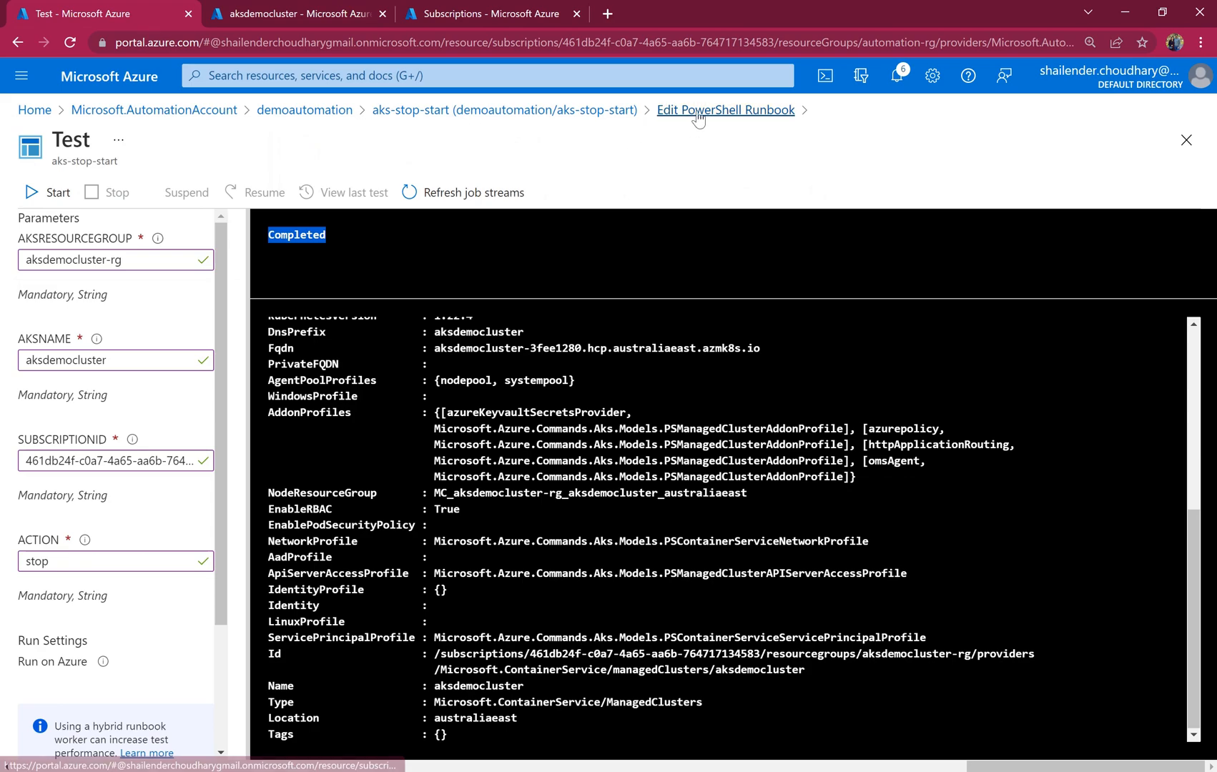
Step: Publish the aks-stop-start runbook from the editor and return to demoautomation's runbook list
{"action": "left_click", "coordinate": [725, 111]}
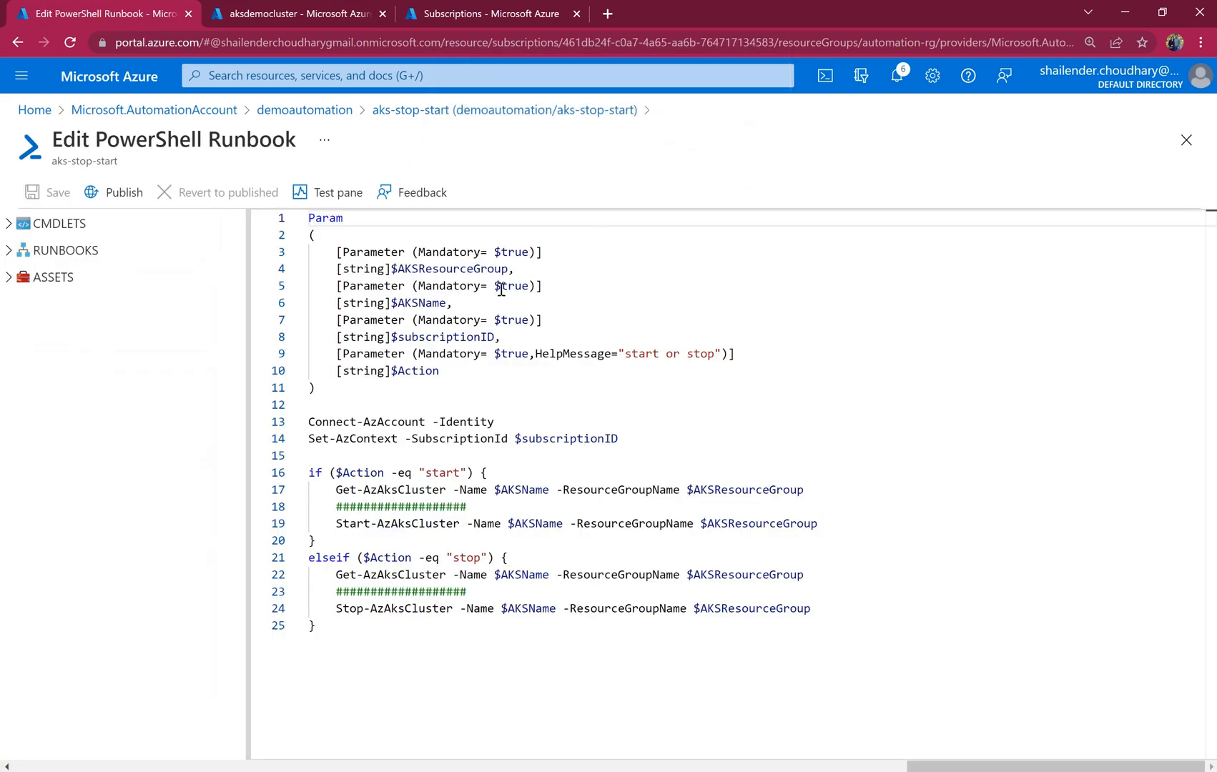
{"action": "left_click", "coordinate": [123, 191]}
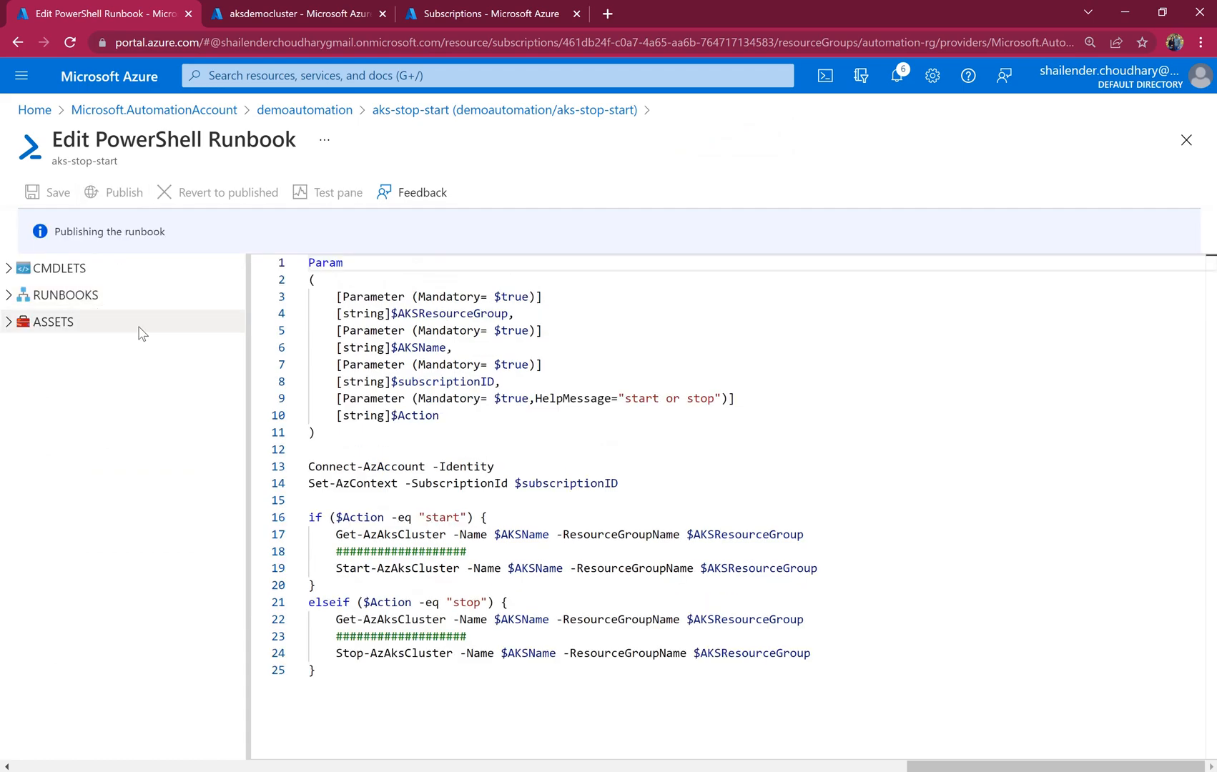
{"action": "left_click", "coordinate": [121, 193]}
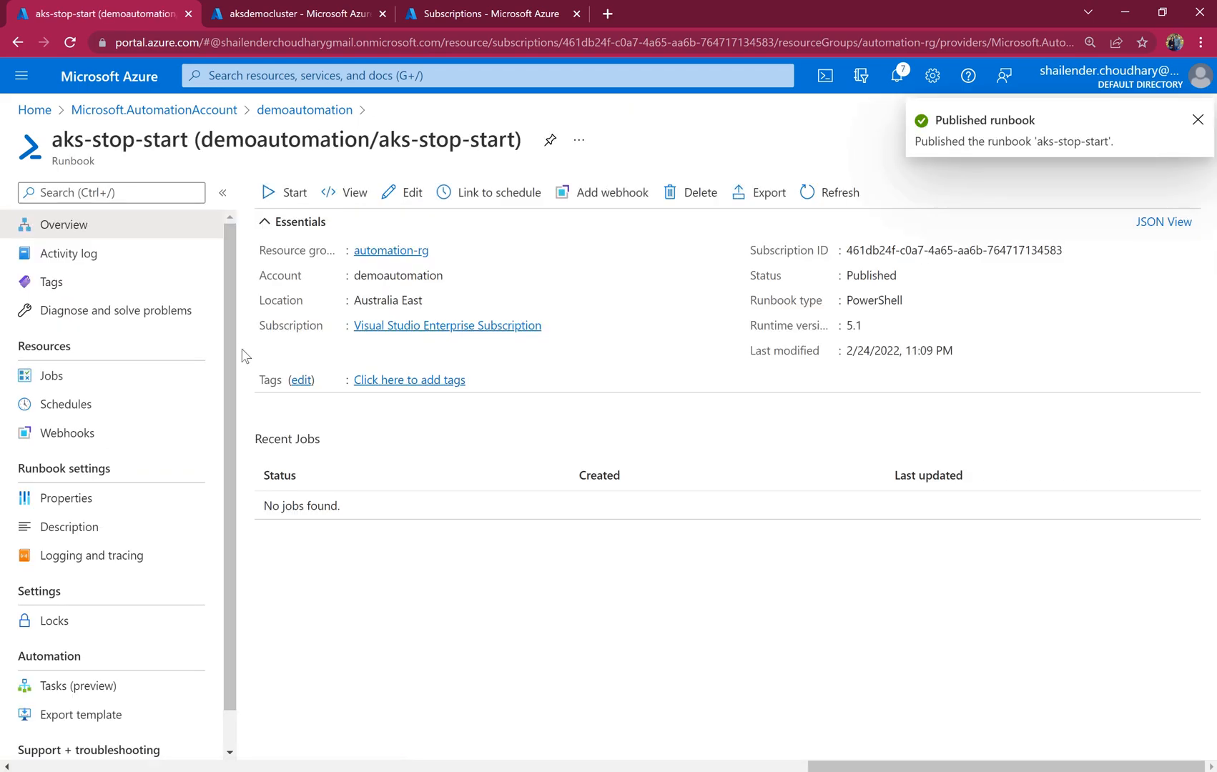
{"action": "left_click", "coordinate": [305, 110]}
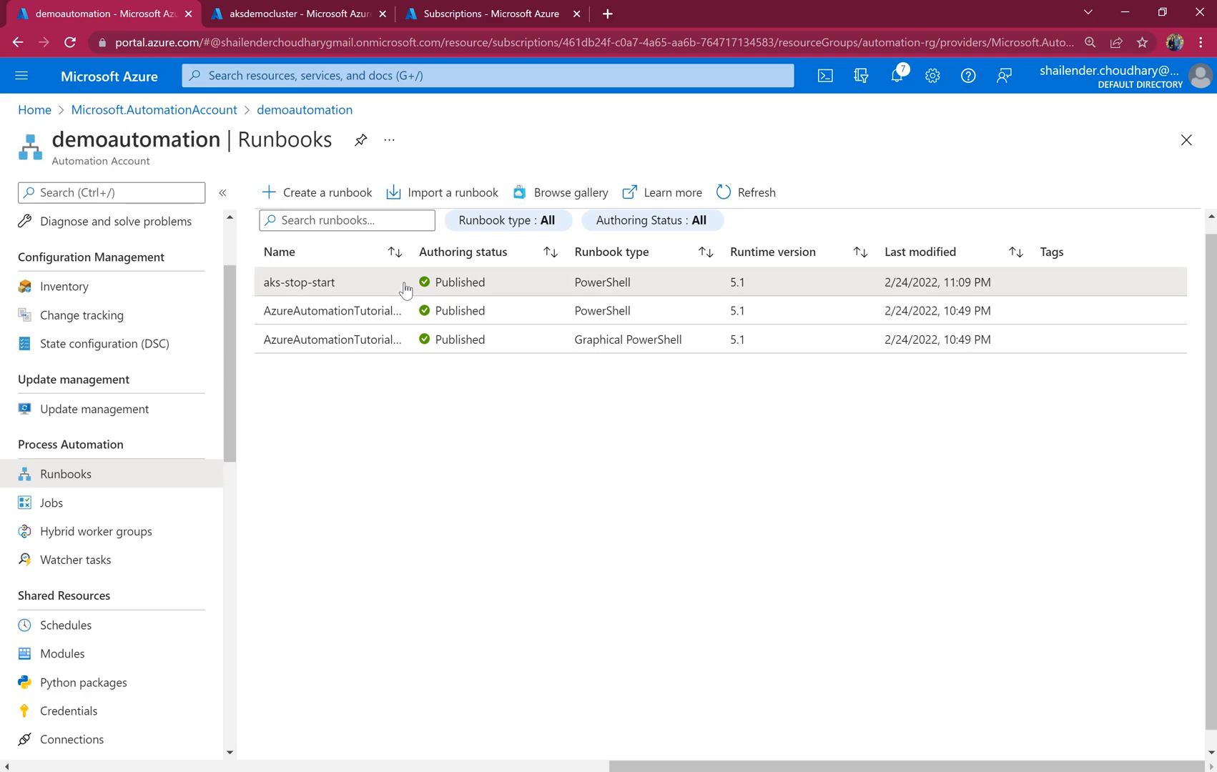
Step: Go to the demoautomation account's Schedules page, which is still empty
{"action": "left_click", "coordinate": [297, 282]}
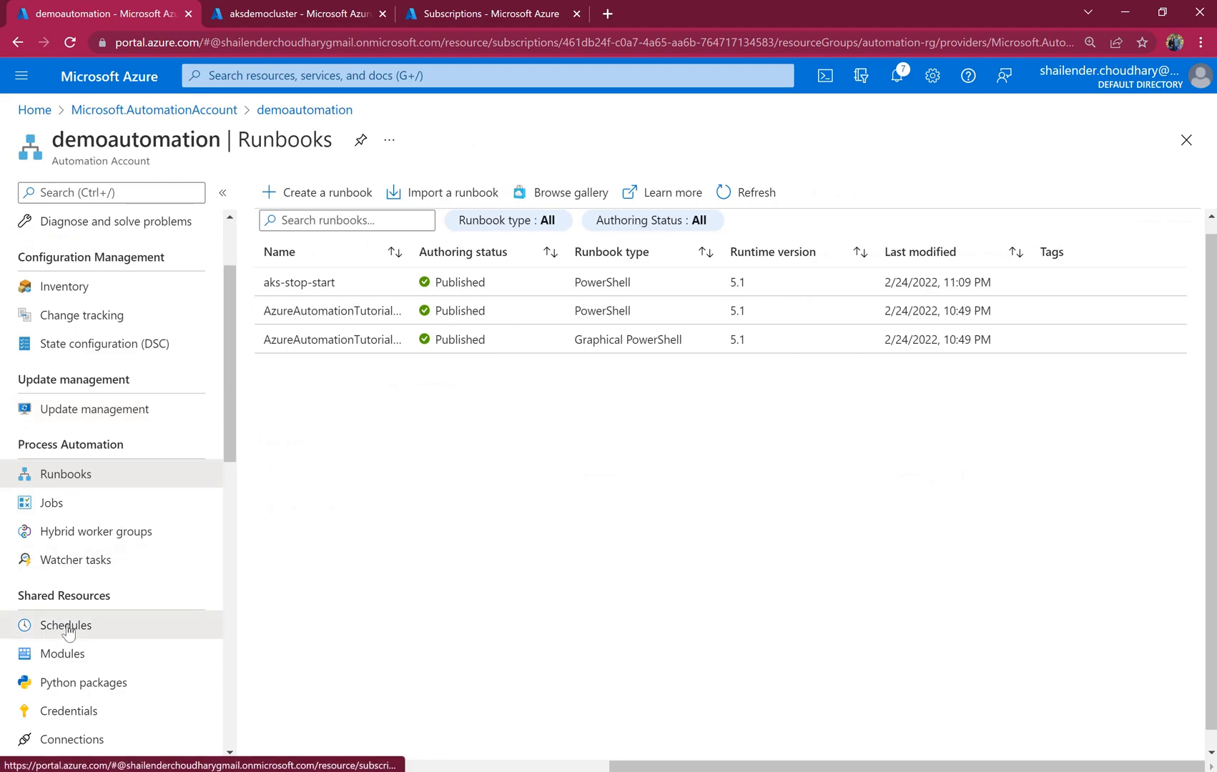
{"action": "left_click", "coordinate": [66, 625]}
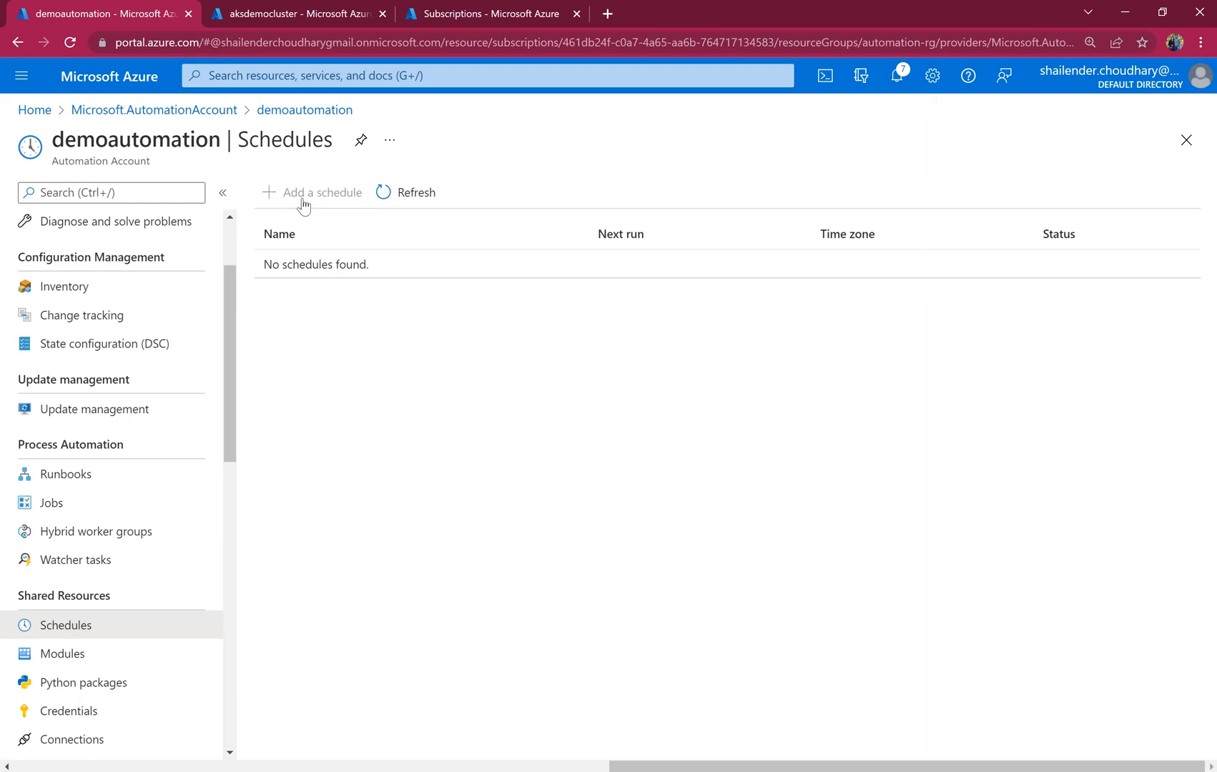
Step: Start a new schedule named stop-cluster with a 04:00 PM start time entered
{"action": "left_click", "coordinate": [319, 193]}
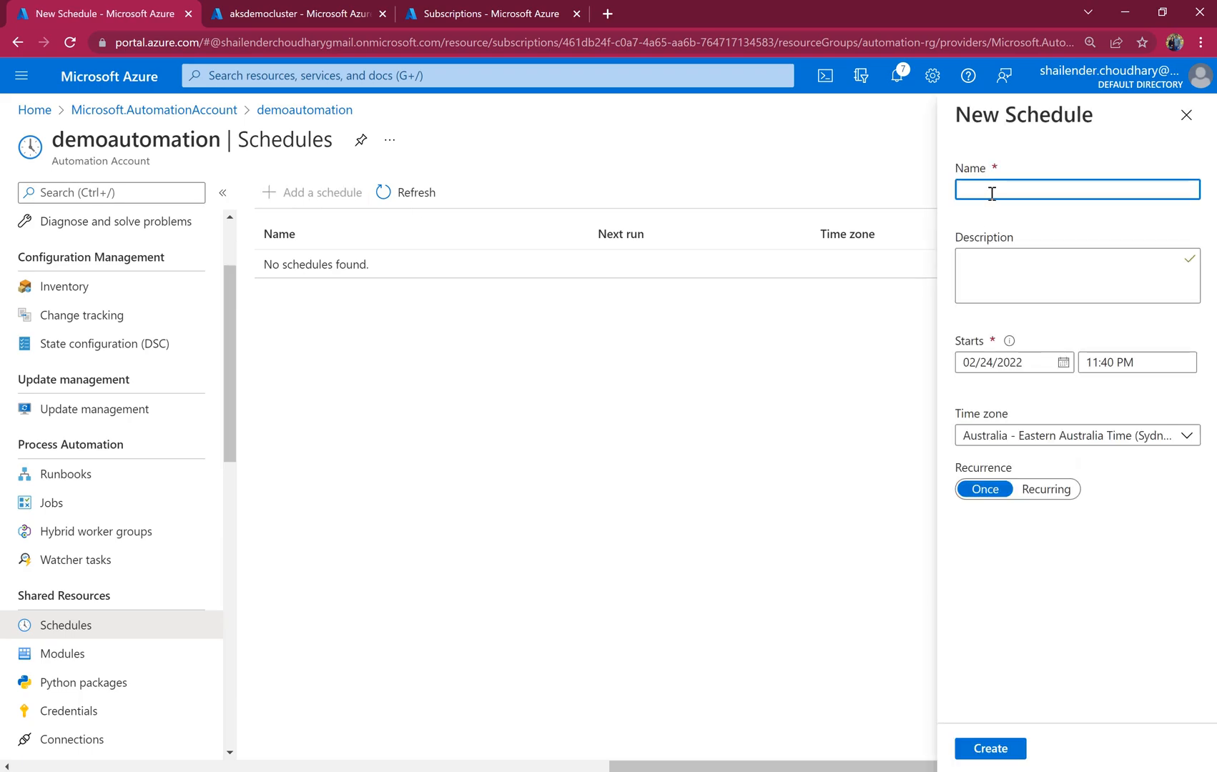
{"action": "type", "text": "stop"}
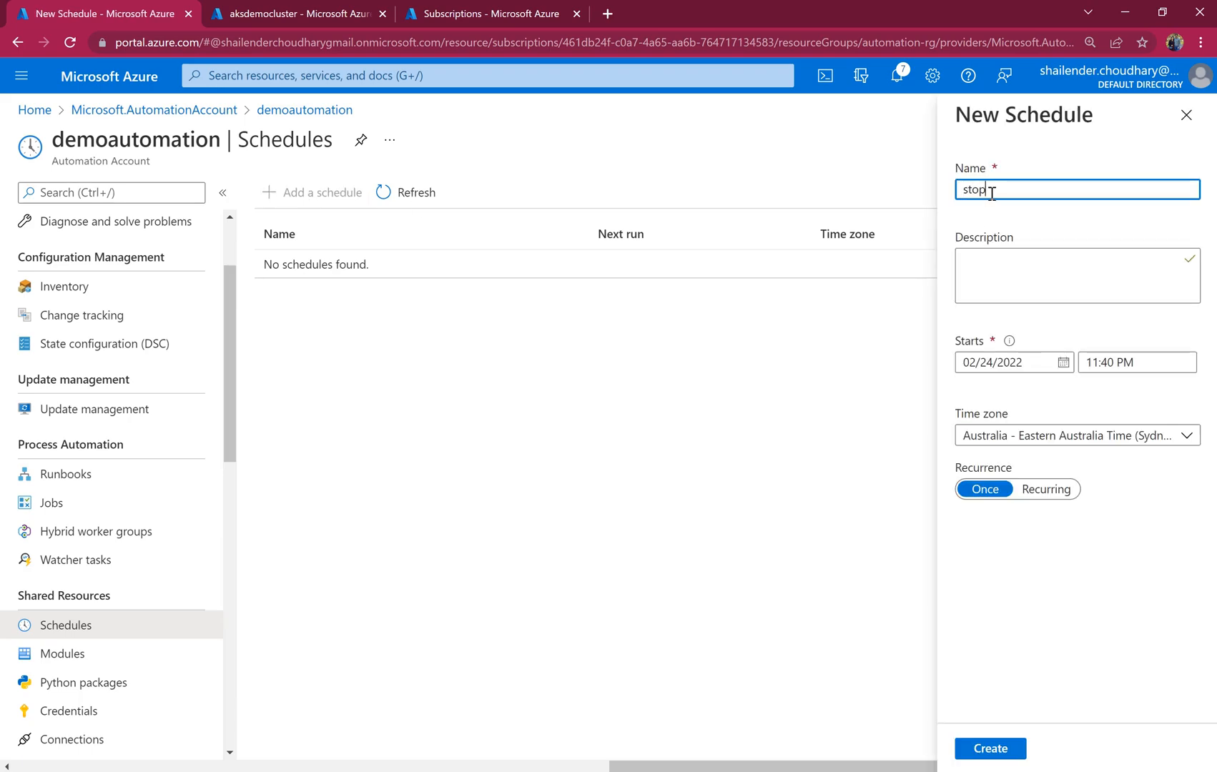
{"action": "type", "text": "-"}
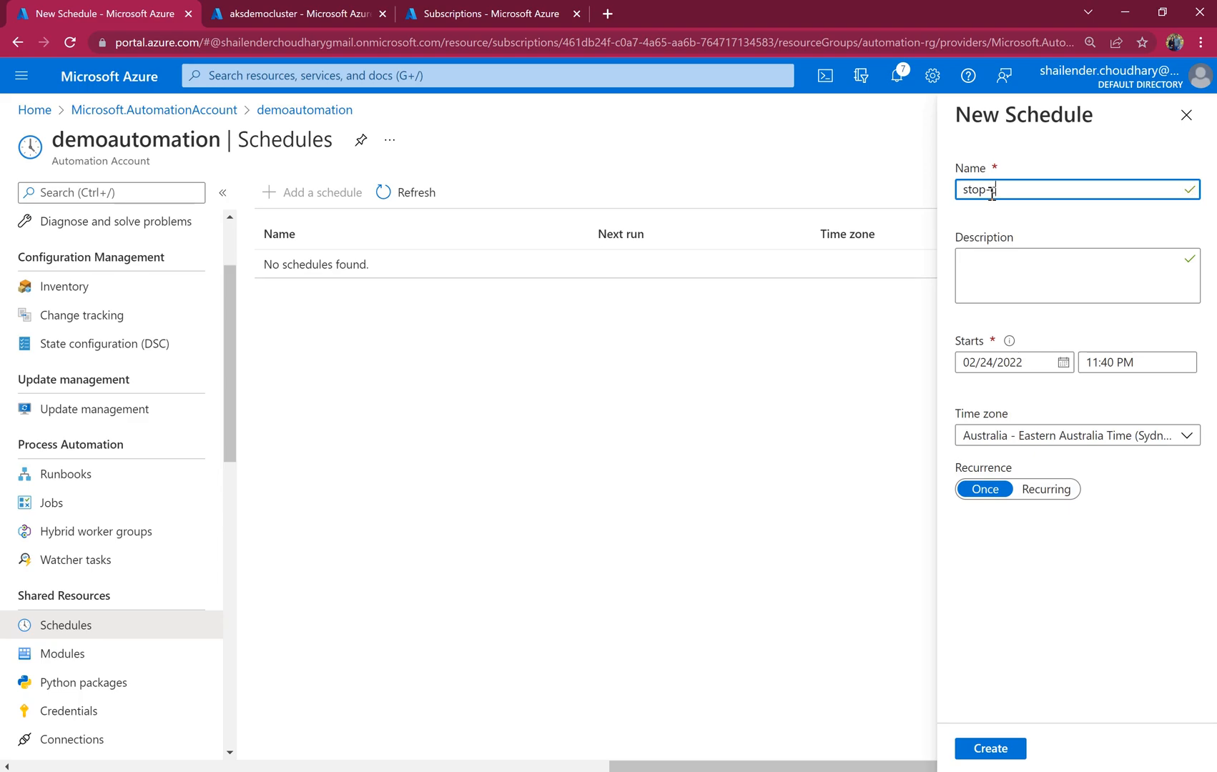
{"action": "type", "text": "cluster"}
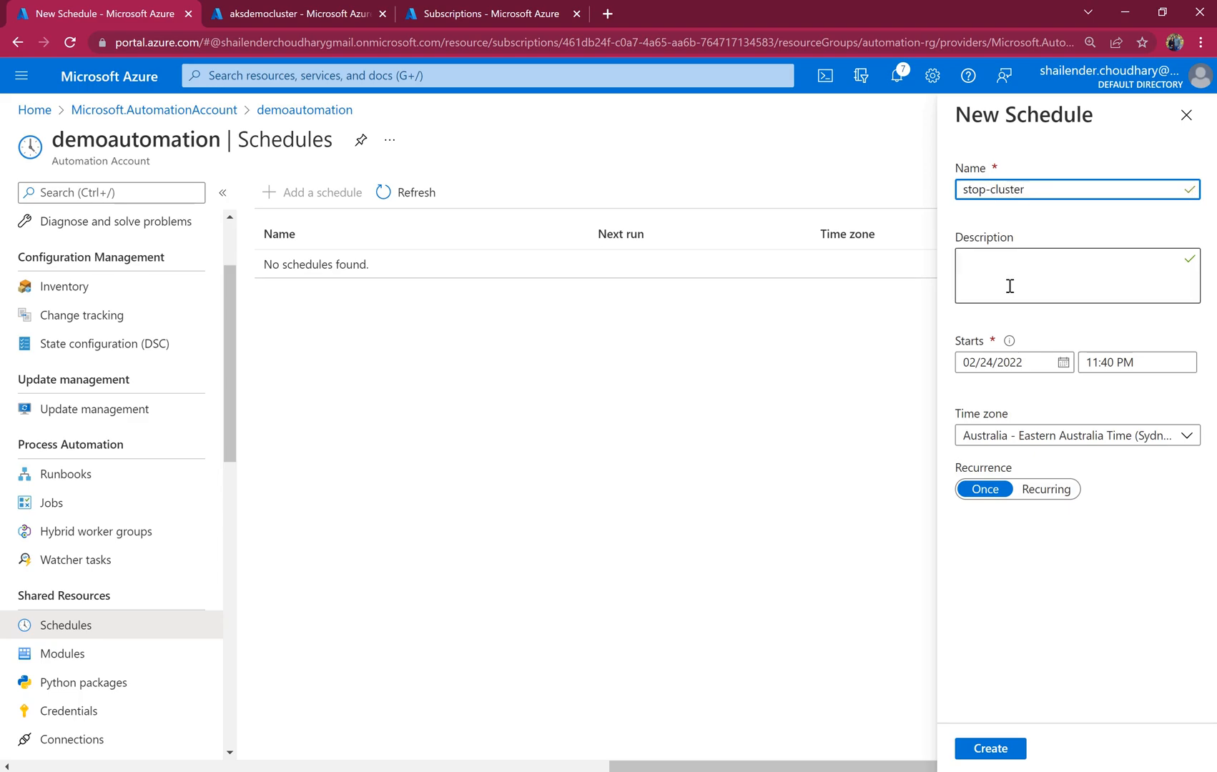
{"action": "type", "text": "04:00 PM"}
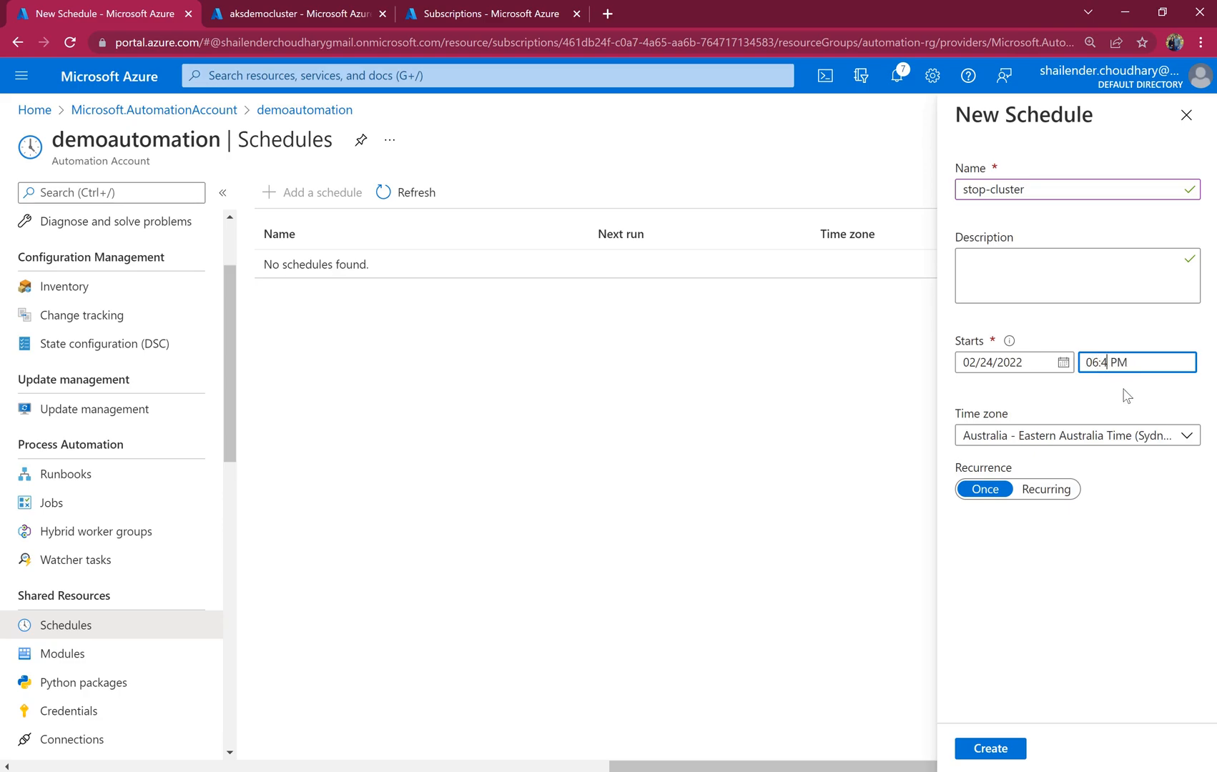
Step: Set the start date to 02/25/2022, make it recur every day, create it and refresh the list
{"action": "left_click", "coordinate": [1064, 362]}
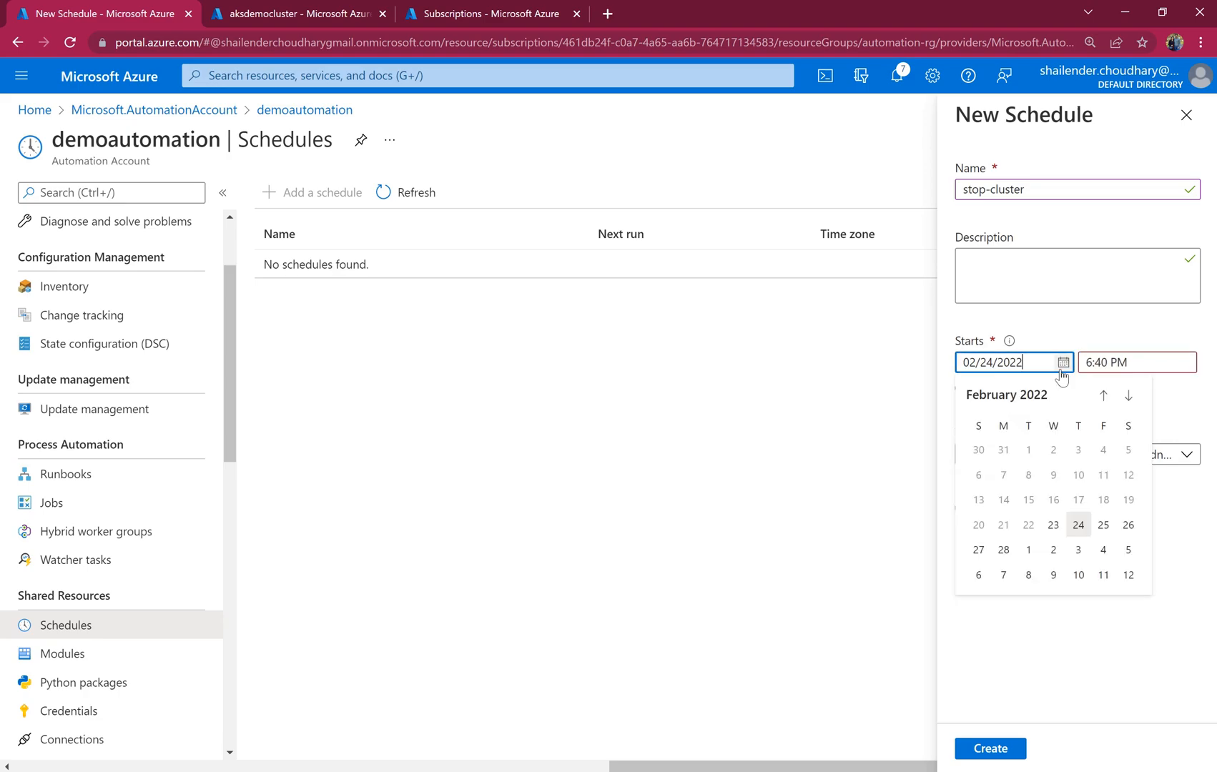
{"action": "left_click", "coordinate": [1104, 525]}
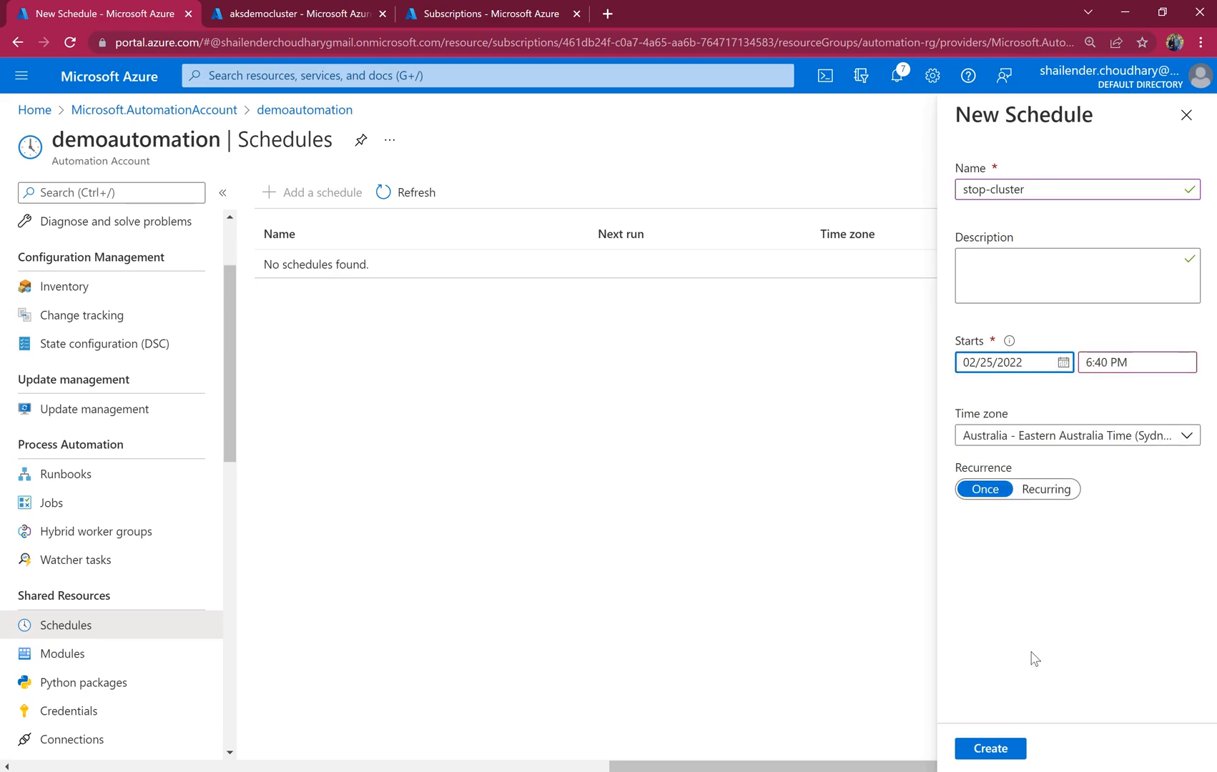
{"action": "left_click", "coordinate": [1044, 489]}
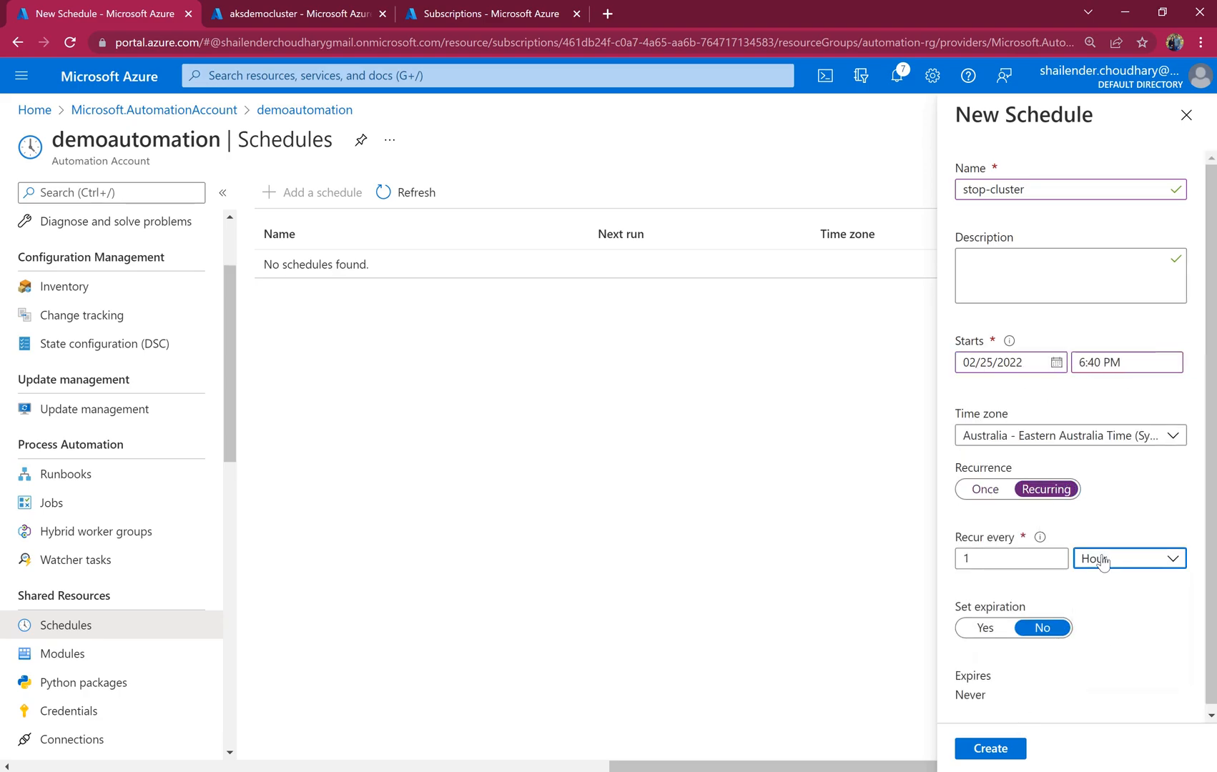
{"action": "left_click", "coordinate": [1129, 558]}
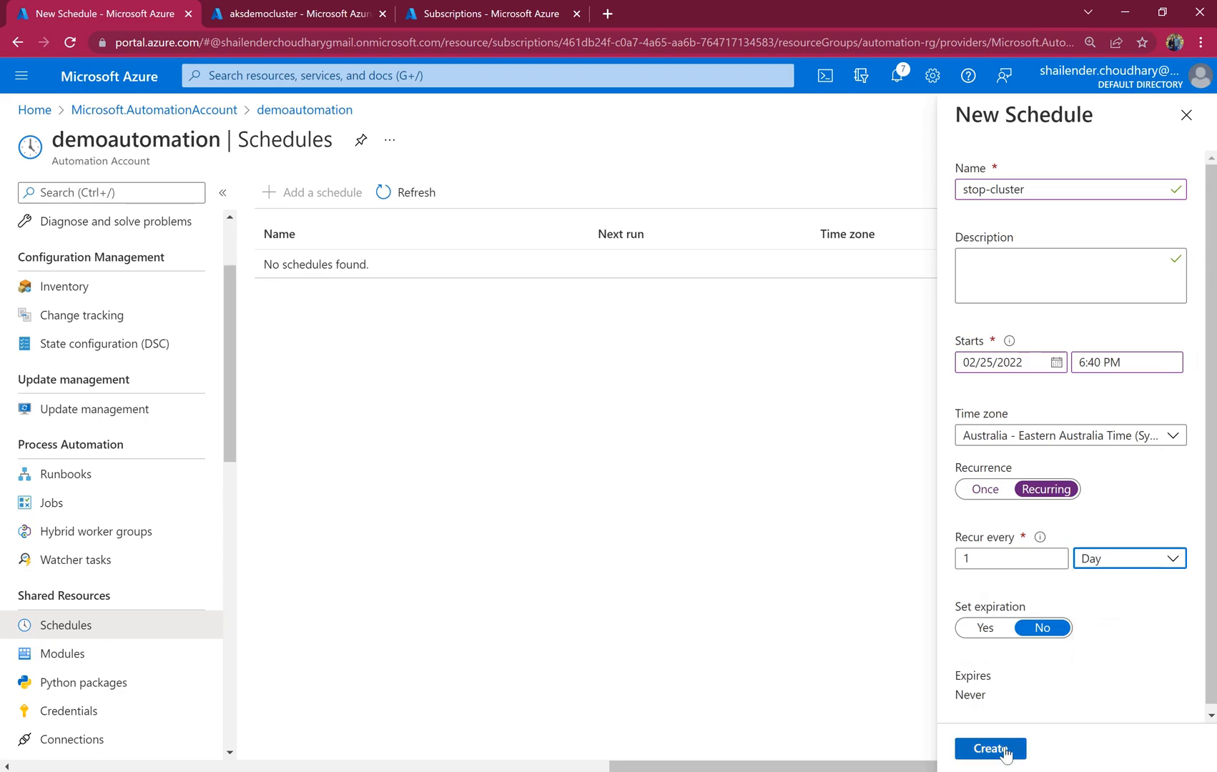
{"action": "left_click", "coordinate": [989, 748]}
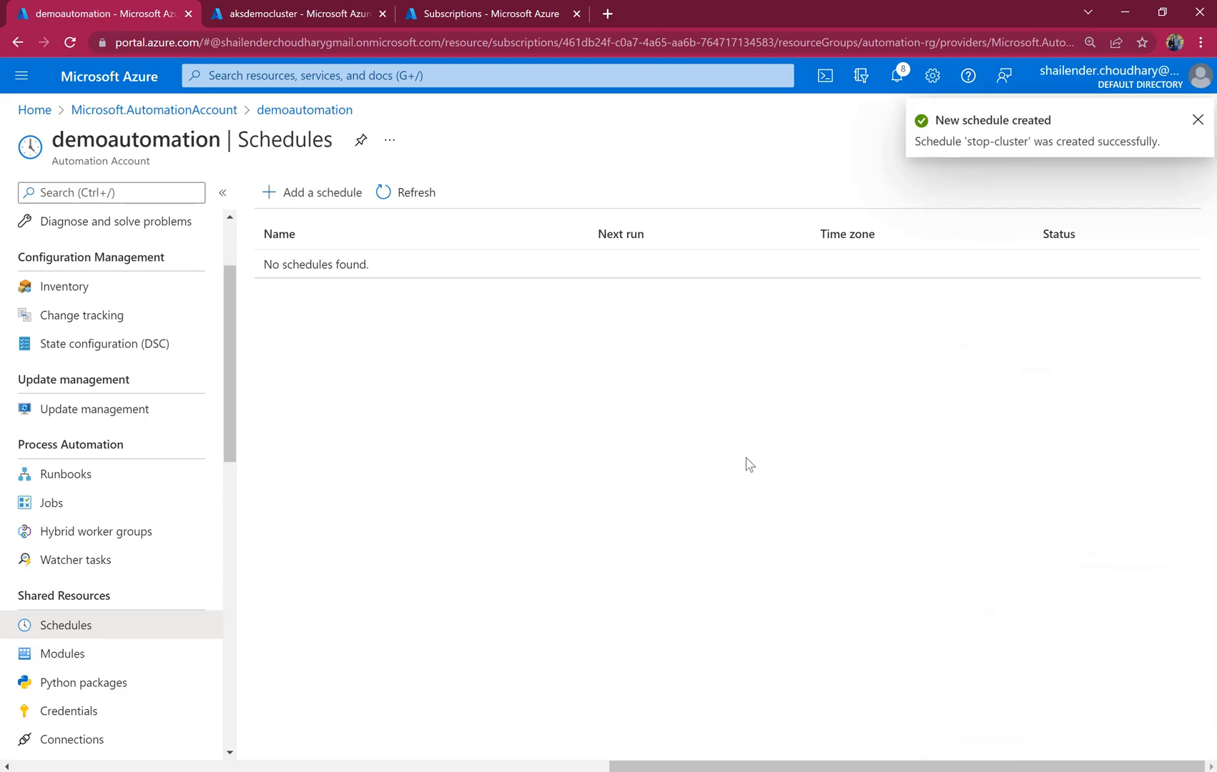
{"action": "left_click", "coordinate": [405, 193]}
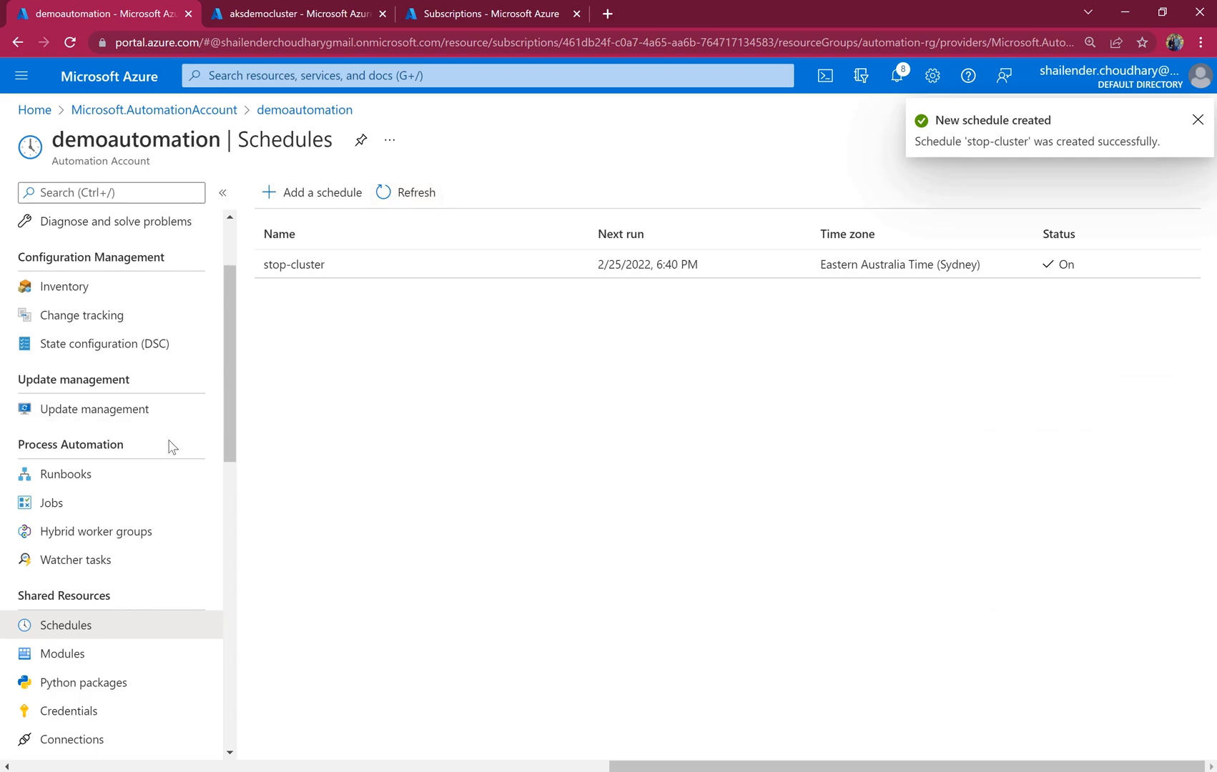
Step: Link aks-stop-start to a schedule and fill resource group aksdemocluster-rg and cluster aksdemocluster
{"action": "left_click", "coordinate": [65, 475]}
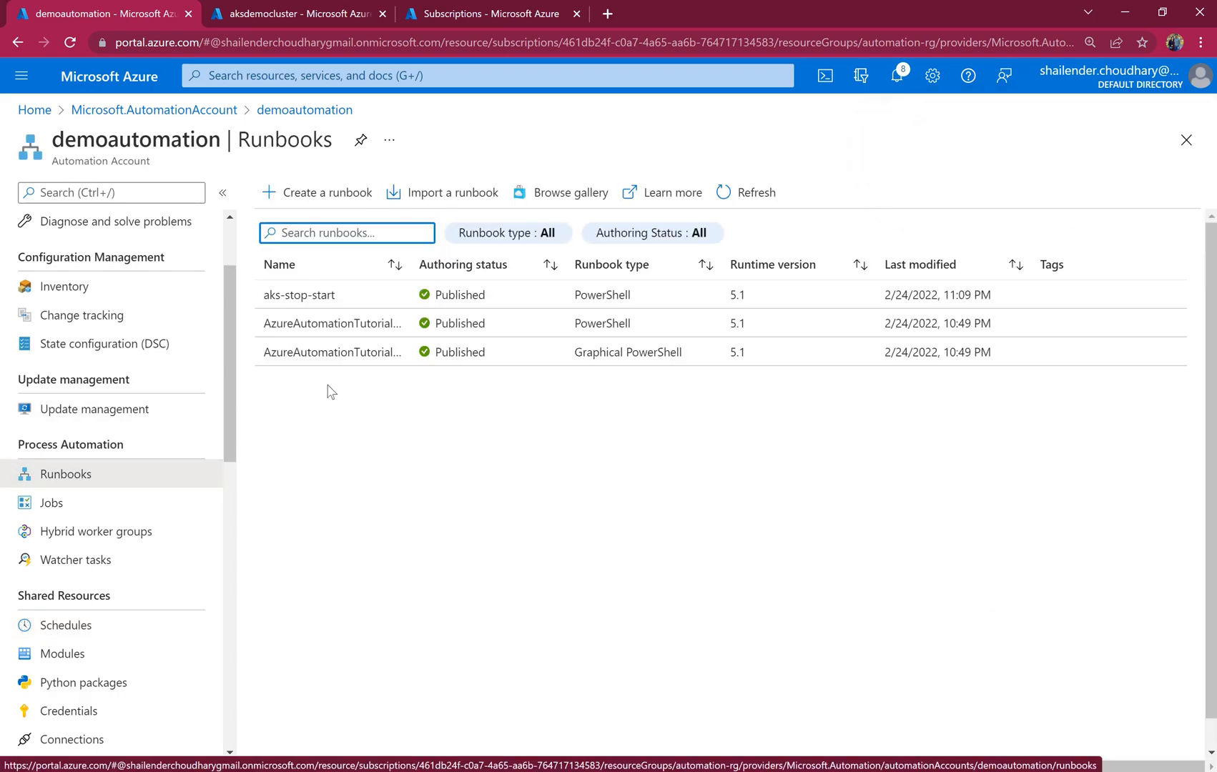
{"action": "left_click", "coordinate": [298, 294]}
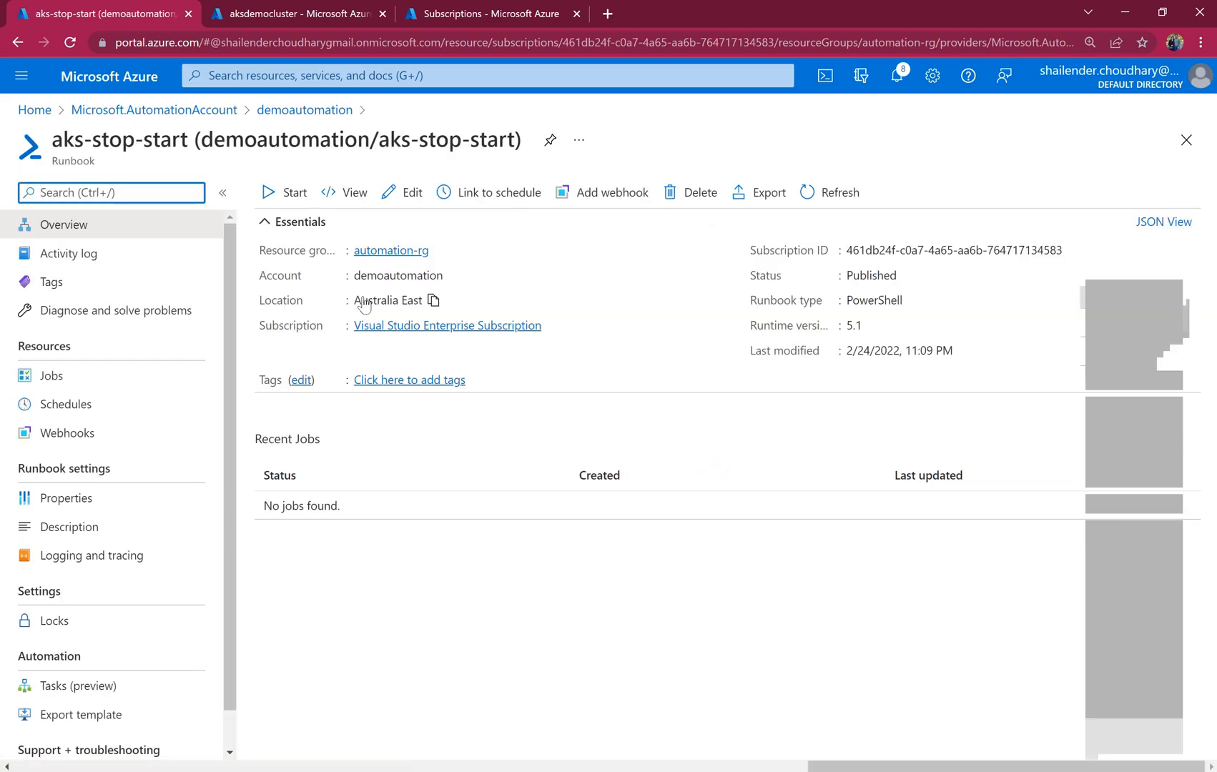
{"action": "left_click", "coordinate": [498, 193]}
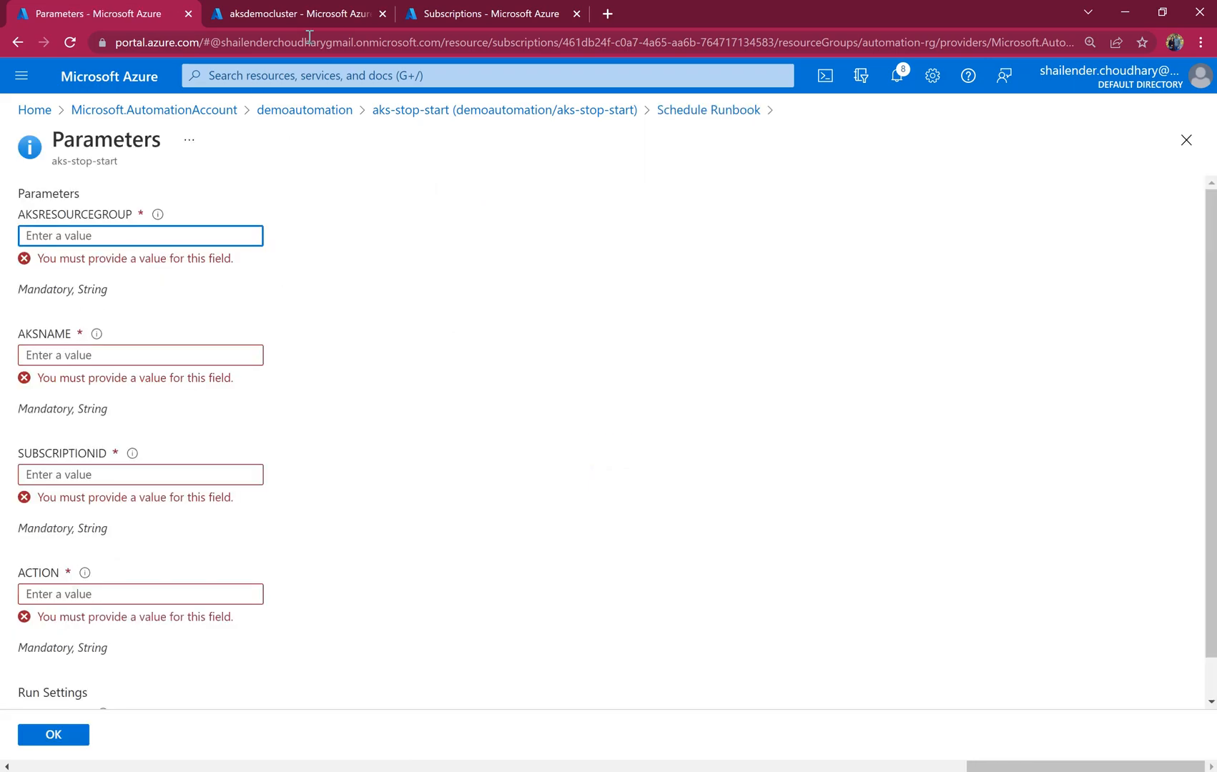
{"action": "left_click", "coordinate": [293, 14]}
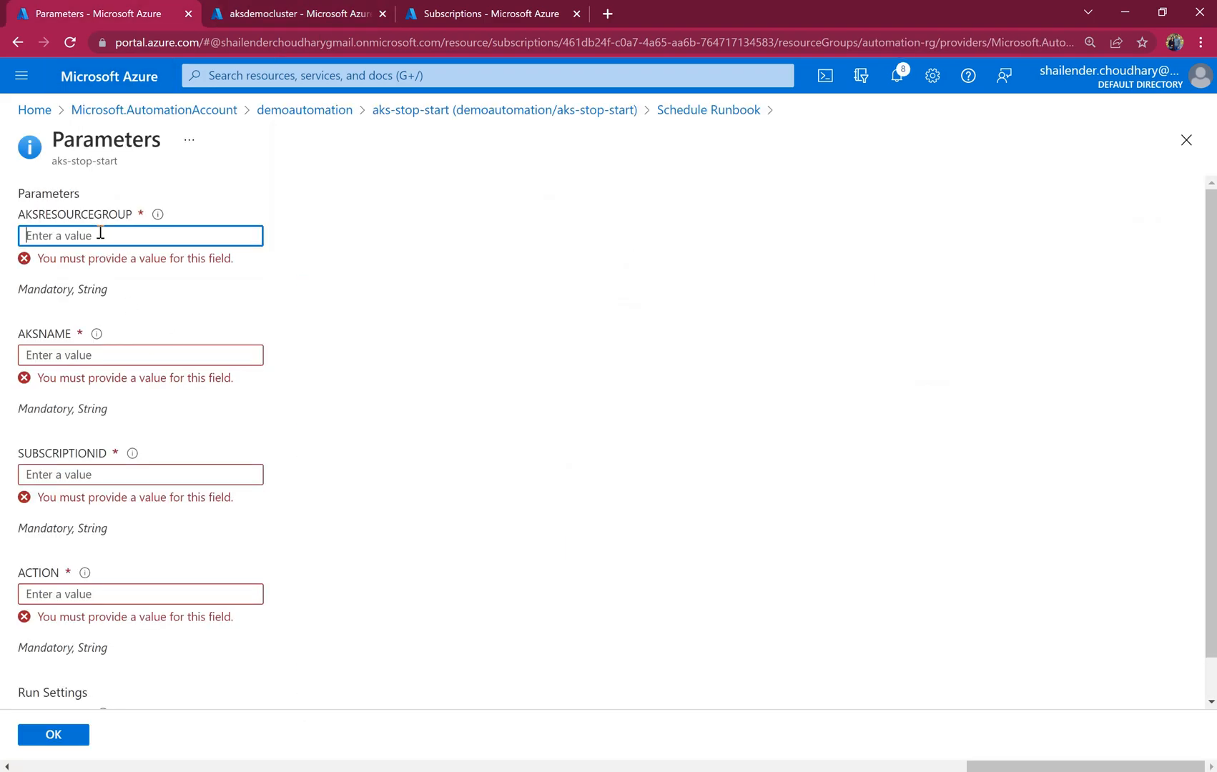
{"action": "left_click", "coordinate": [295, 13]}
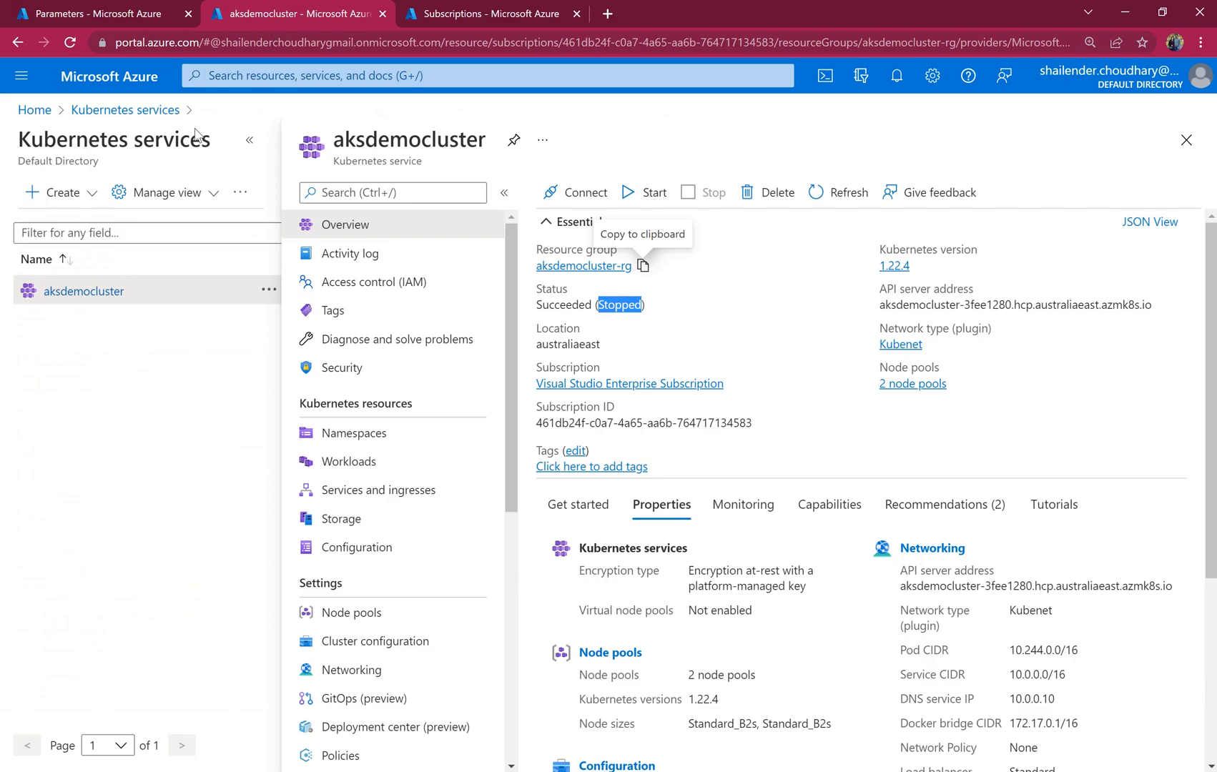
{"action": "double_click", "coordinate": [409, 140]}
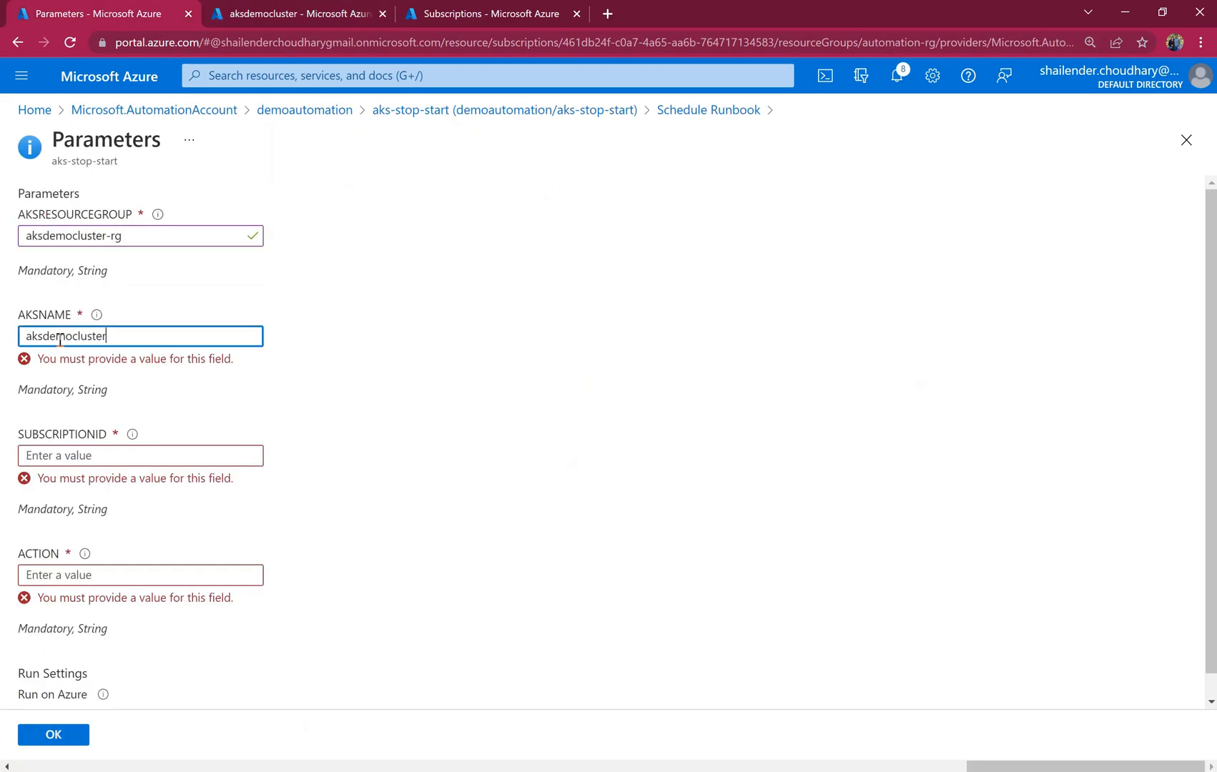
{"action": "left_click", "coordinate": [489, 13]}
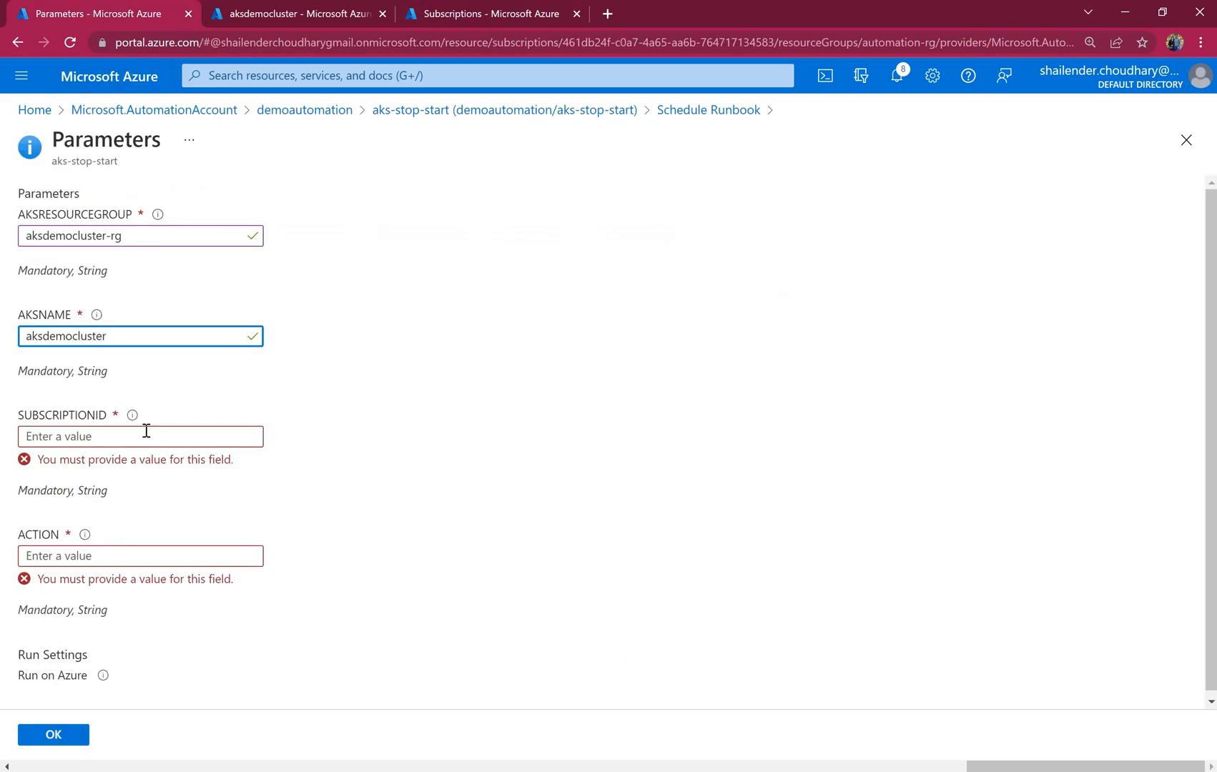
{"action": "type", "text": "461db24f-c0a7-4a65-aa6b-764717134583"}
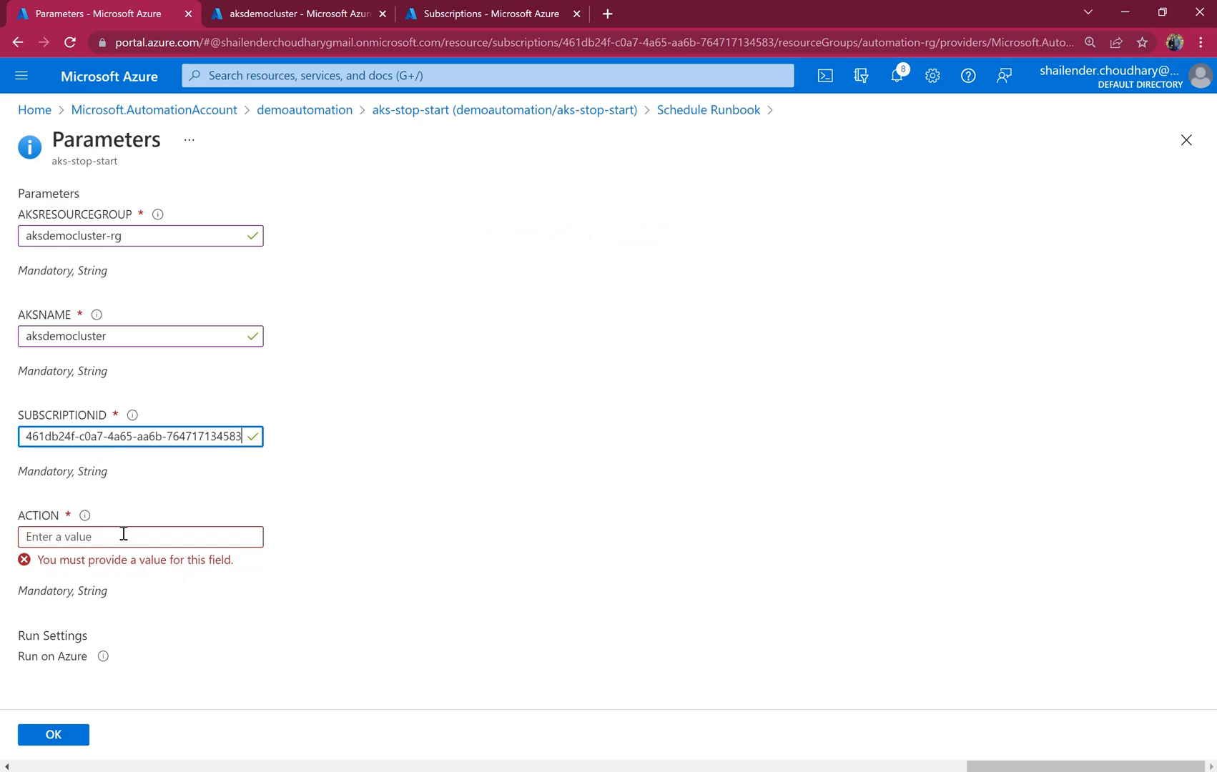
{"action": "type", "text": "stop"}
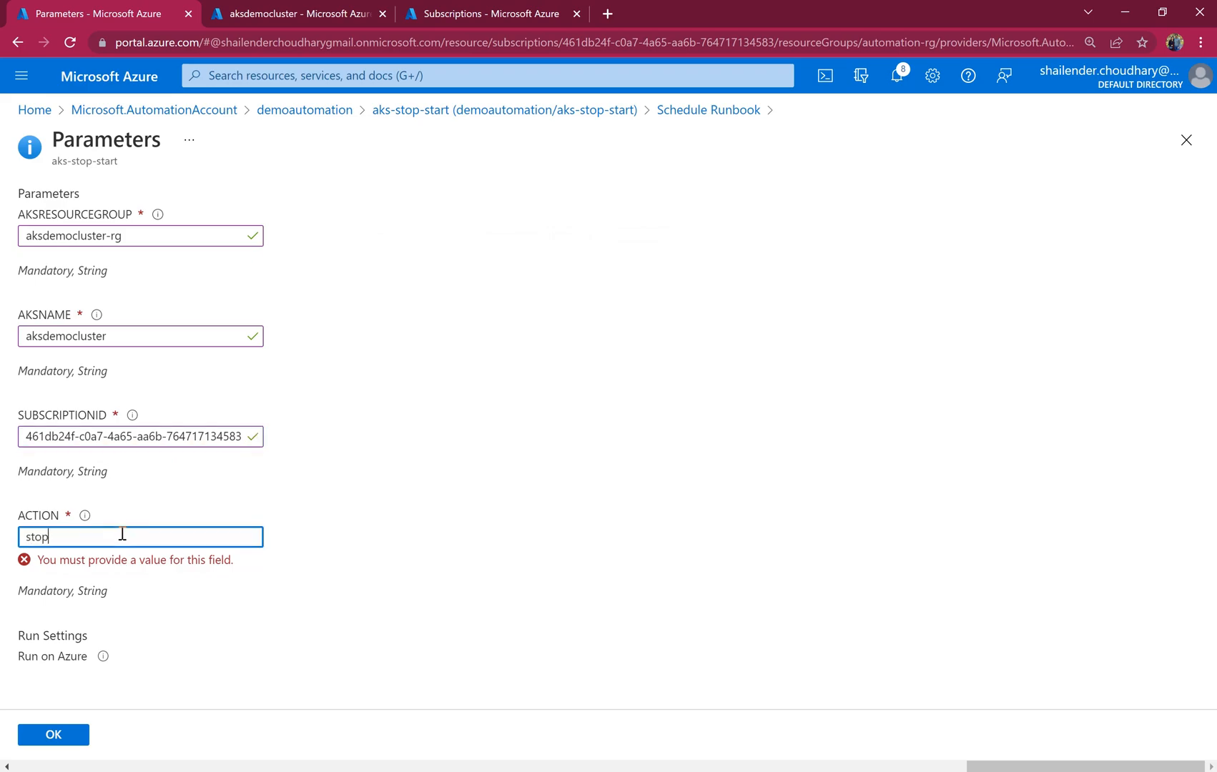
{"action": "left_click", "coordinate": [53, 733]}
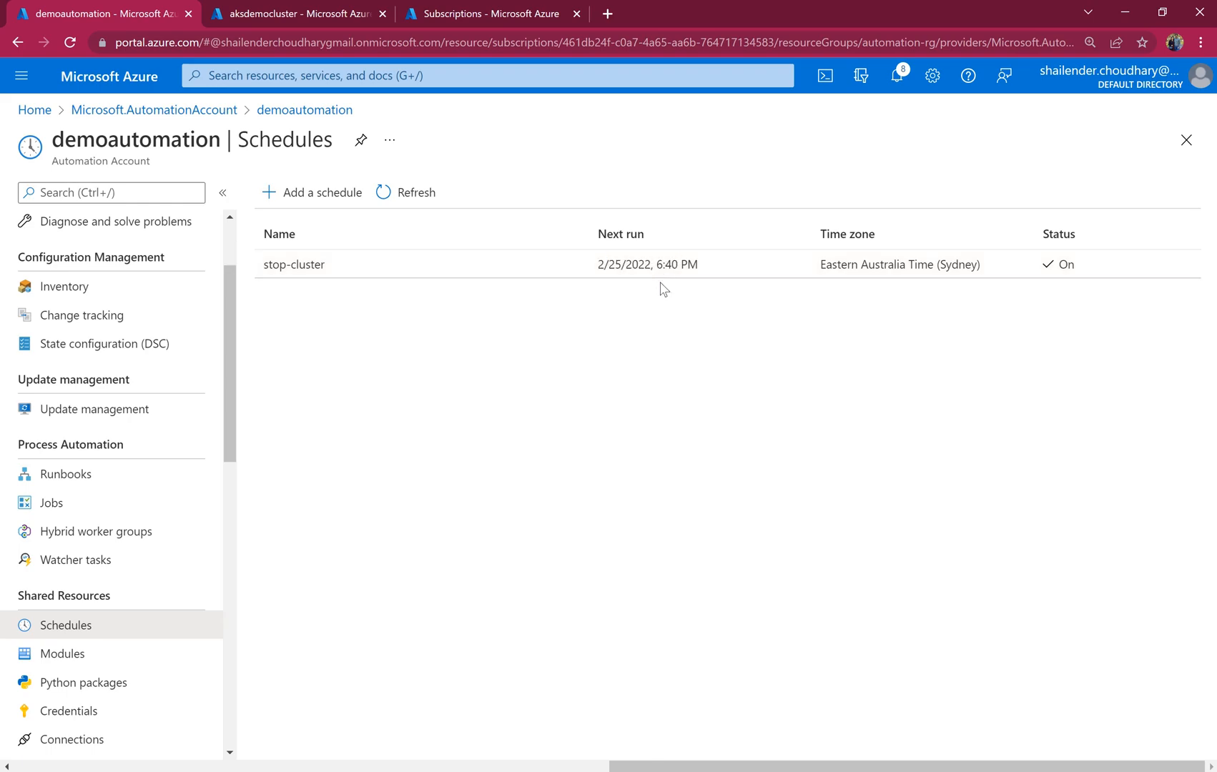
Step: Change the stop-cluster schedule's start time to 6:00 PM and save it
{"action": "left_click", "coordinate": [293, 265]}
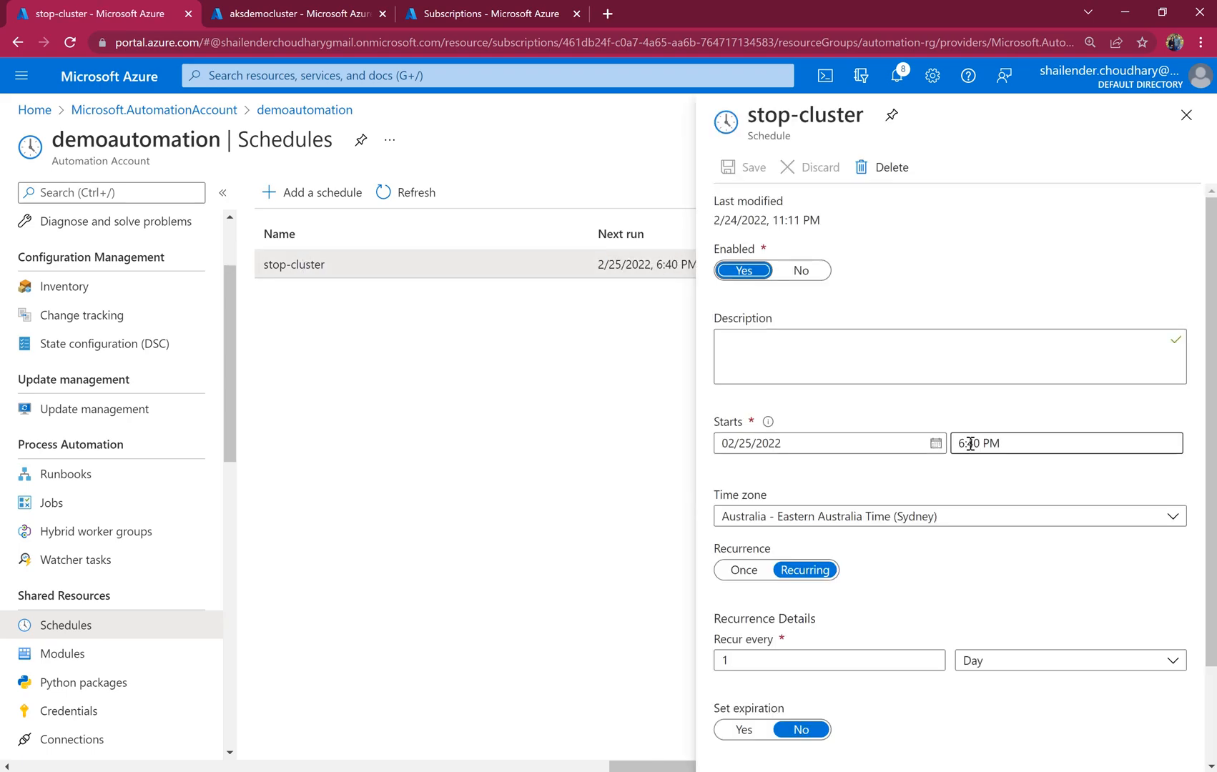
{"action": "type", "text": "6:00 PM"}
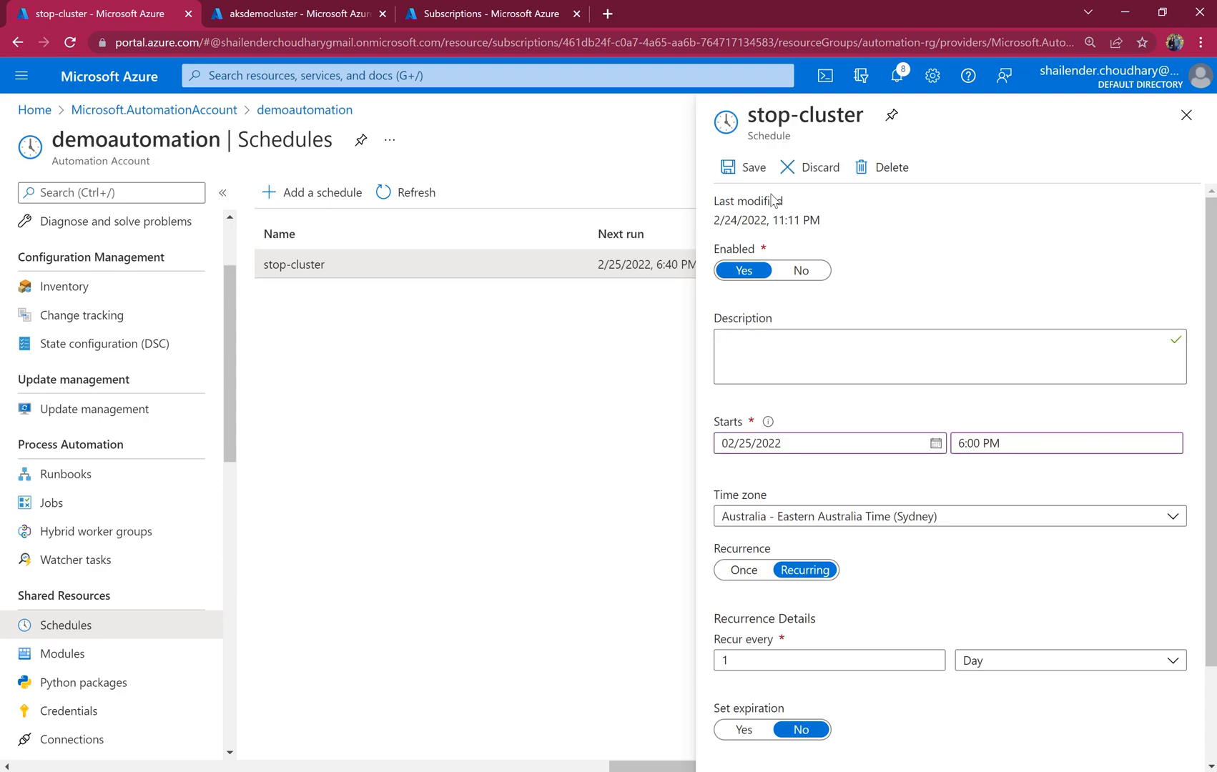
{"action": "left_click", "coordinate": [741, 167]}
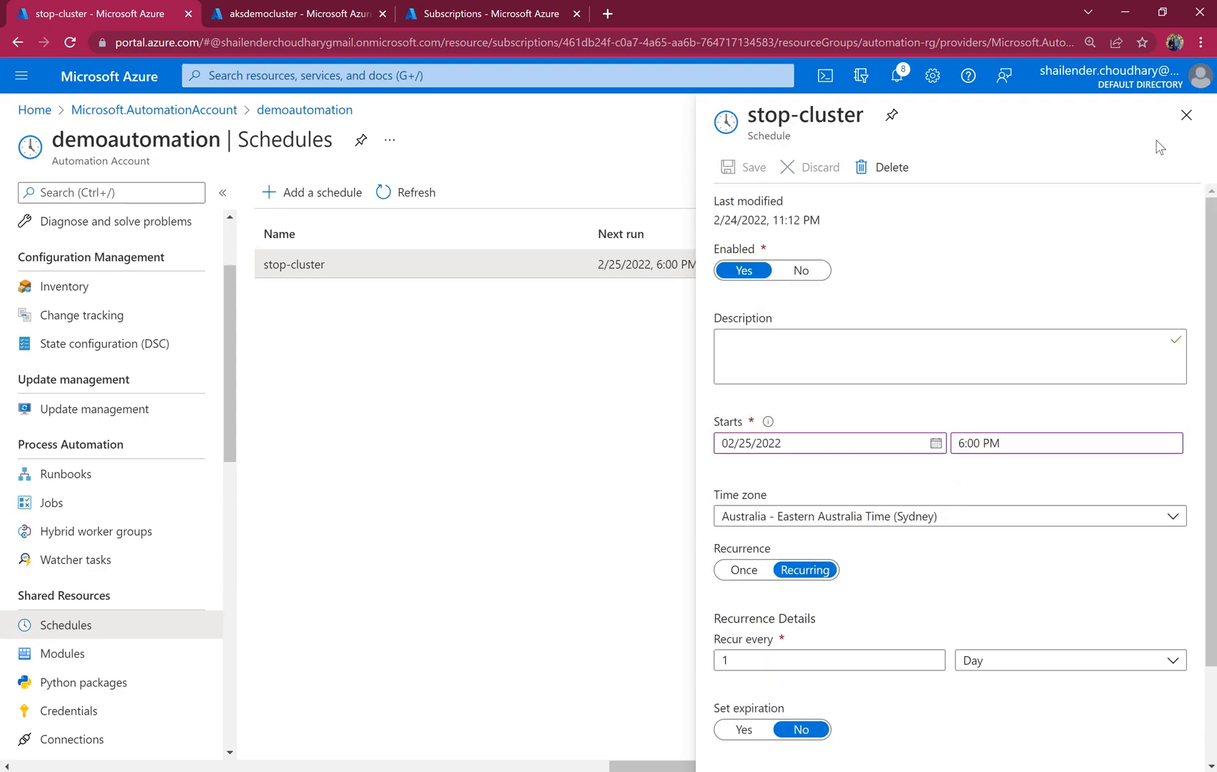
{"action": "left_click", "coordinate": [1185, 114]}
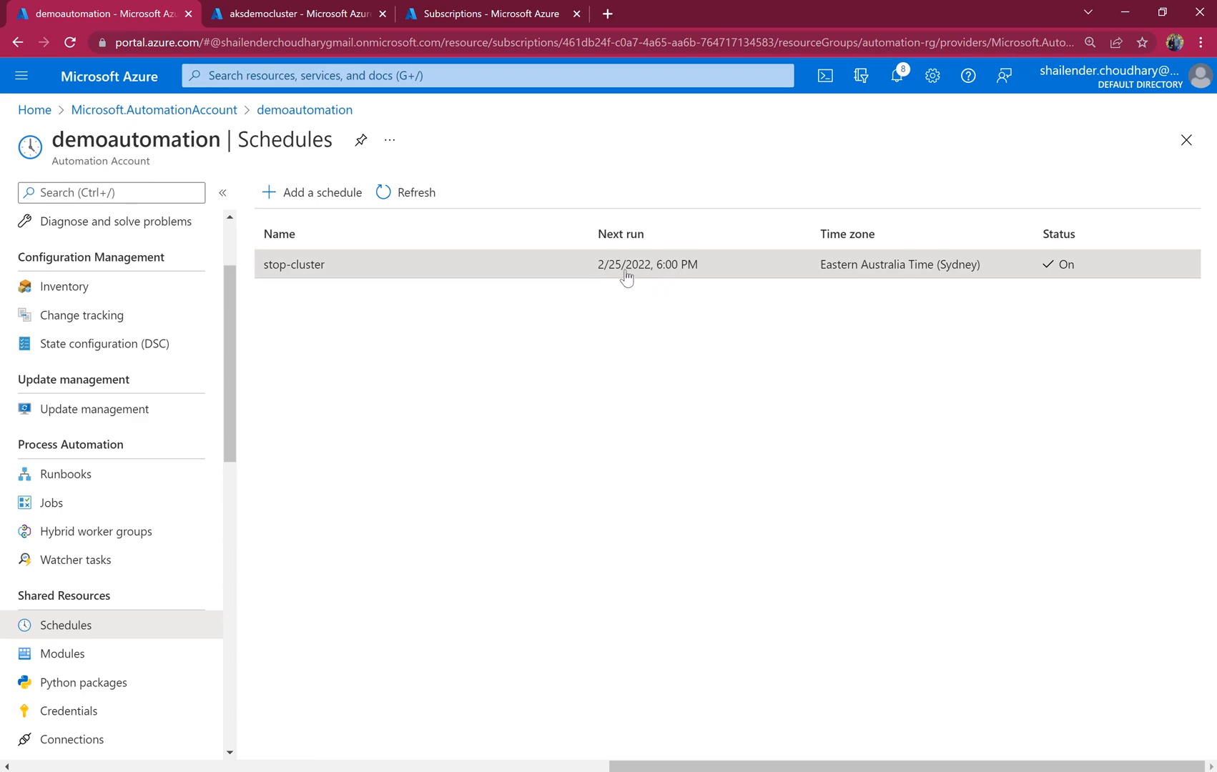
Step: Reopen stop-cluster and go to its linked aks-stop-start runbook
{"action": "left_click", "coordinate": [293, 264]}
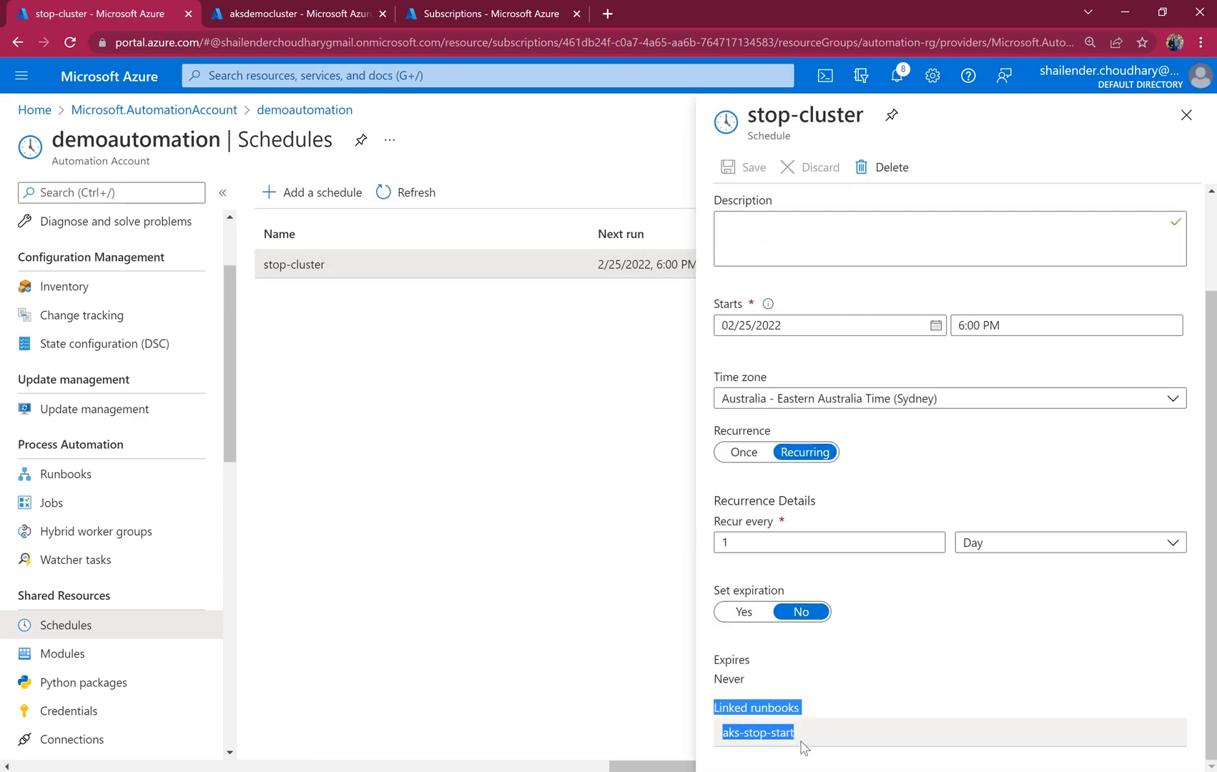
{"action": "mouse_move", "coordinate": [86, 489]}
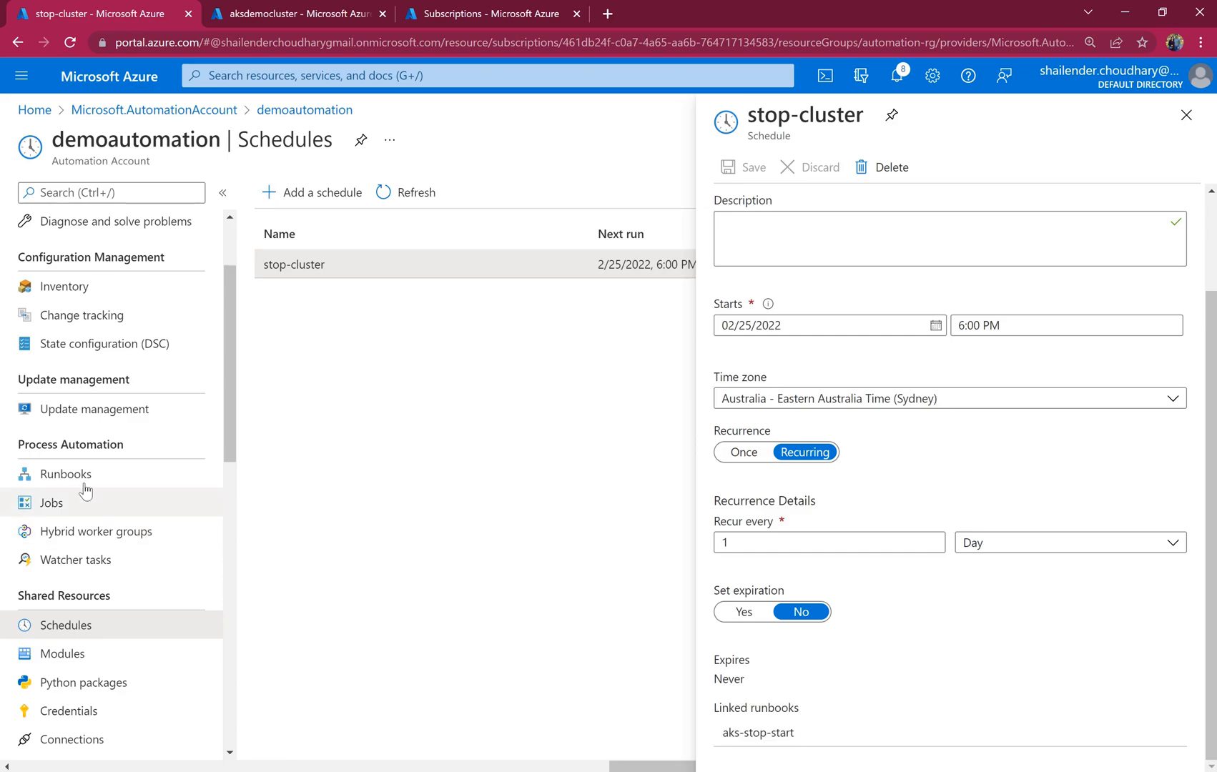
{"action": "left_click", "coordinate": [755, 732]}
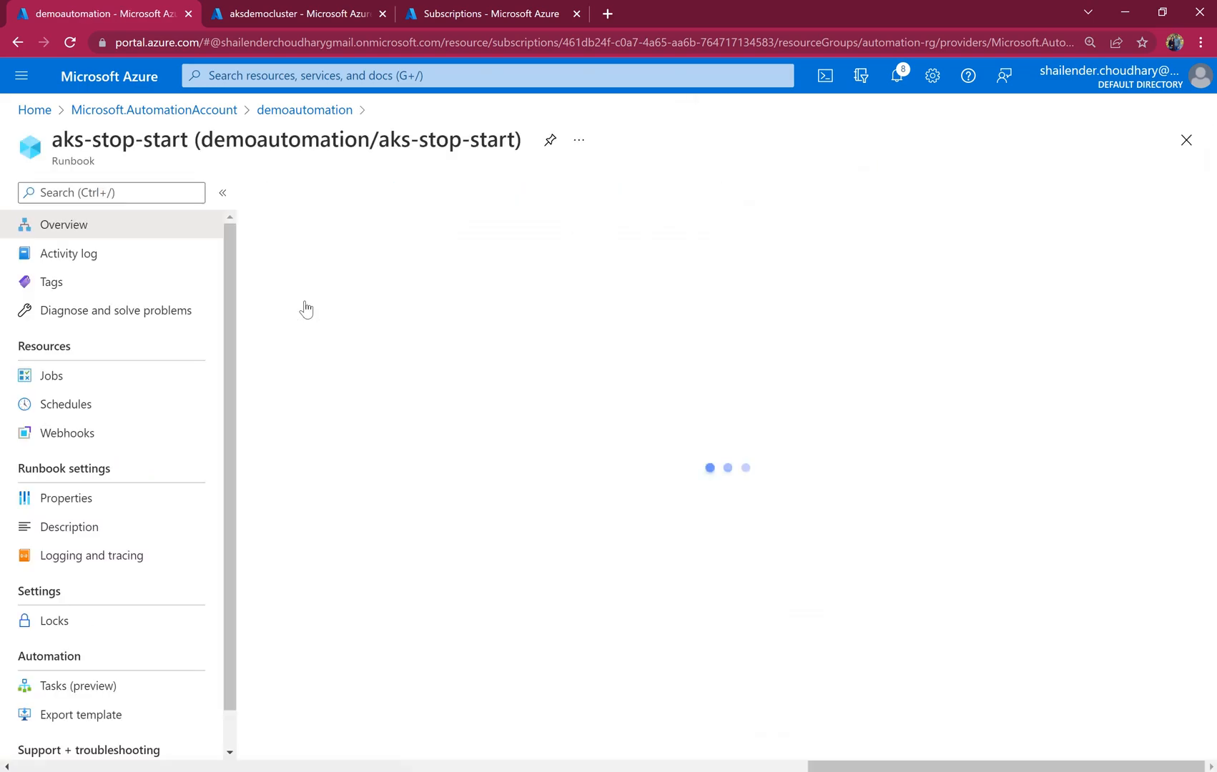
Step: Confirm stop-cluster is attached in the runbook's schedules, then load aks-stop-start's PowerShell editor
{"action": "left_click", "coordinate": [65, 404]}
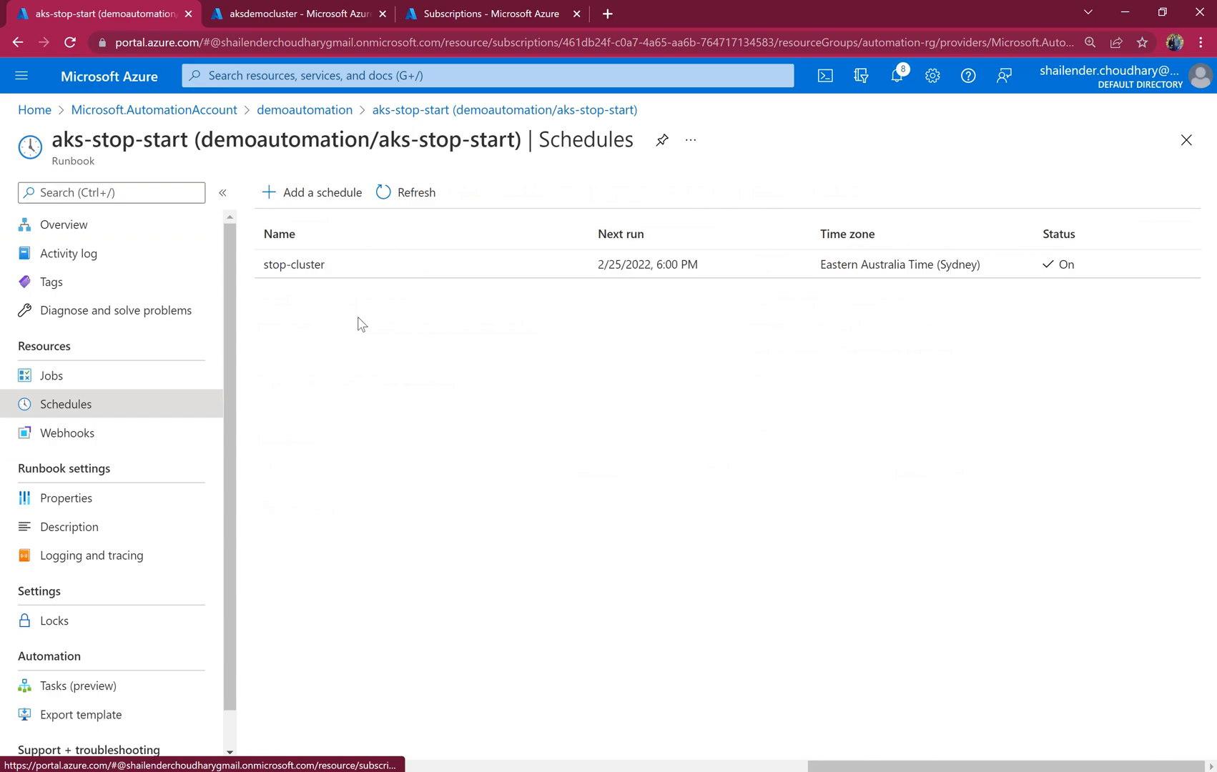
{"action": "mouse_move", "coordinate": [578, 288]}
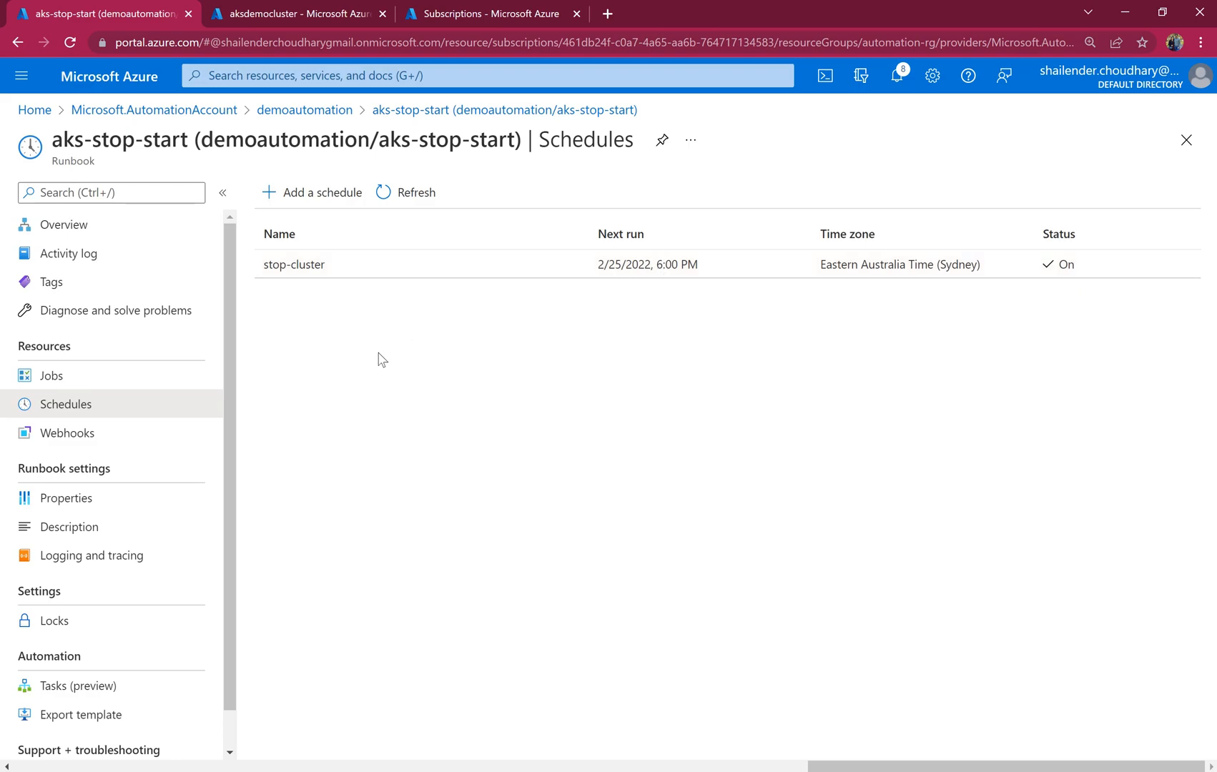
{"action": "mouse_move", "coordinate": [76, 453]}
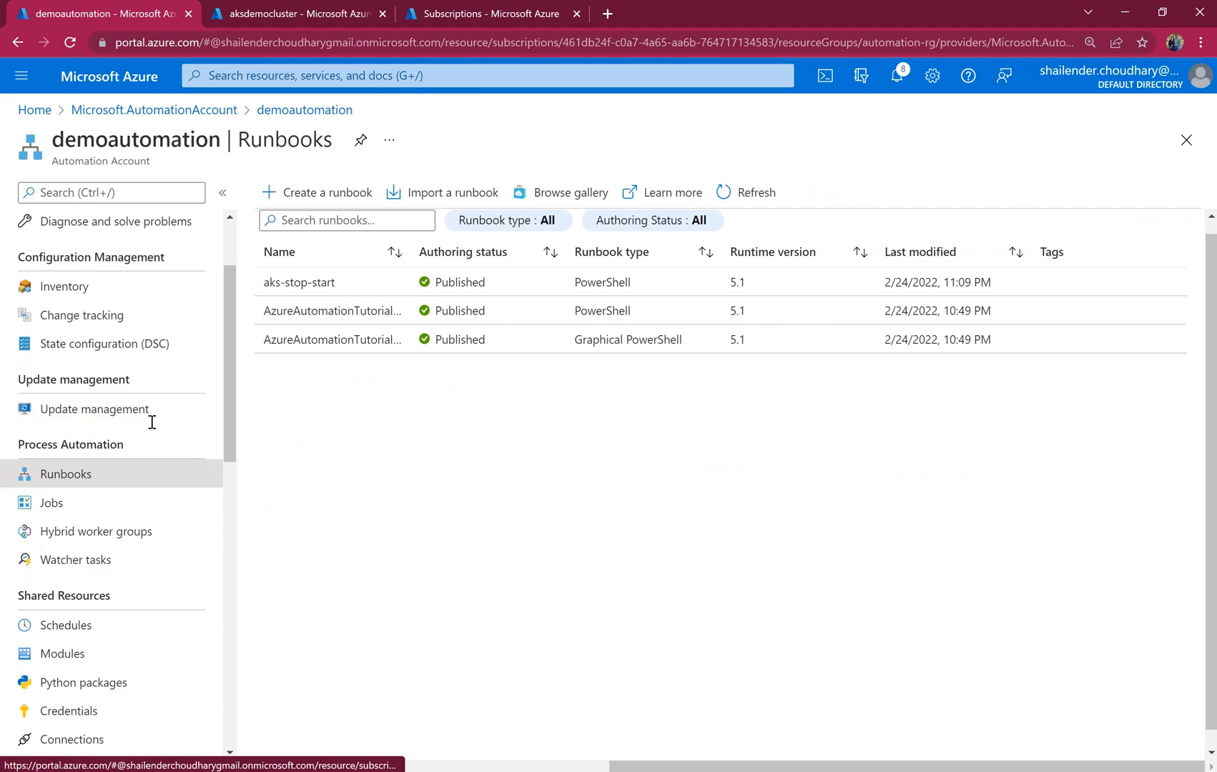
{"action": "left_click", "coordinate": [298, 281]}
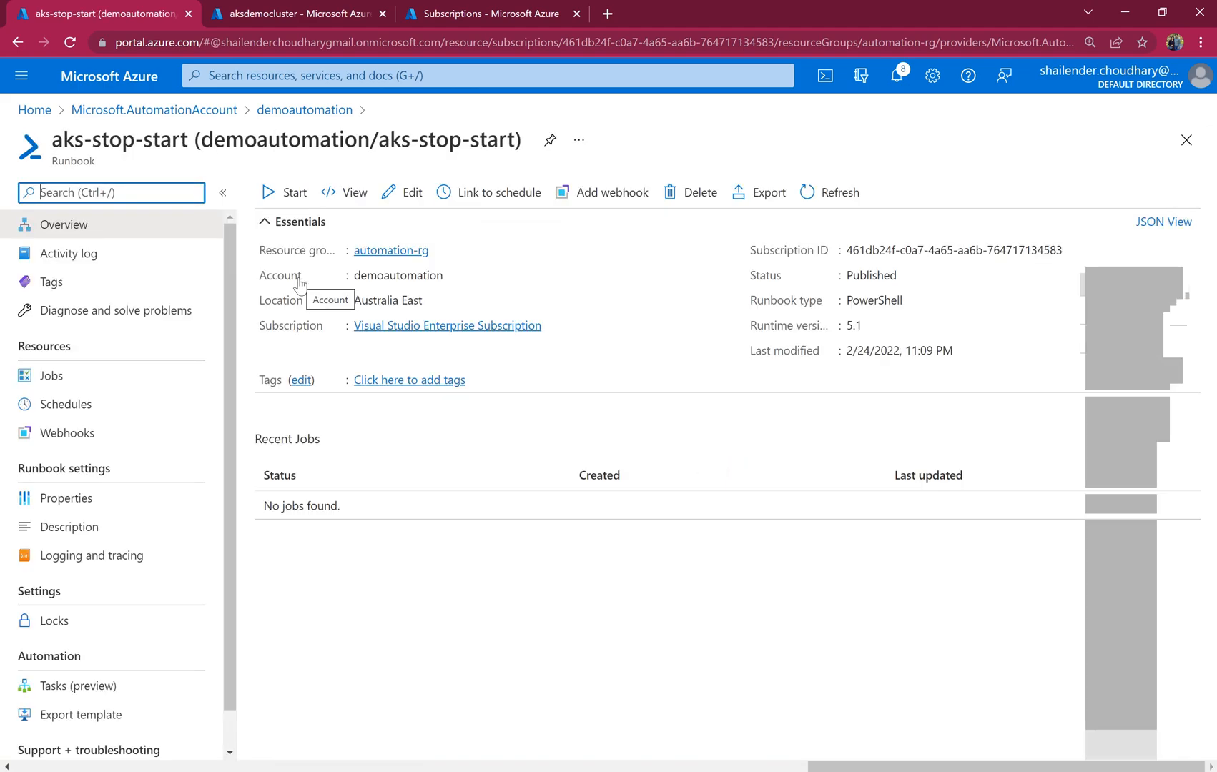
{"action": "left_click", "coordinate": [401, 193]}
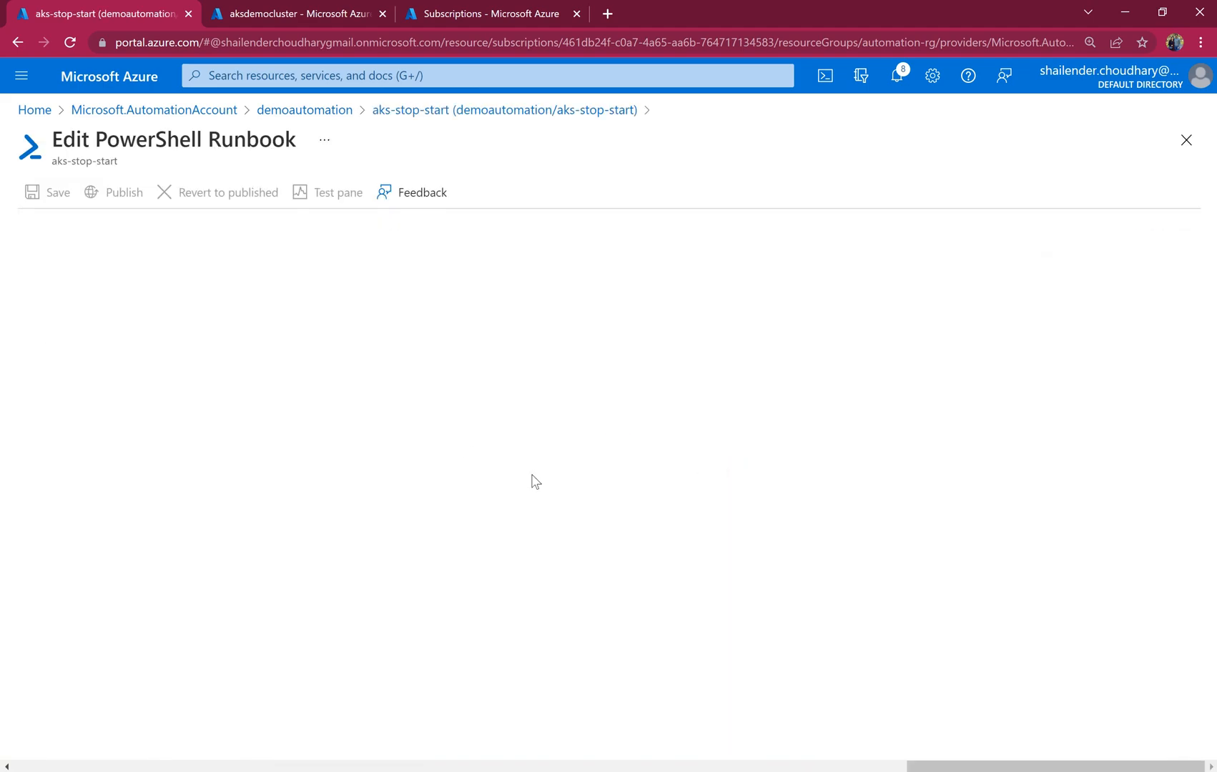